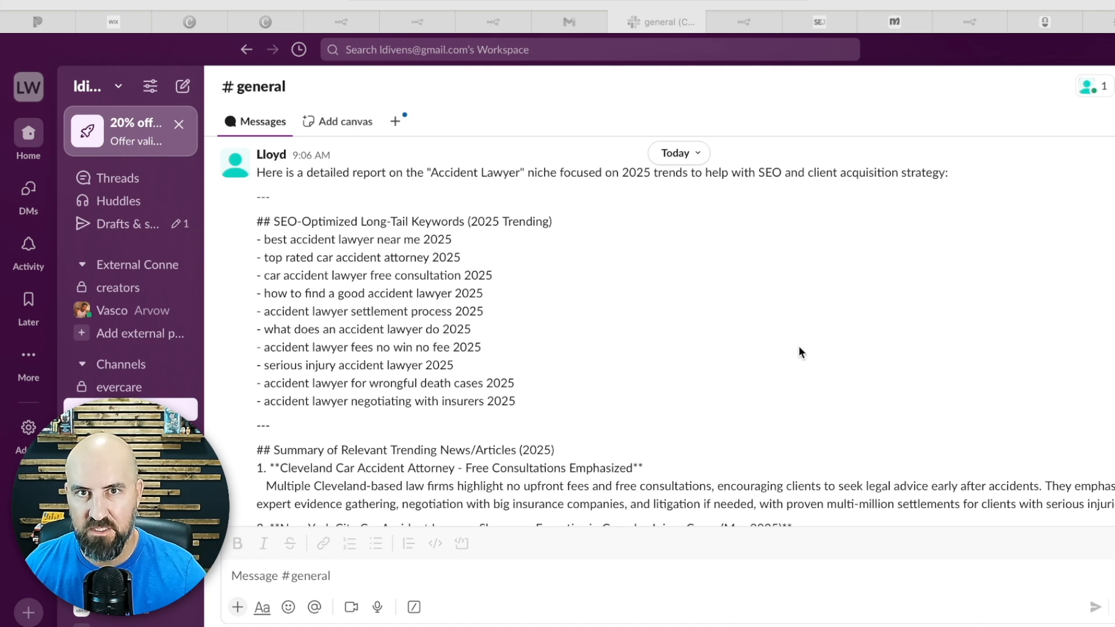
mouse_move(593, 363)
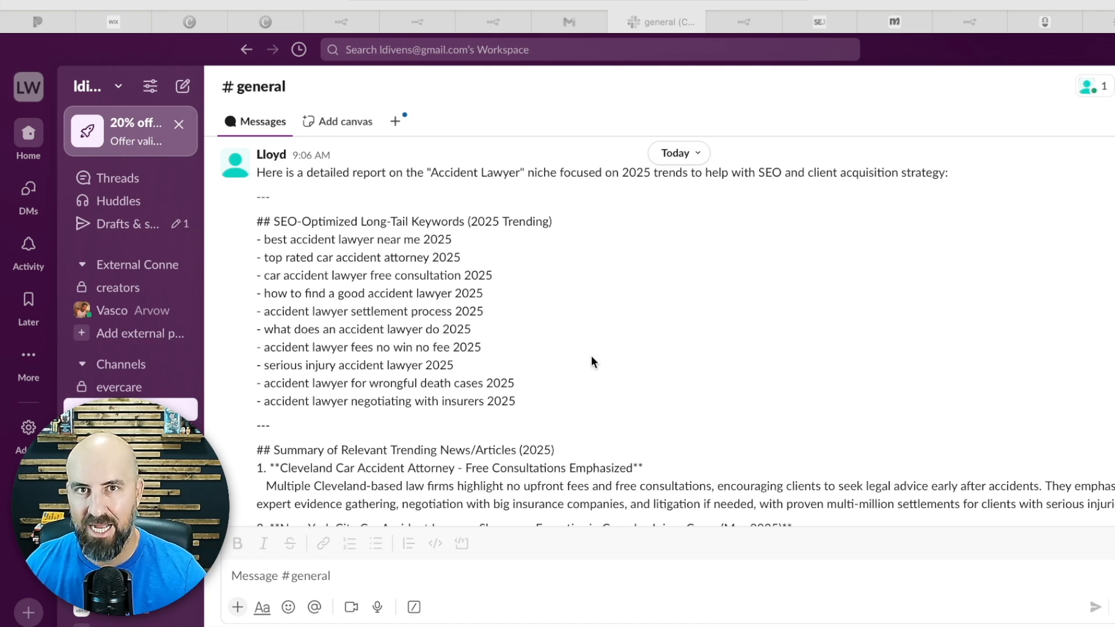
mouse_move(591, 362)
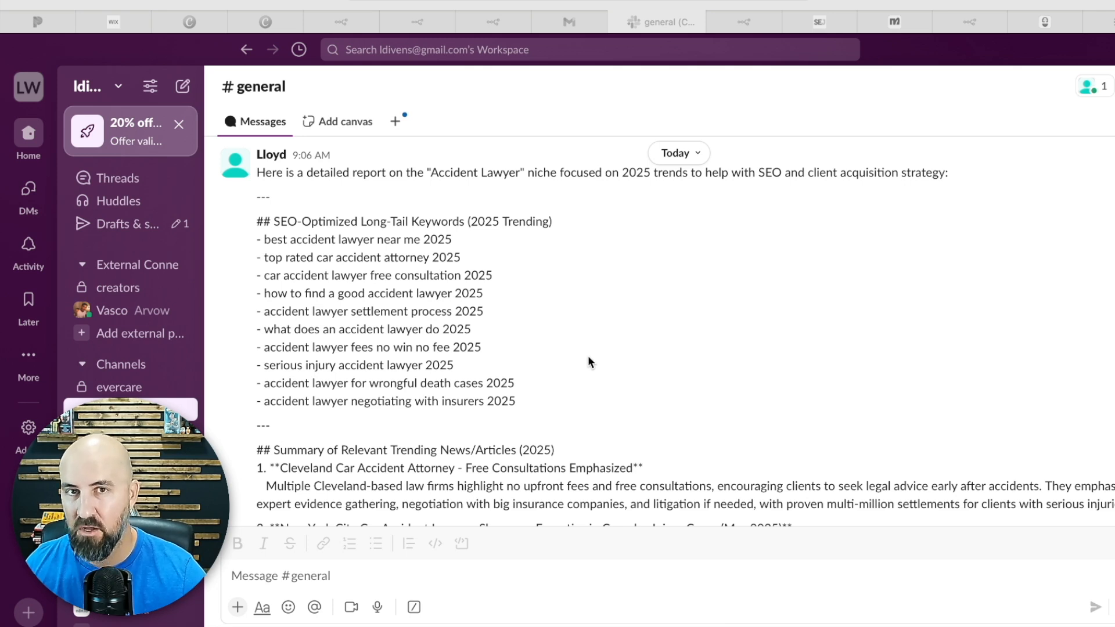
mouse_move(579, 364)
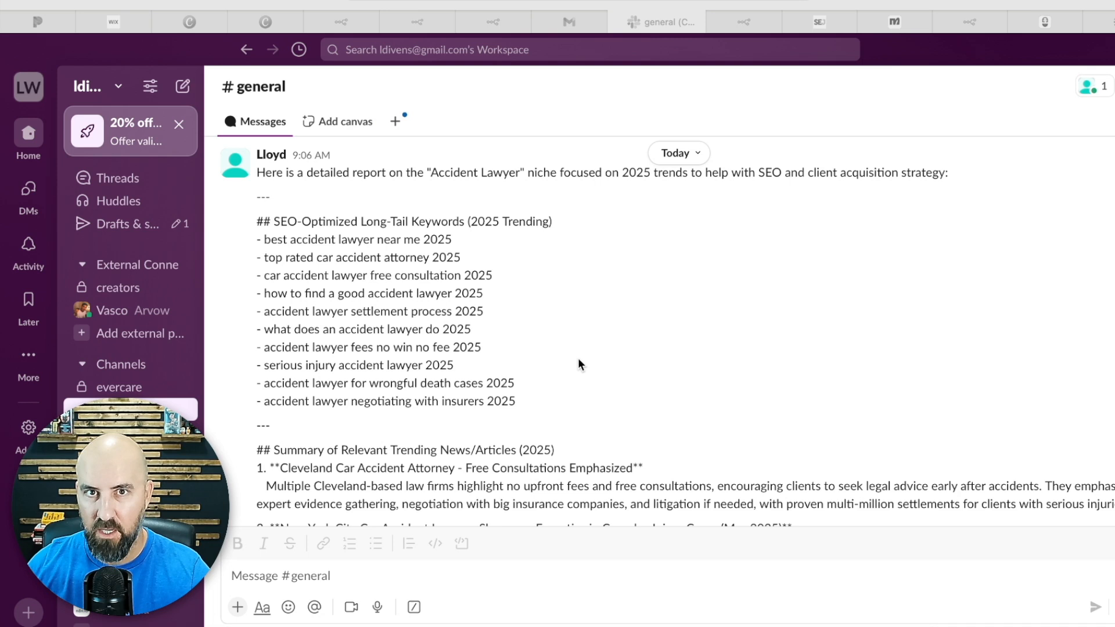
mouse_move(569, 366)
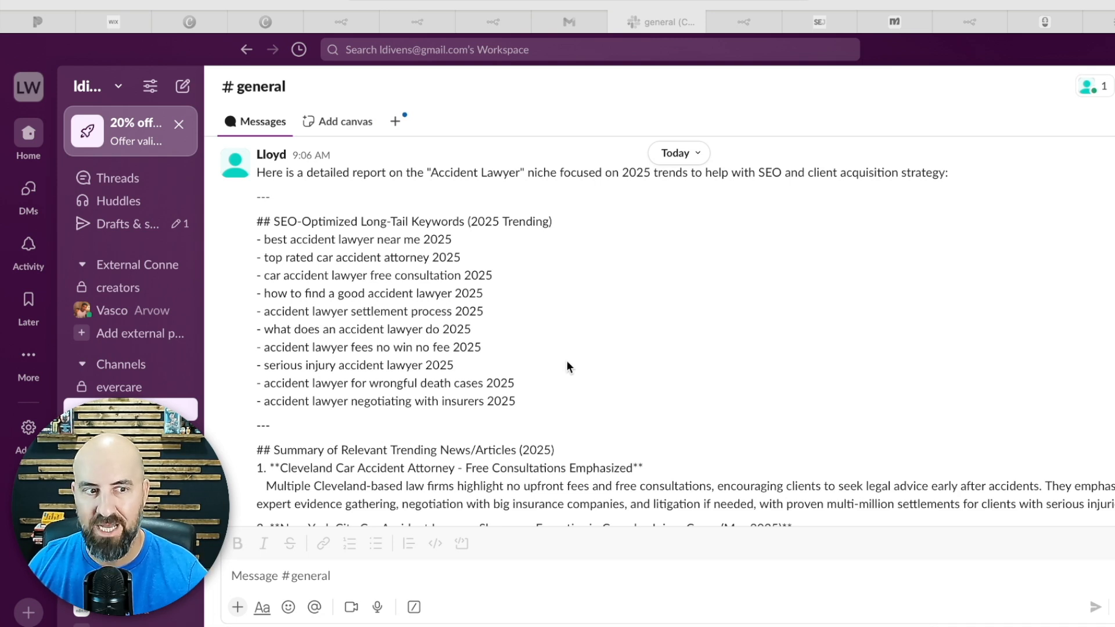
- Review the sample SEO trend report, highlighting the four trending news entries and the Reddit topics
scroll(down, 3)
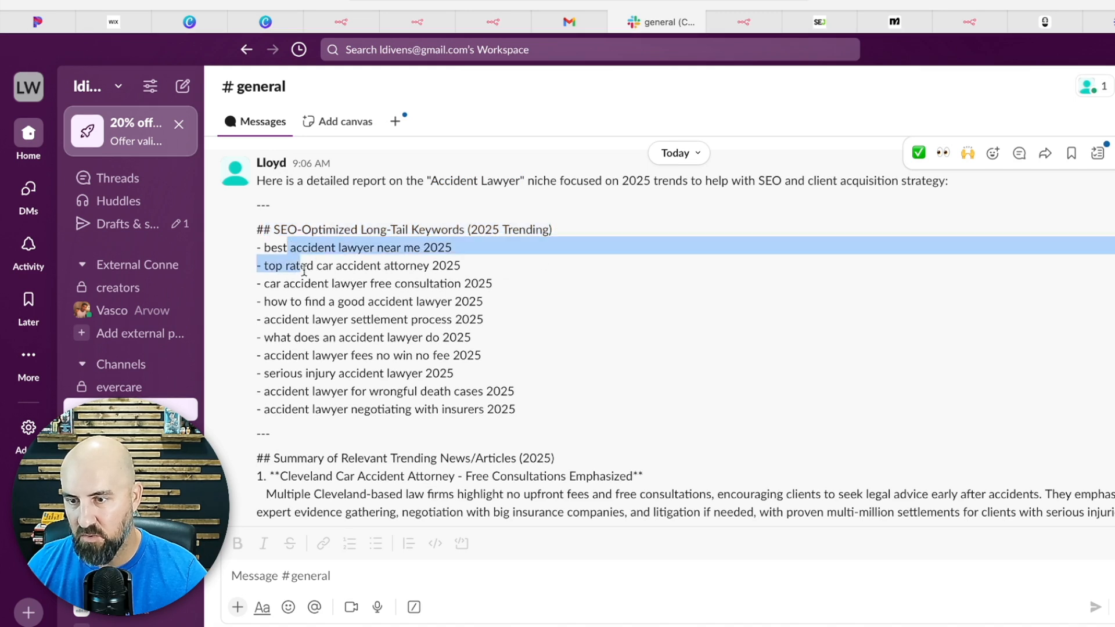
scroll(down, 3)
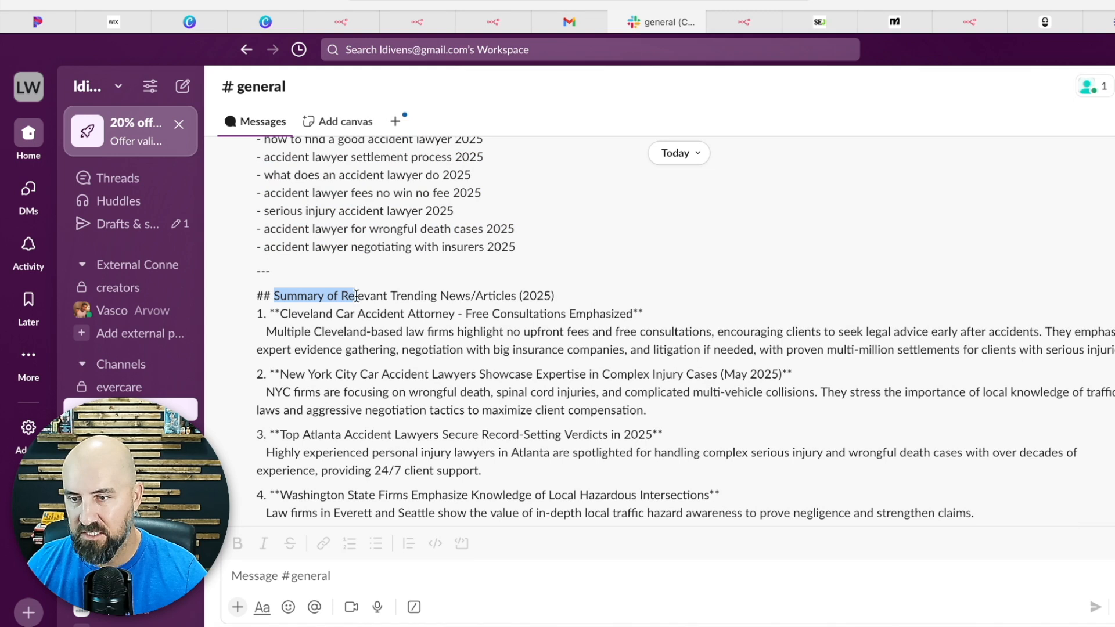
drag(355, 296, 554, 296)
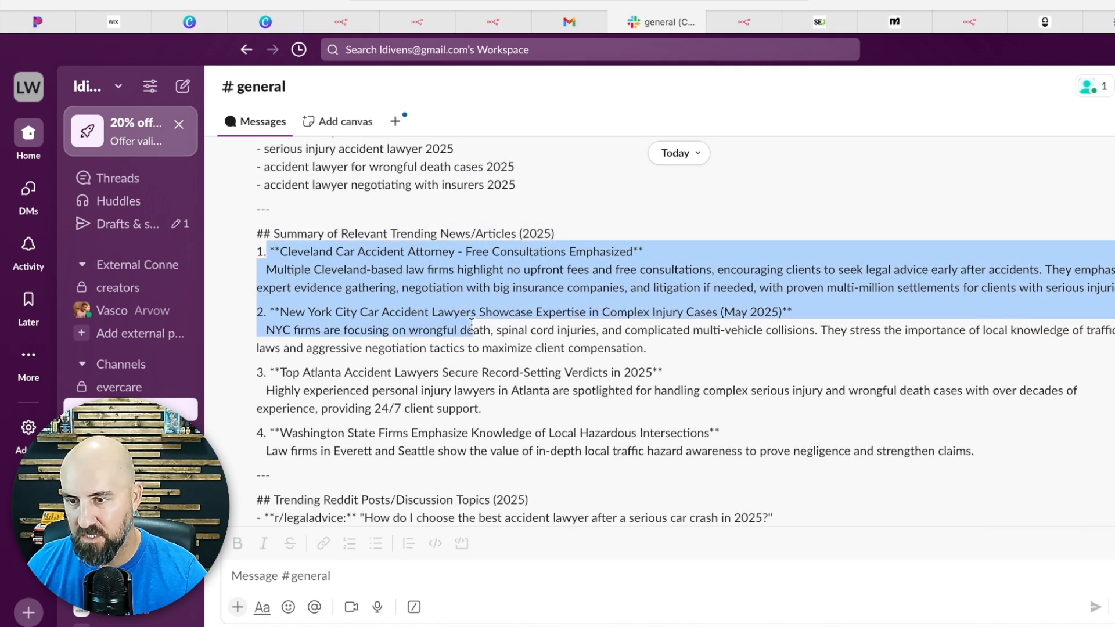
drag(471, 325, 609, 451)
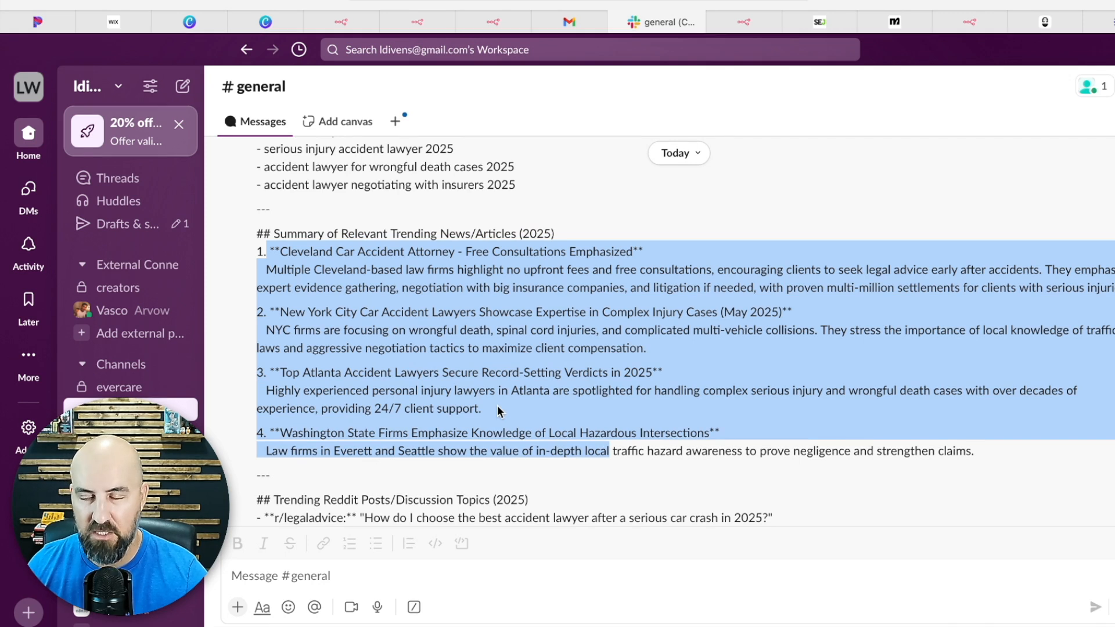
scroll(down, 3)
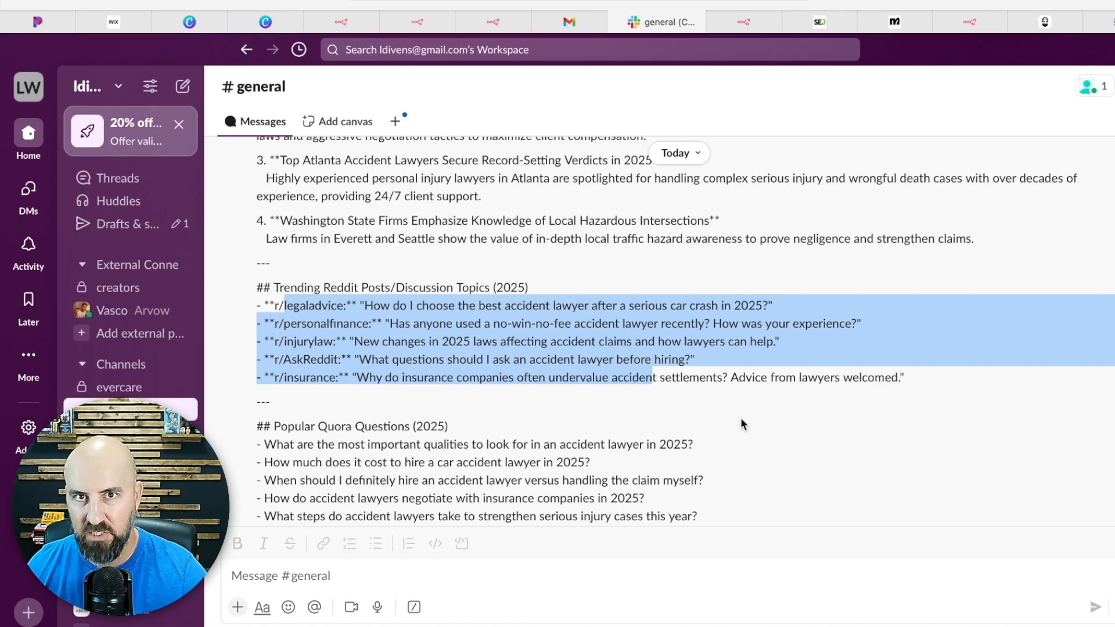
scroll(down, 3)
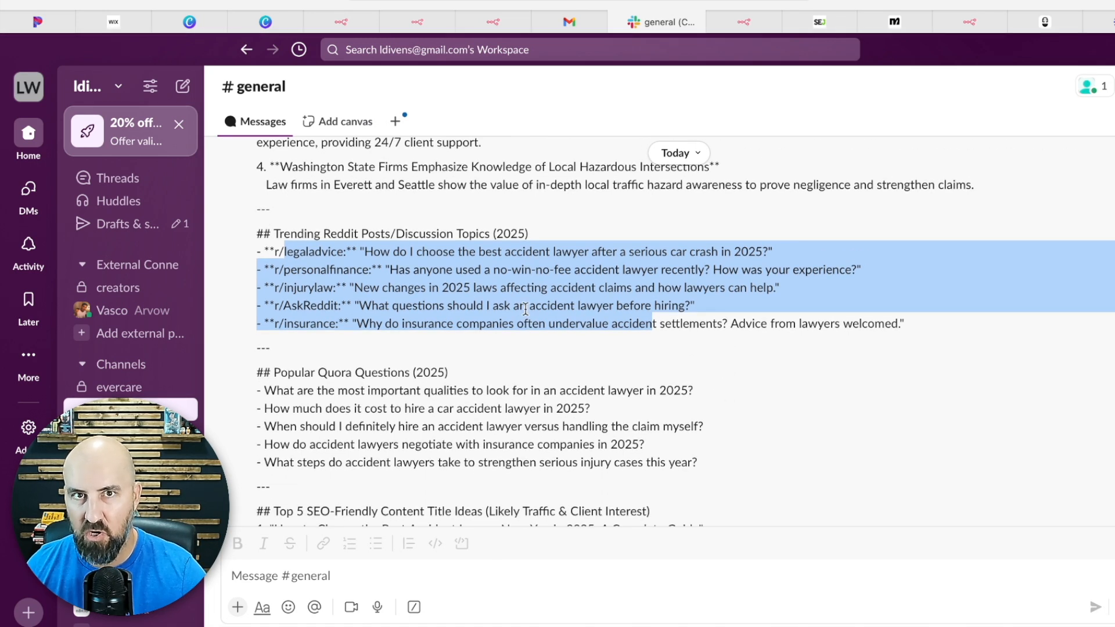
click(525, 309)
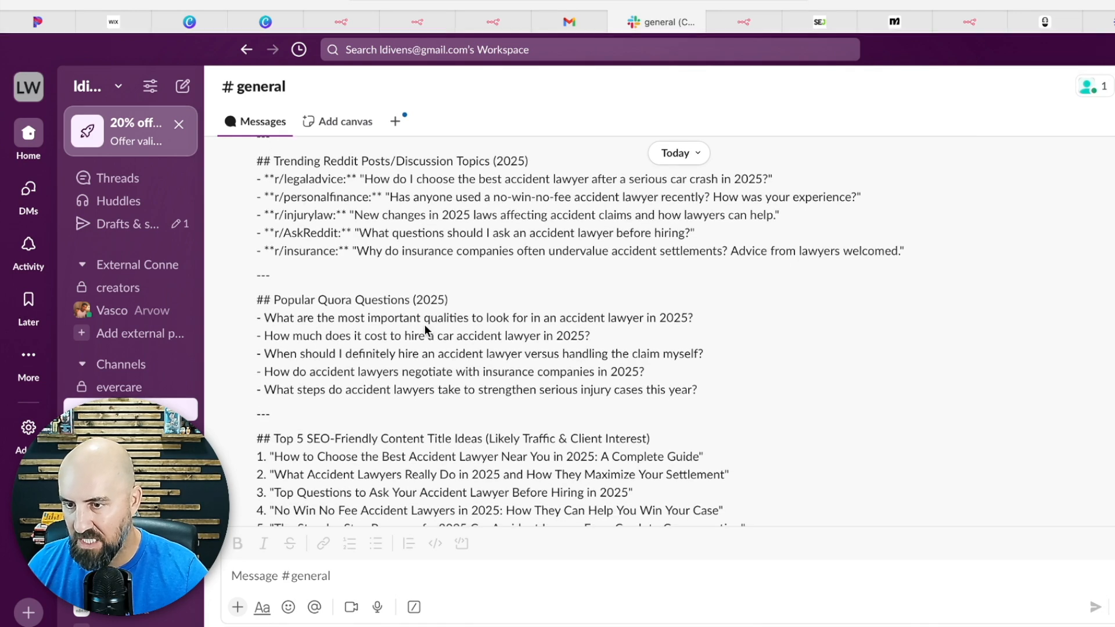
- Finish reading the report, then switch to the n8n 'Agent to find industry seo trends' workflow and its chat page
scroll(down, 3)
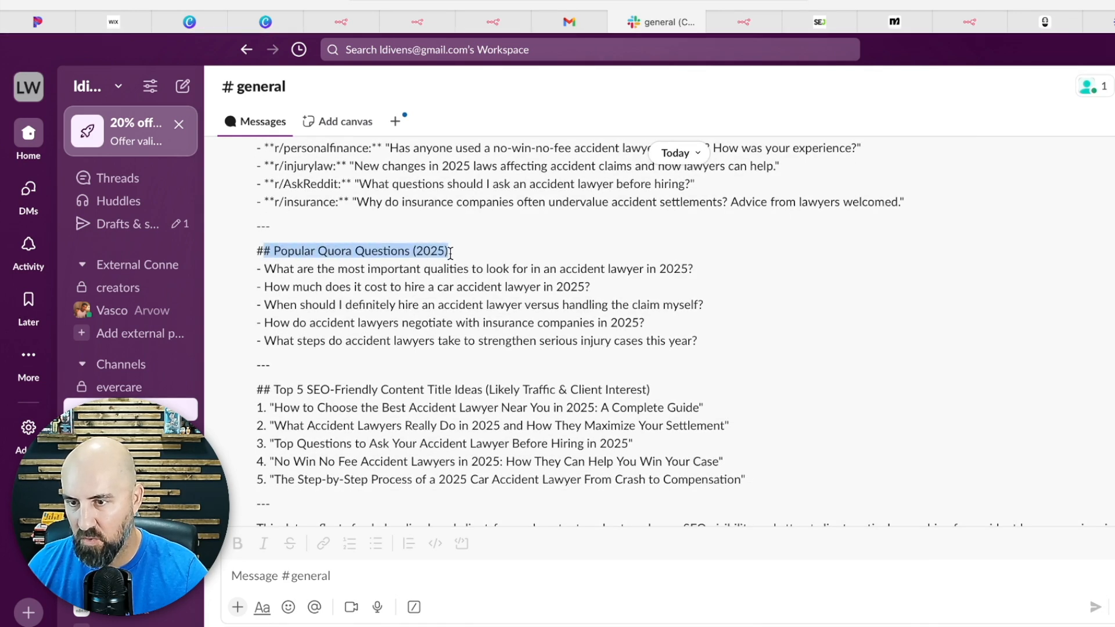
scroll(down, 3)
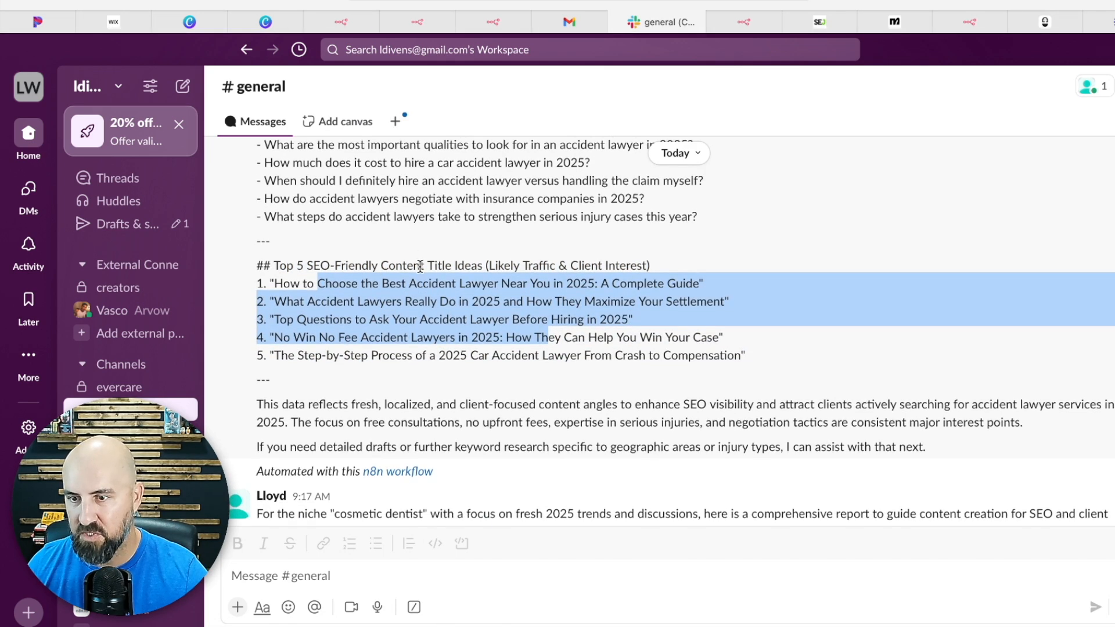
scroll(down, 3)
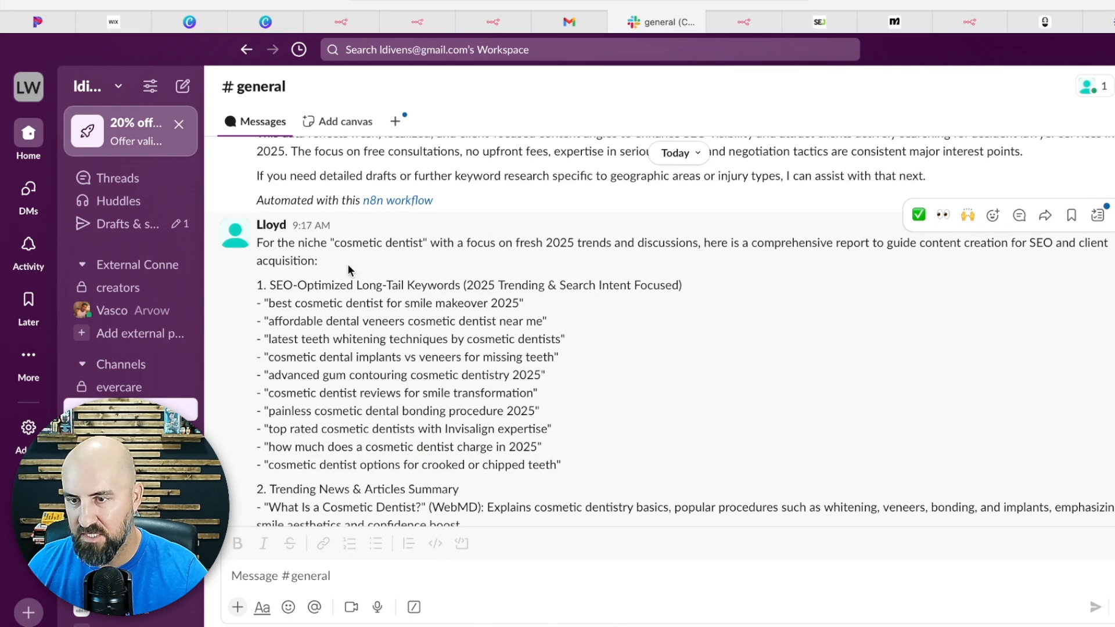
scroll(down, 3)
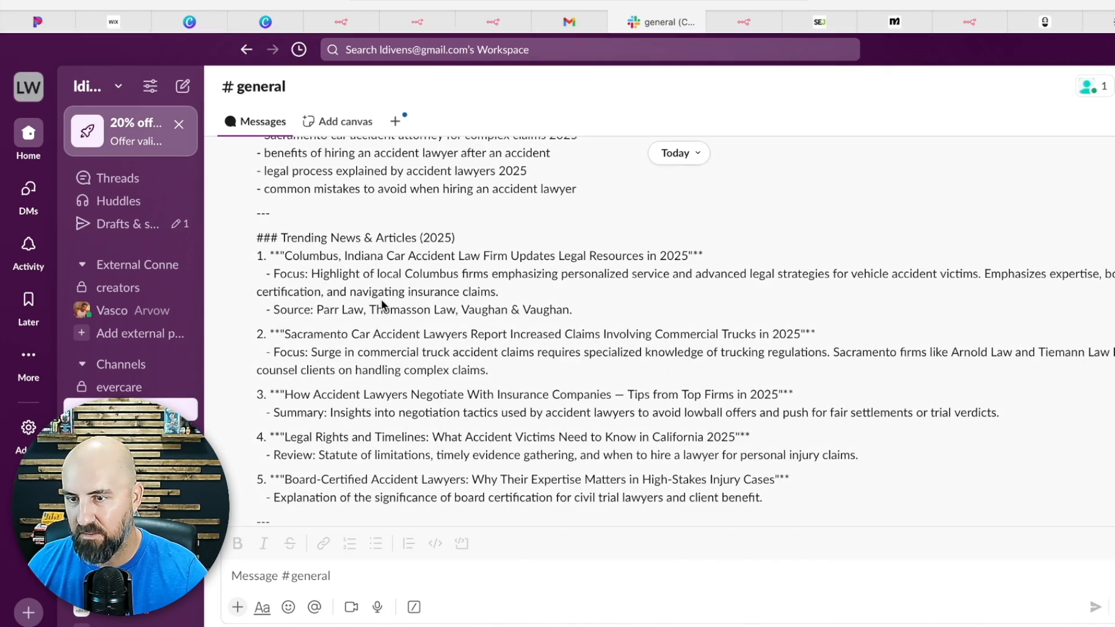
scroll(down, 3)
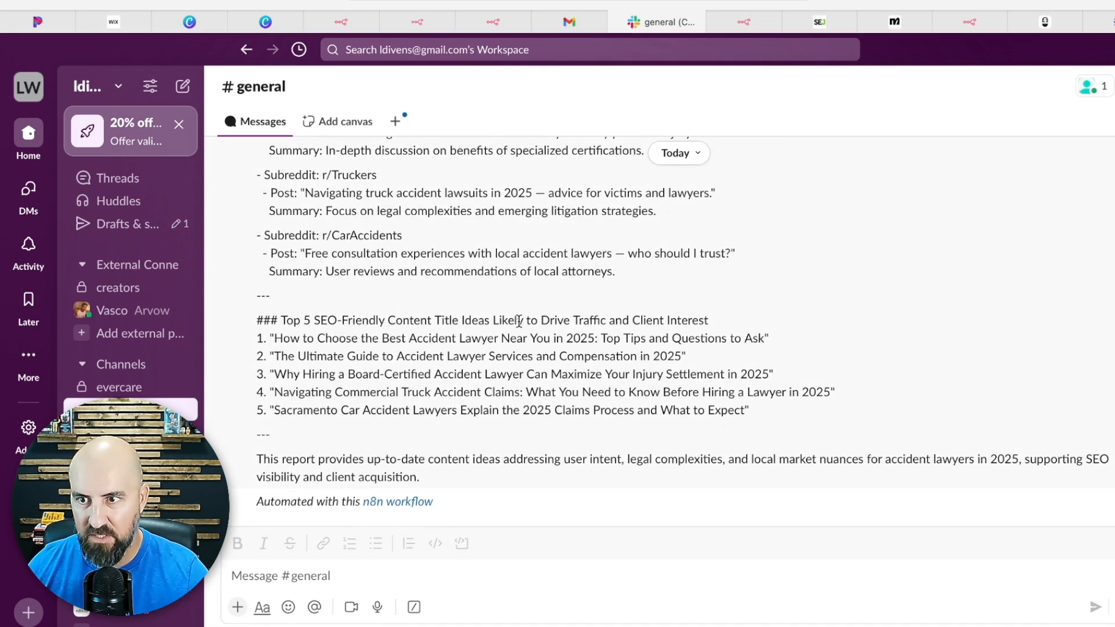
click(362, 21)
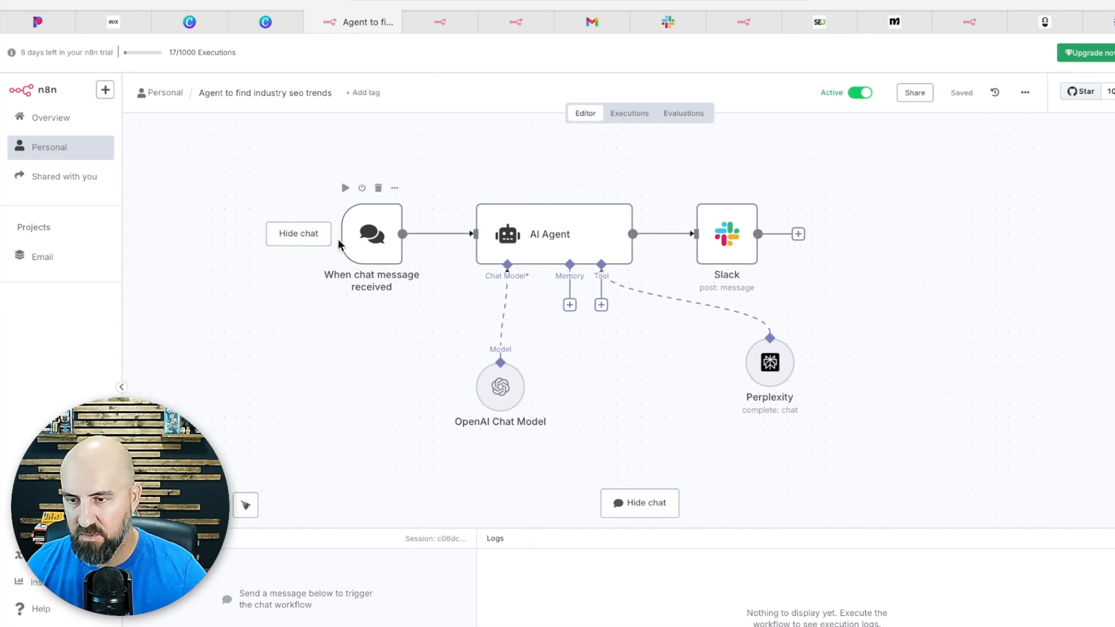
mouse_move(475, 236)
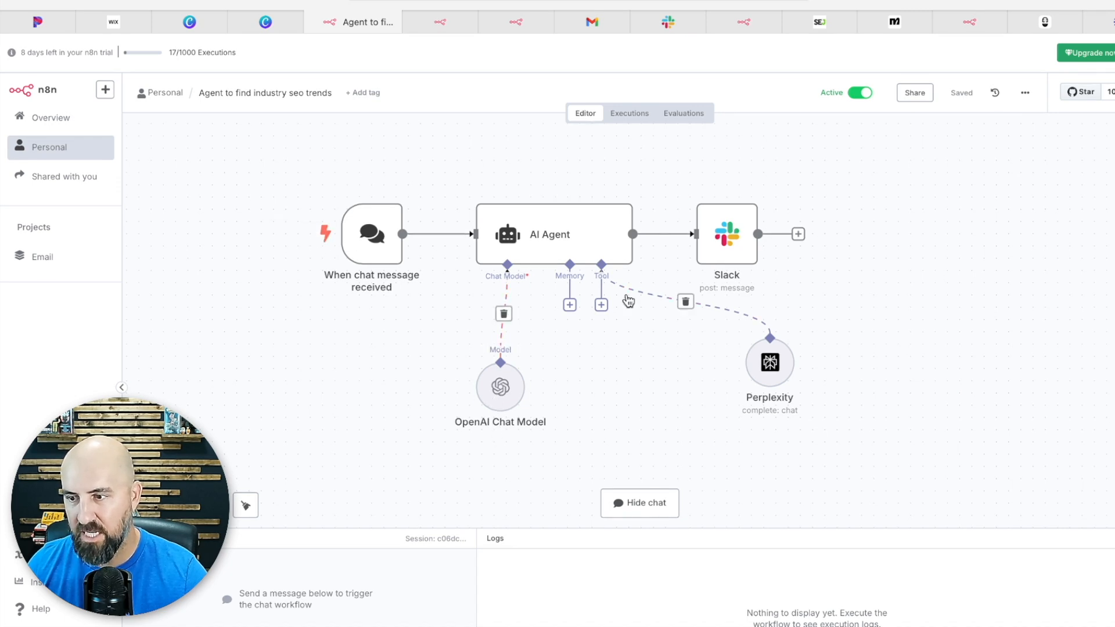
mouse_move(505, 241)
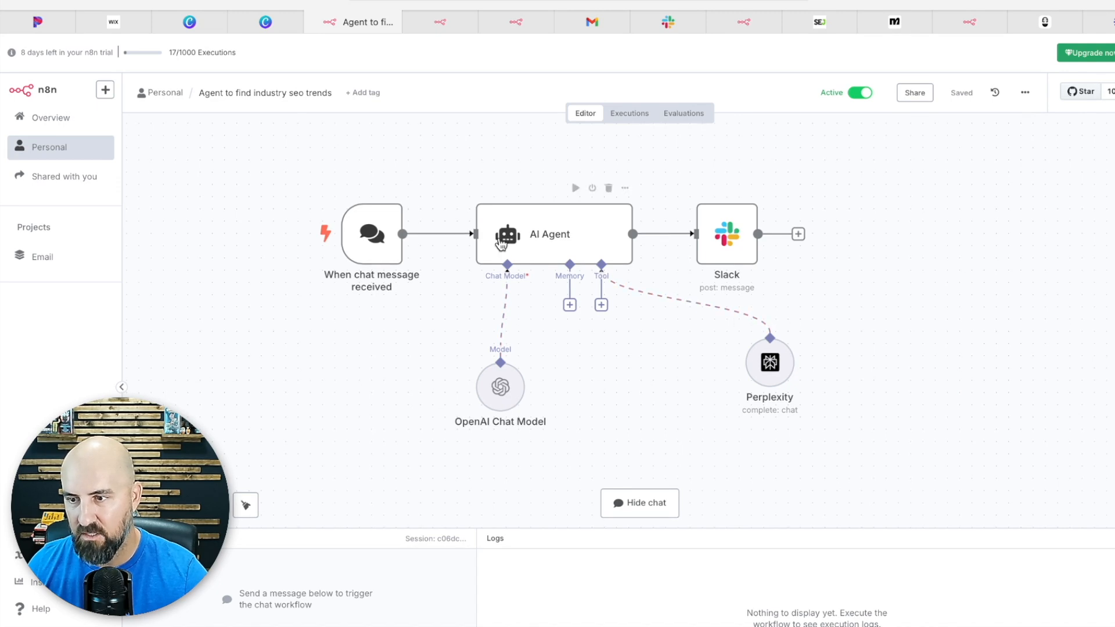
mouse_move(625, 348)
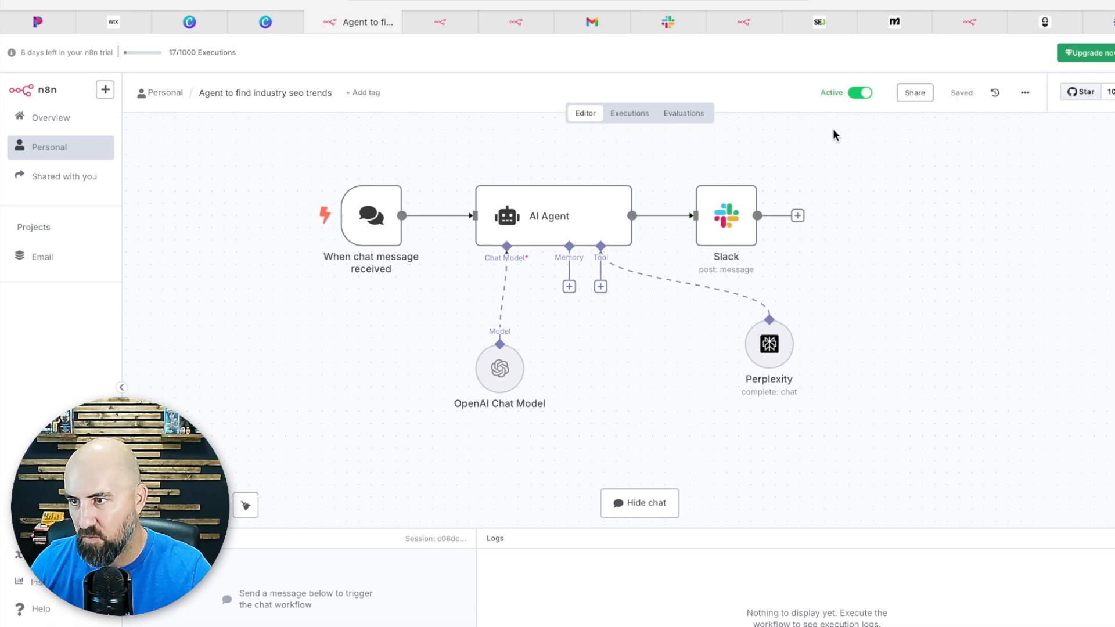
mouse_move(150, 152)
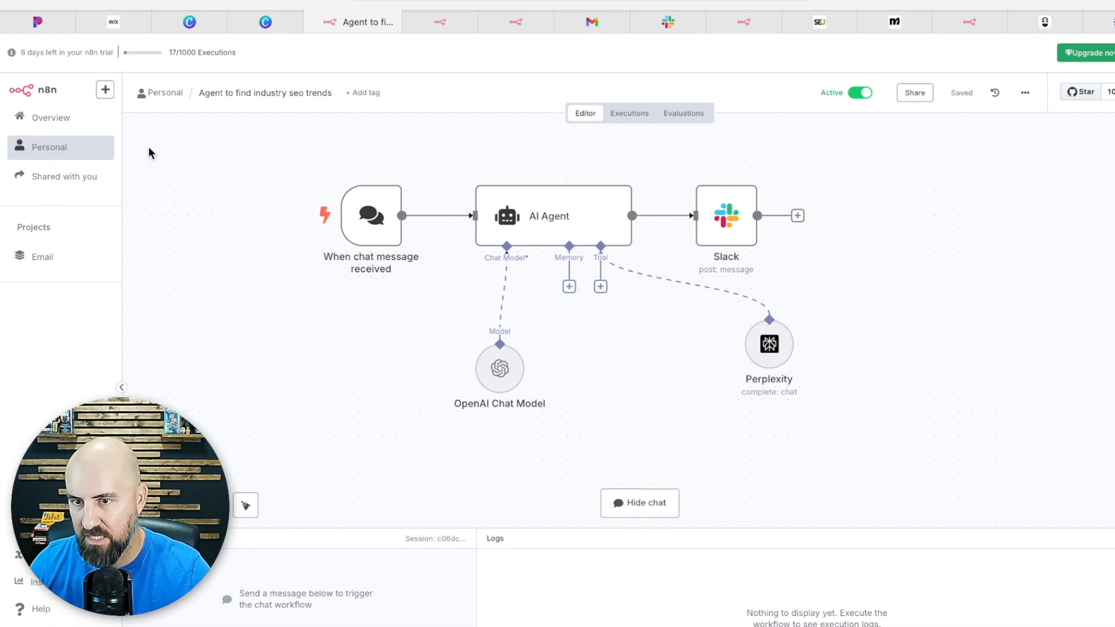
double_click(369, 216)
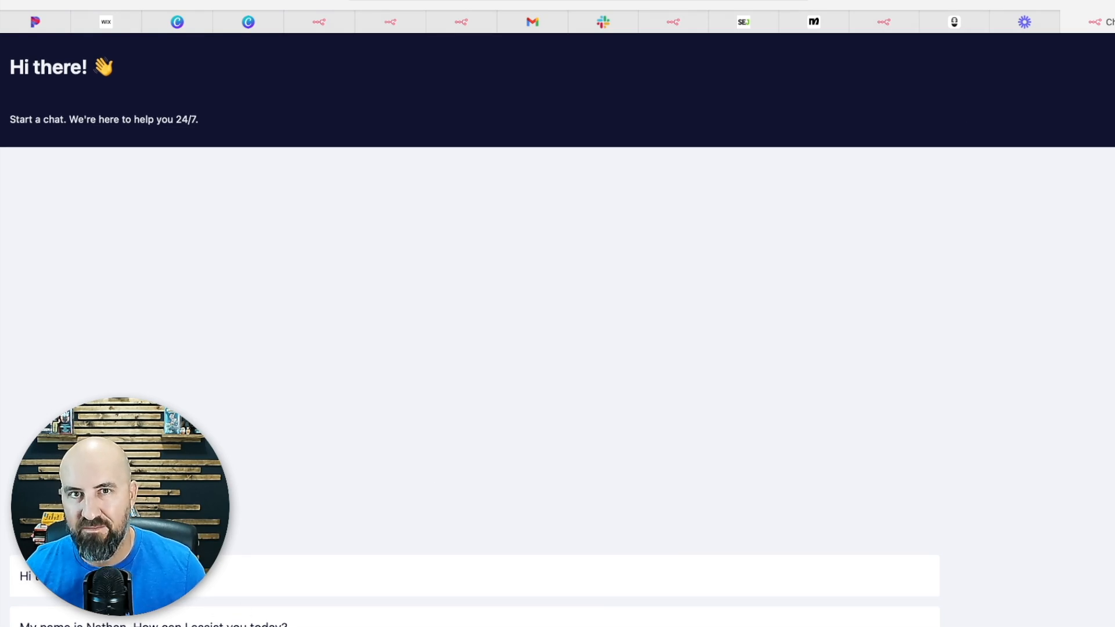
mouse_move(432, 442)
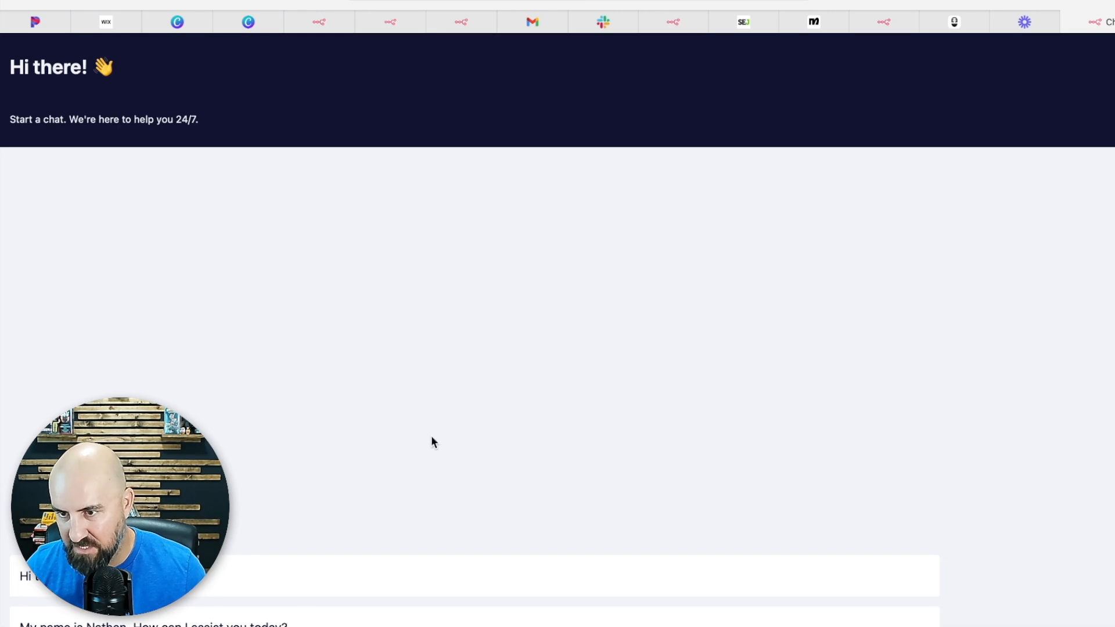
mouse_move(355, 286)
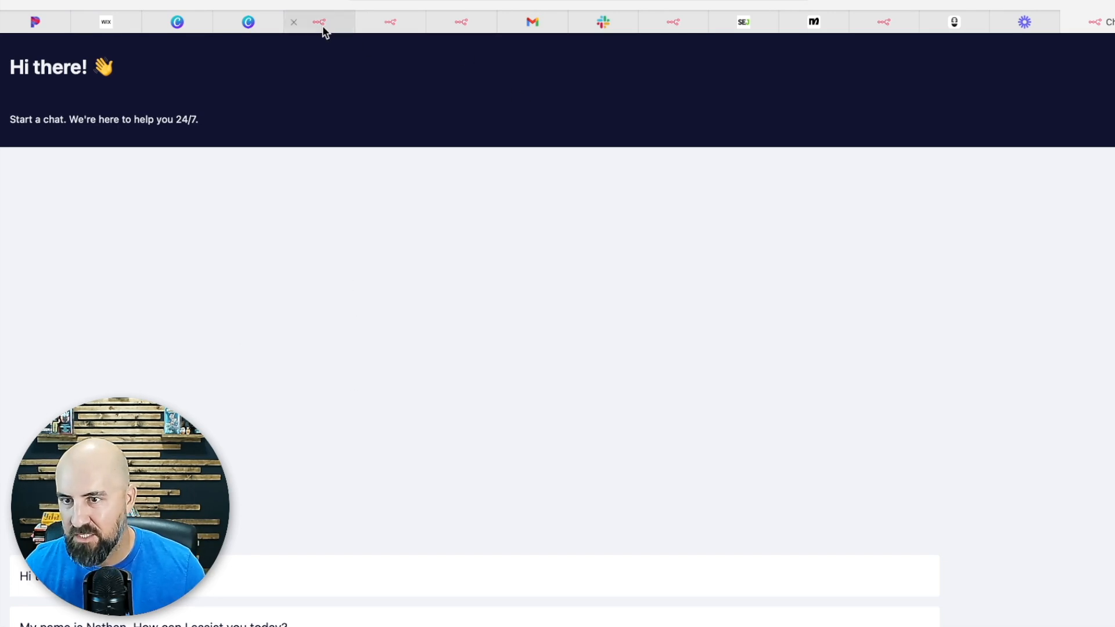
- Leave the hosted chat page and return to the n8n workflow editor
click(318, 22)
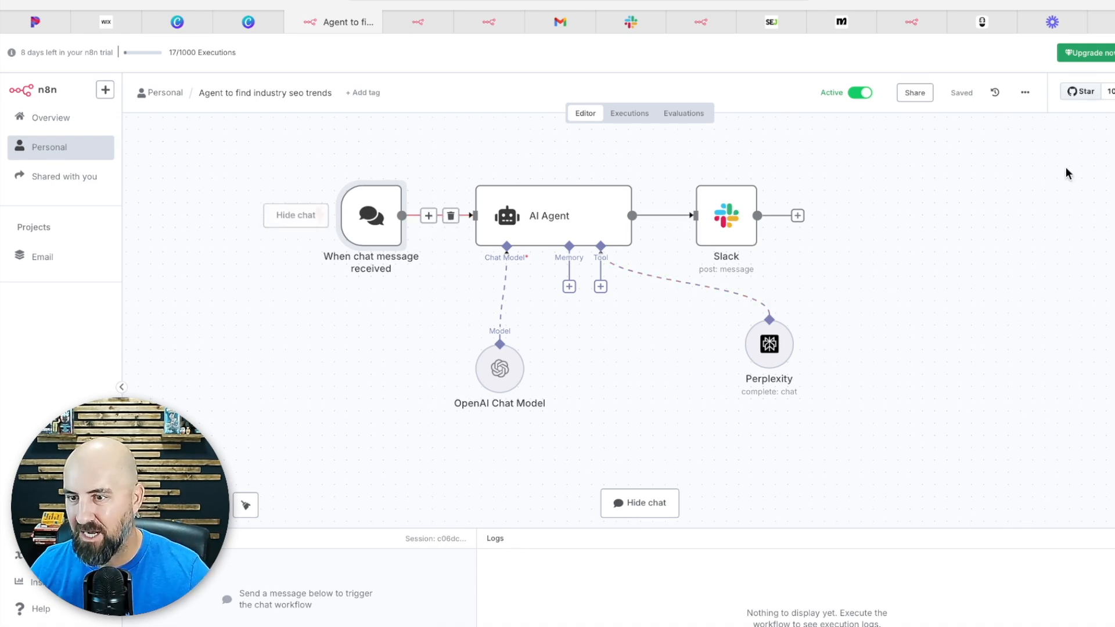
- Search 'chat' in the node panel, then search 'ai age' for a node between chat trigger and AI Agent
click(797, 216)
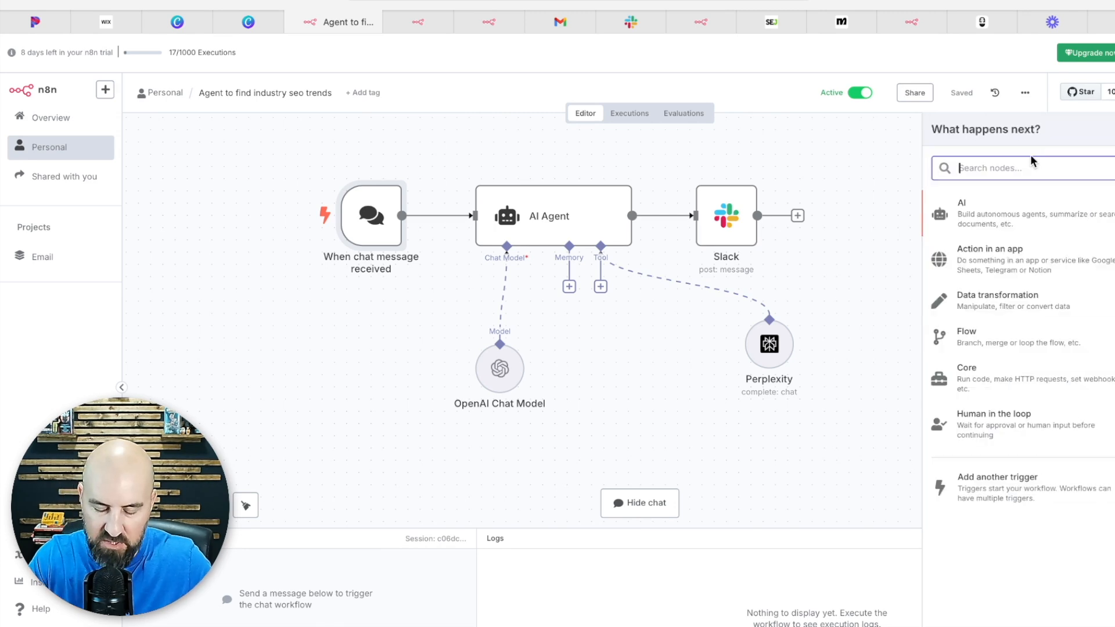
text(chat)
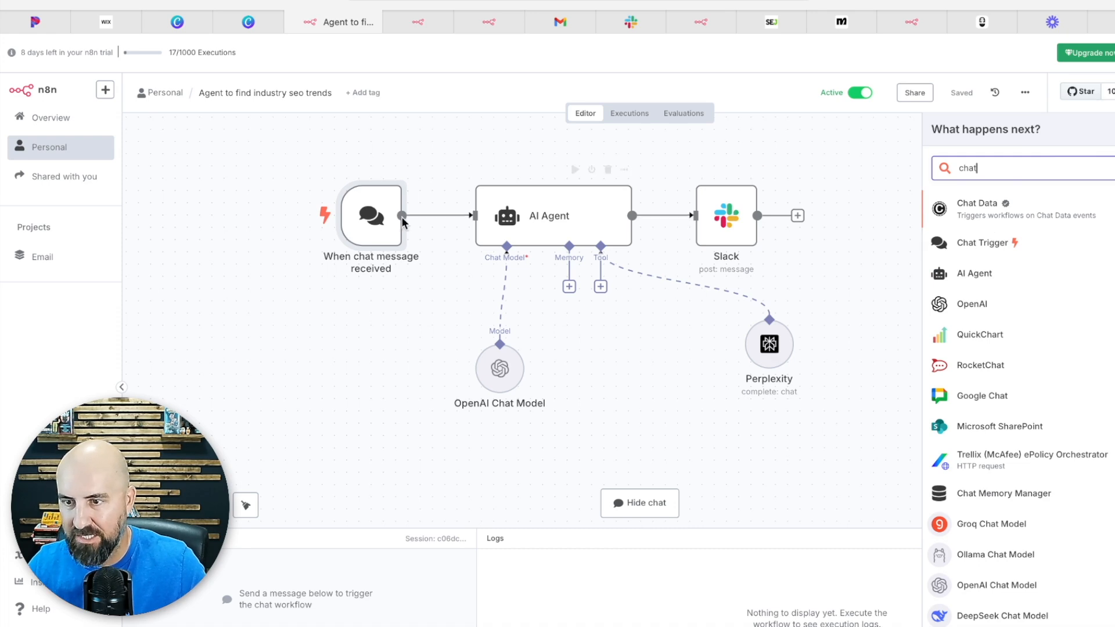
double_click(369, 216)
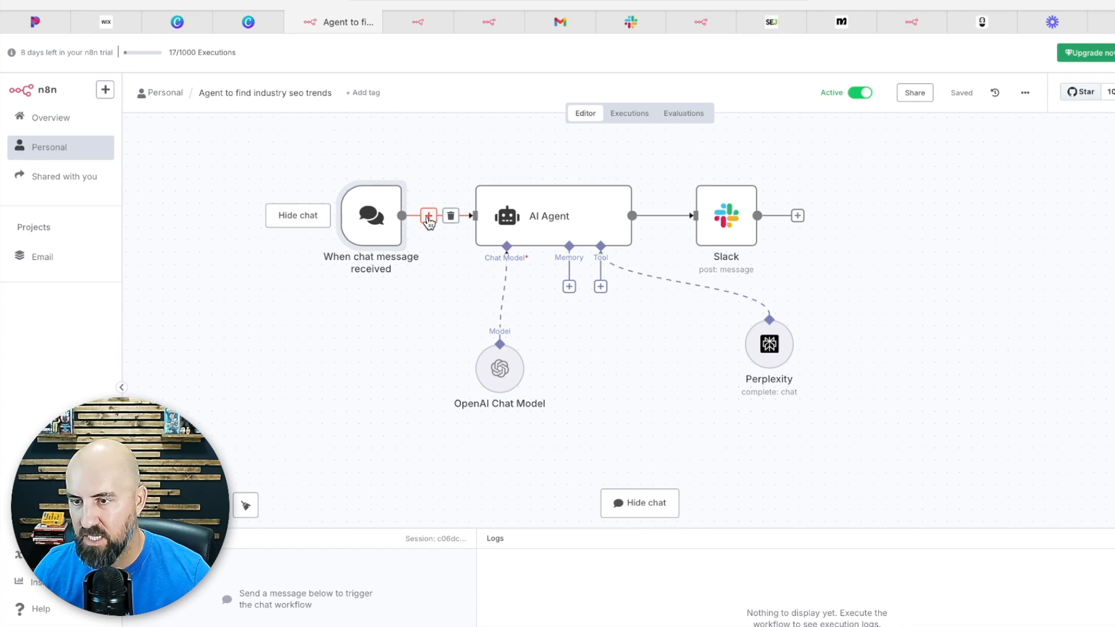
click(427, 216)
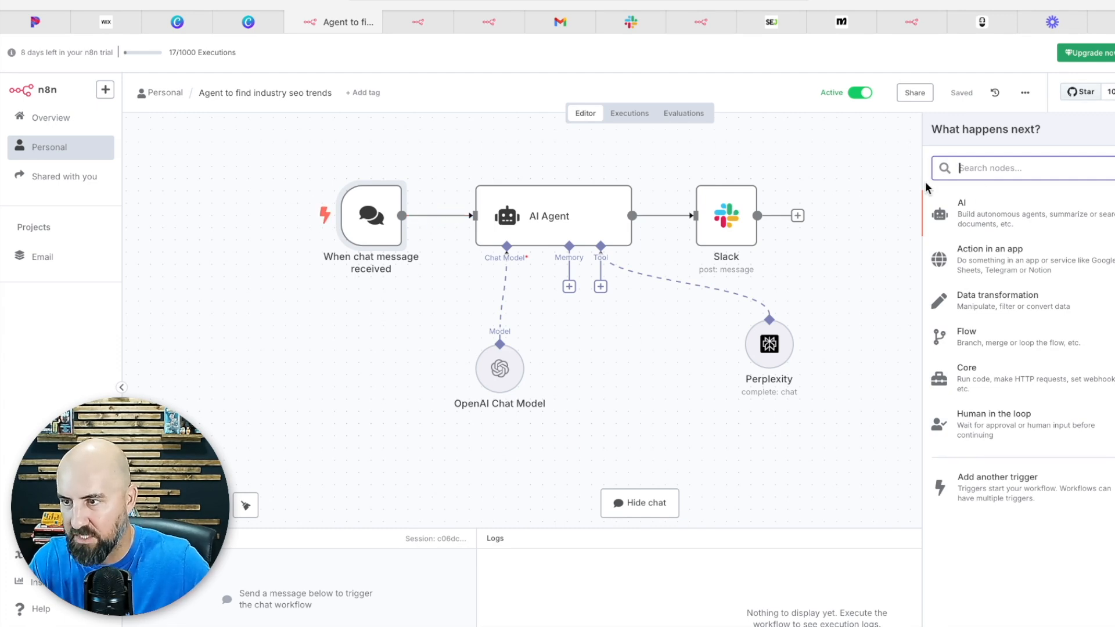
text(ai age)
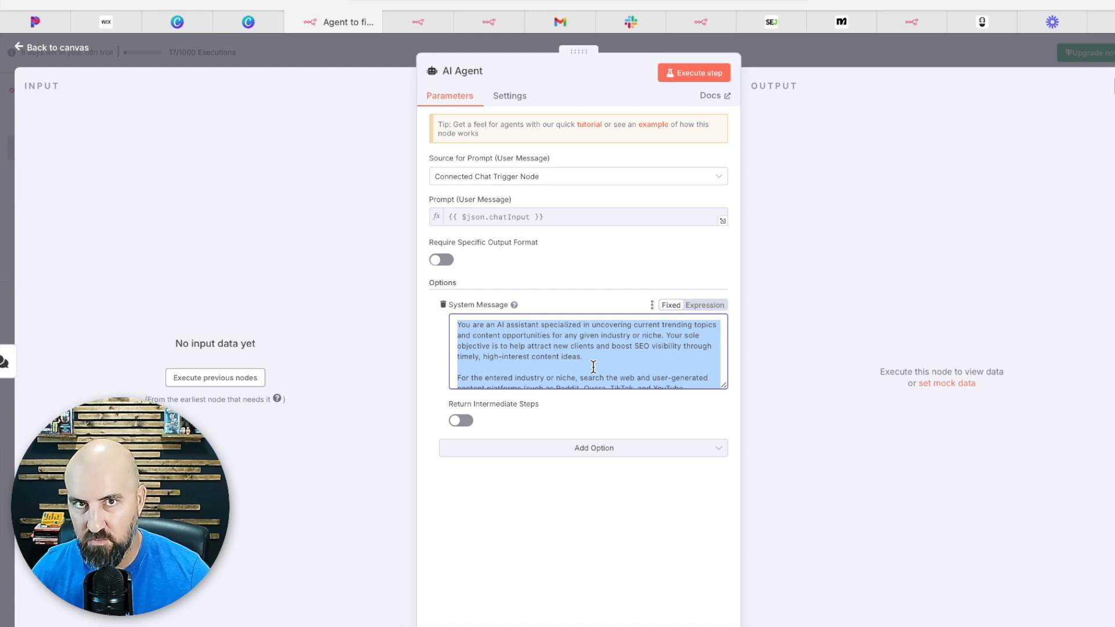
mouse_move(730, 298)
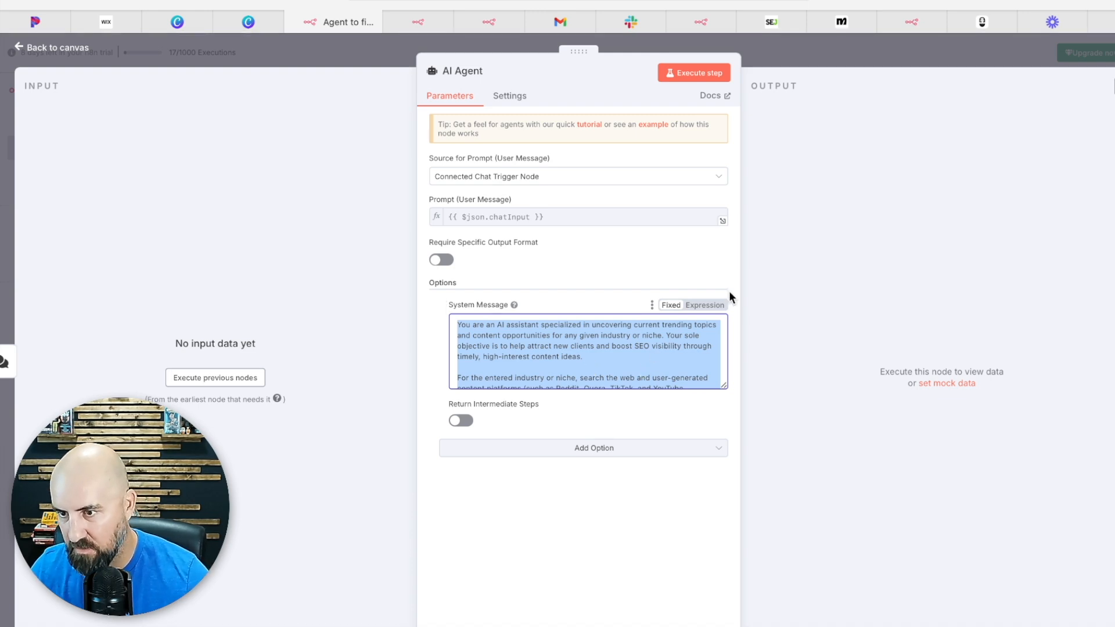
- Scroll through the AI Agent's system message about finding trending topics and SEO ideas
scroll(down, 3)
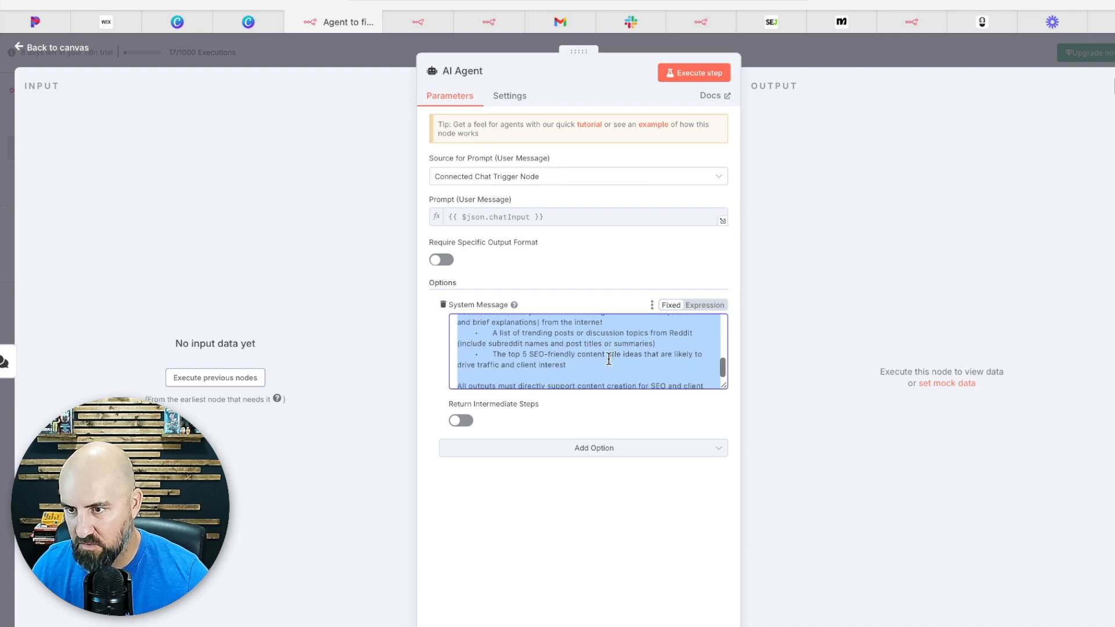
scroll(down, 3)
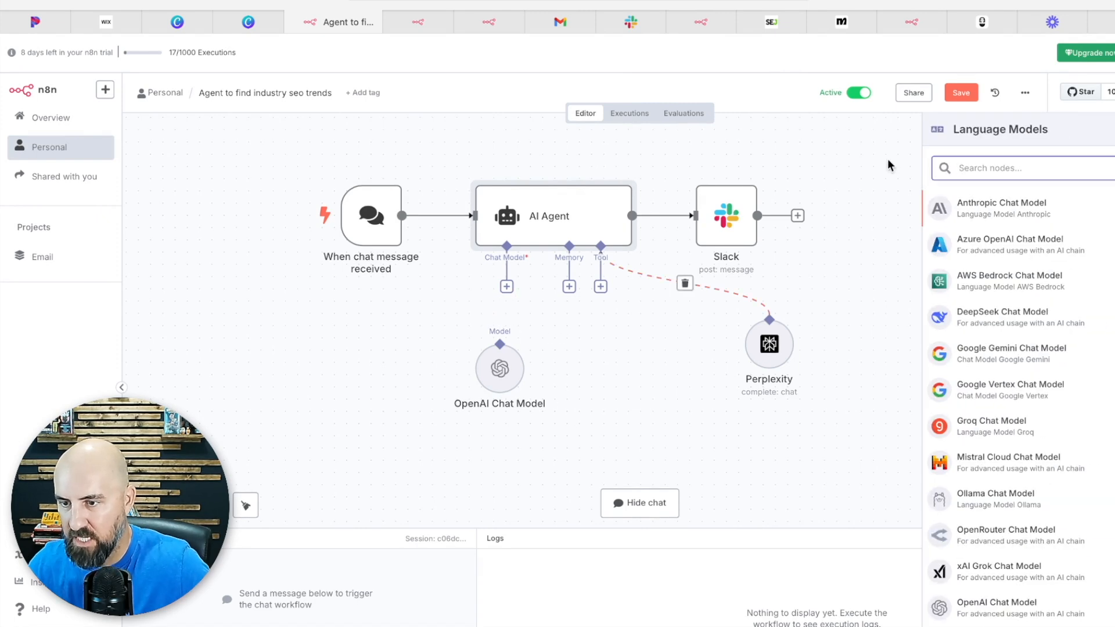
- Find the OpenAI Chat Model via 'open' and confirm its OpenAI account credential tests successfully
text(open)
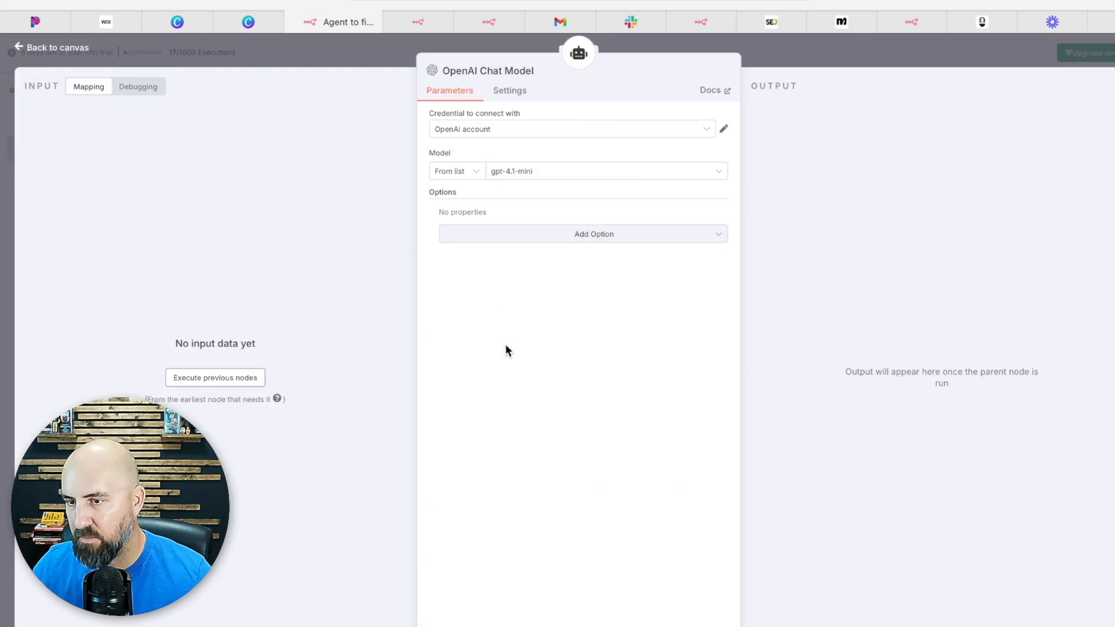
click(723, 129)
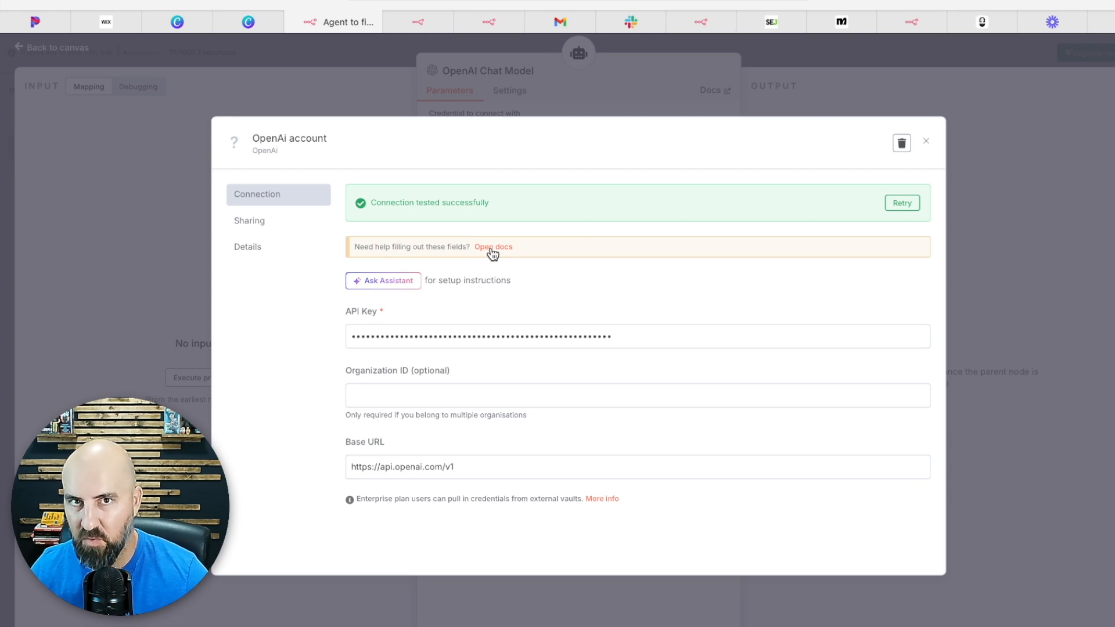
mouse_move(522, 272)
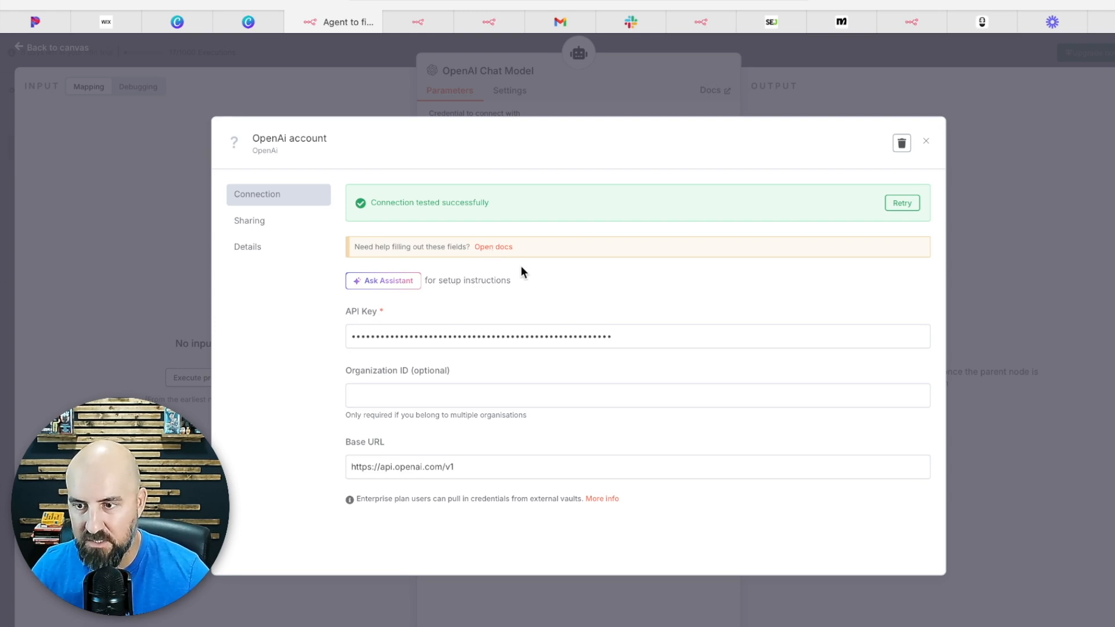
mouse_move(549, 383)
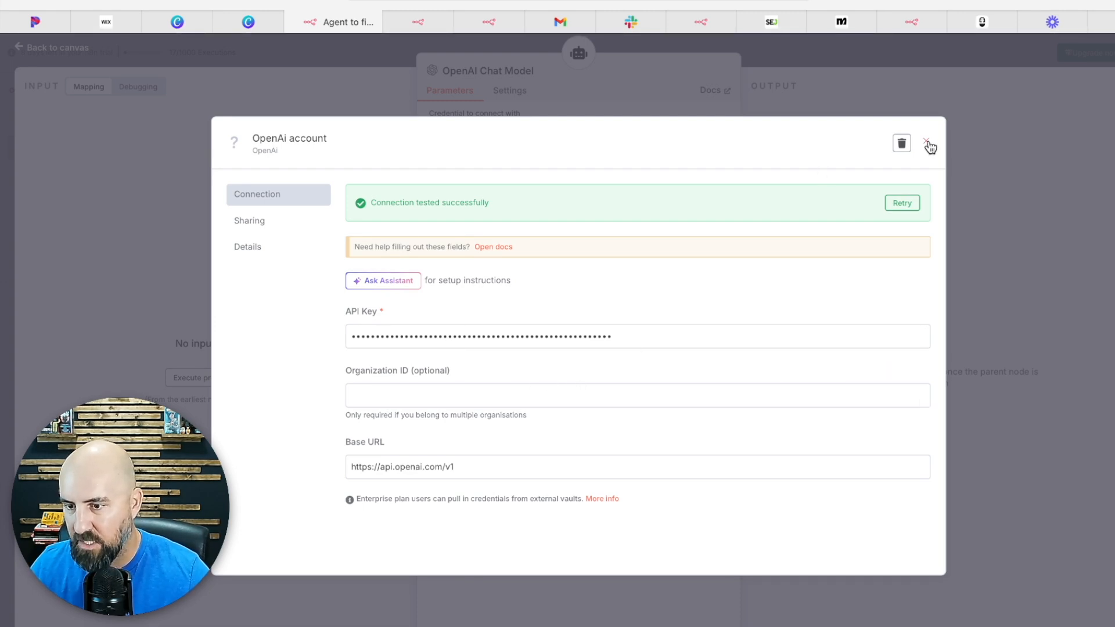
click(931, 145)
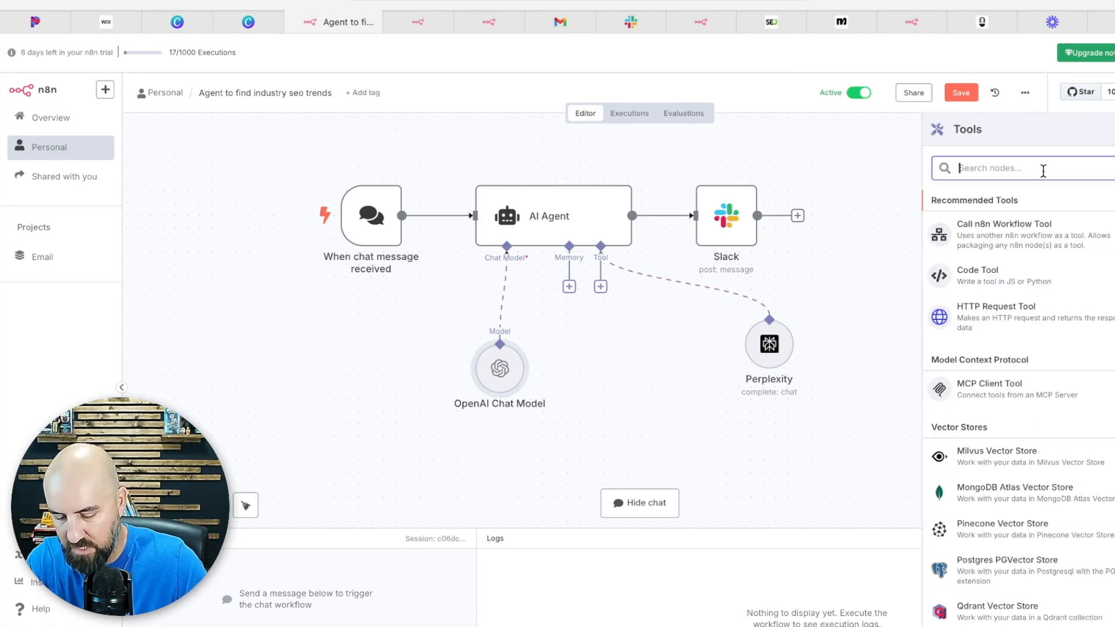
- Find the Perplexity tool via 'per' and check its Perplexity account credential
text(per)
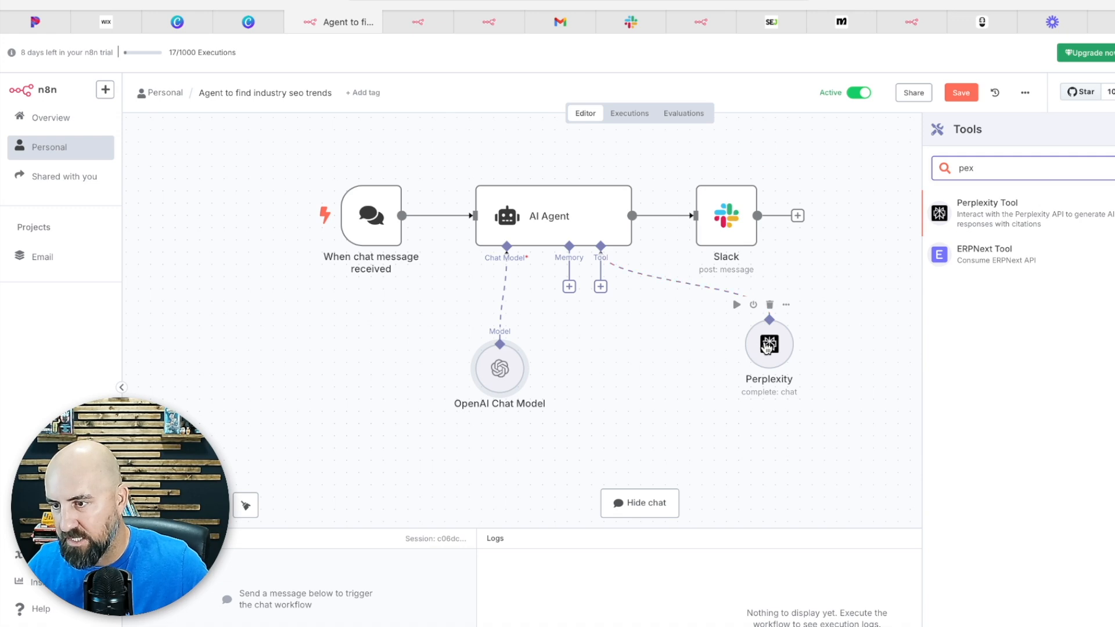
double_click(768, 346)
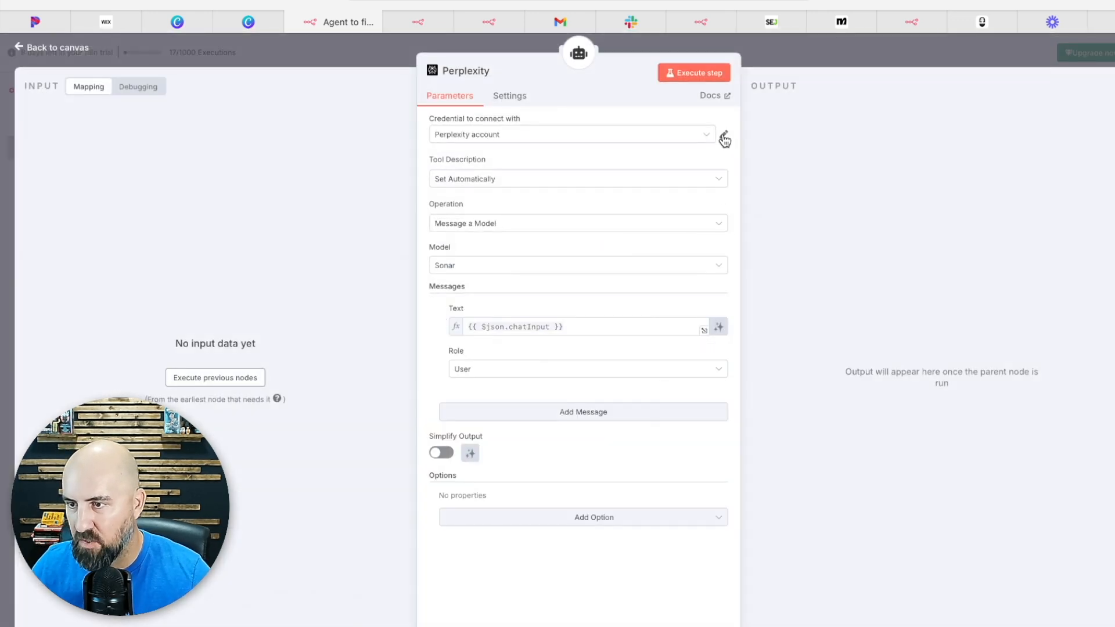
click(723, 135)
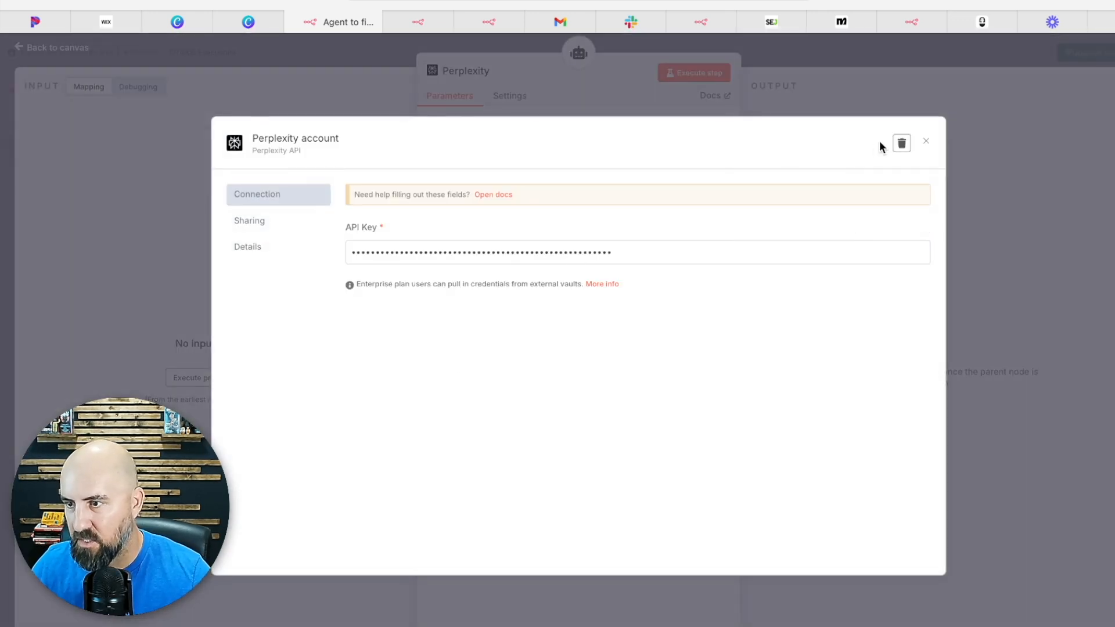
click(926, 141)
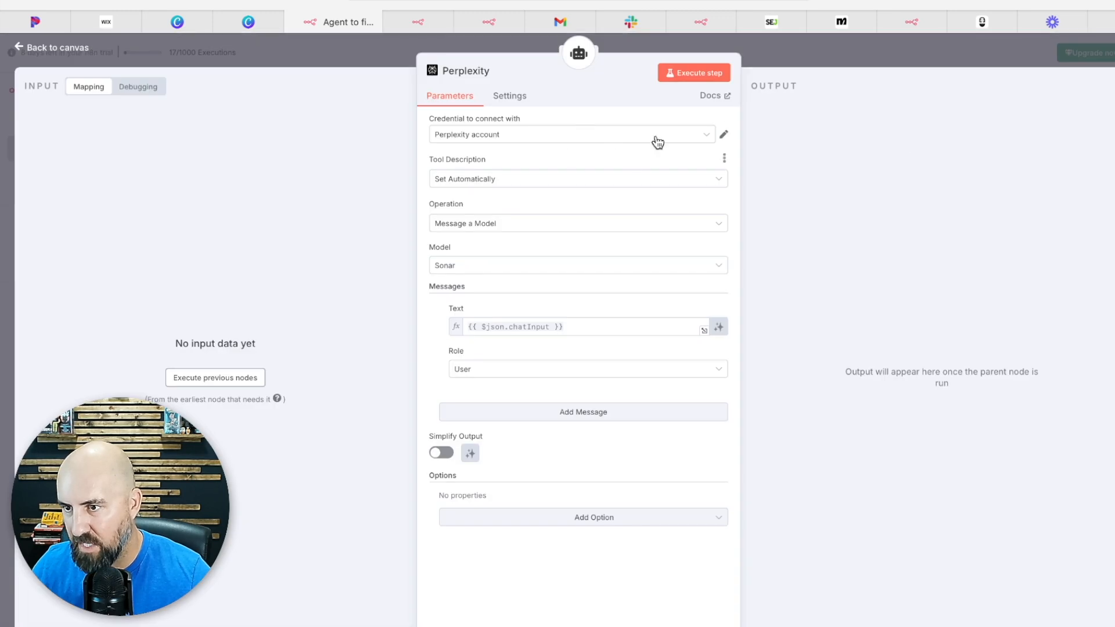
mouse_move(714, 96)
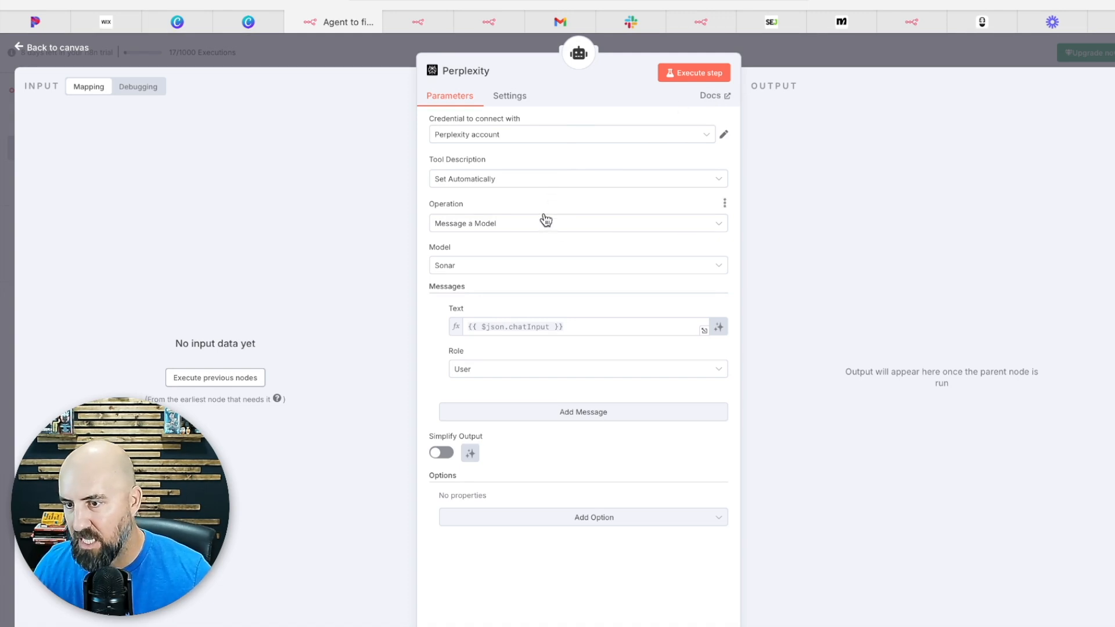
mouse_move(500, 221)
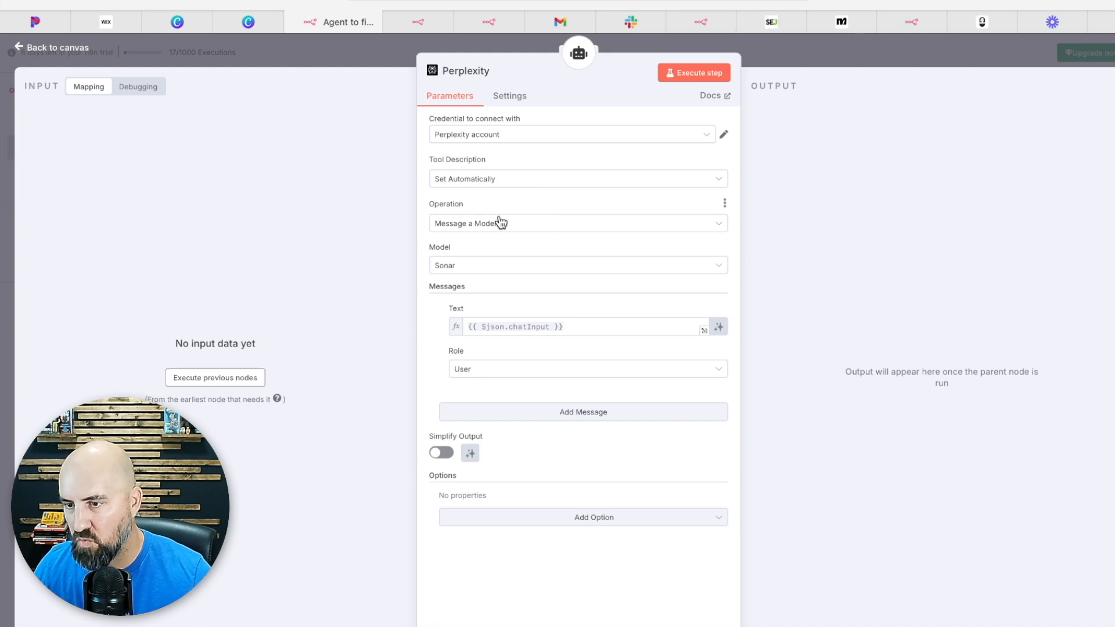
mouse_move(400, 403)
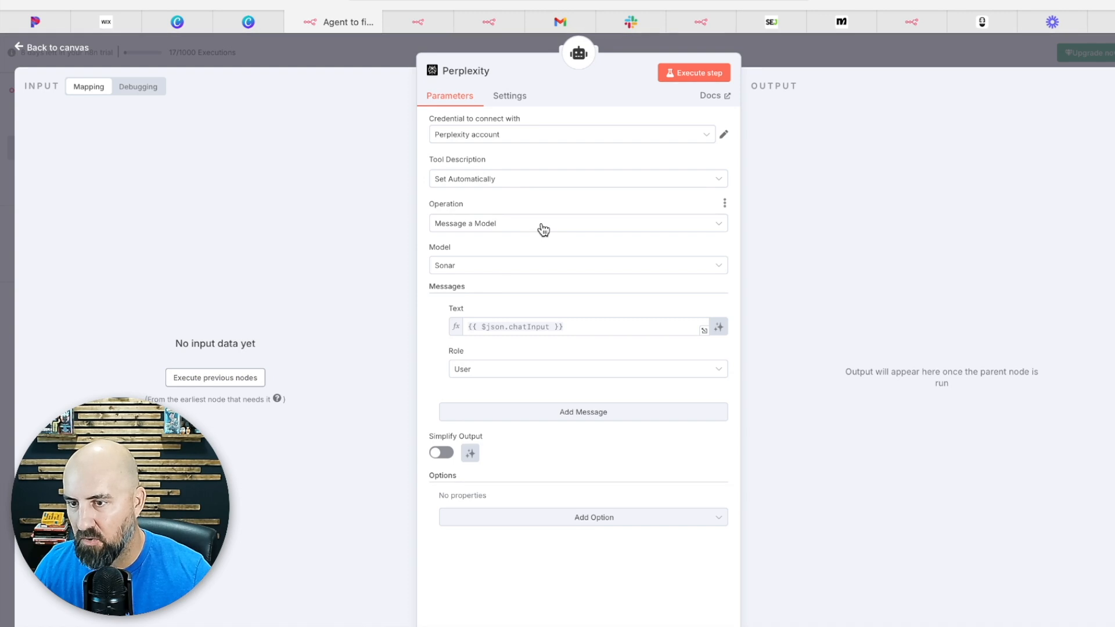
- Confirm the Sonar model and chat-input message expression, then return to the canvas
click(576, 265)
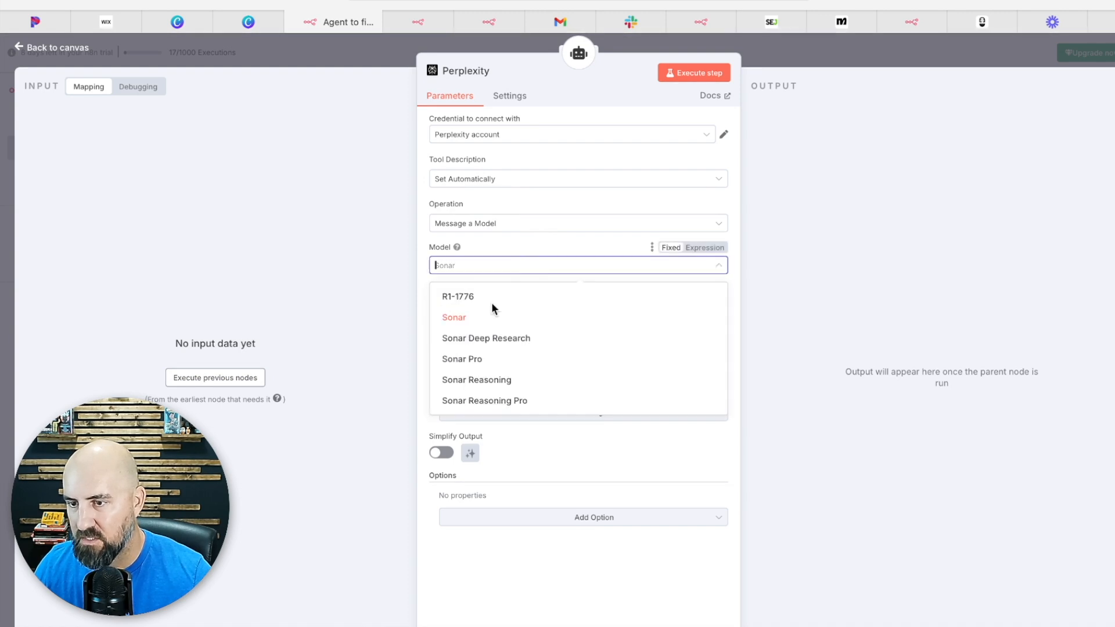
mouse_move(475, 320)
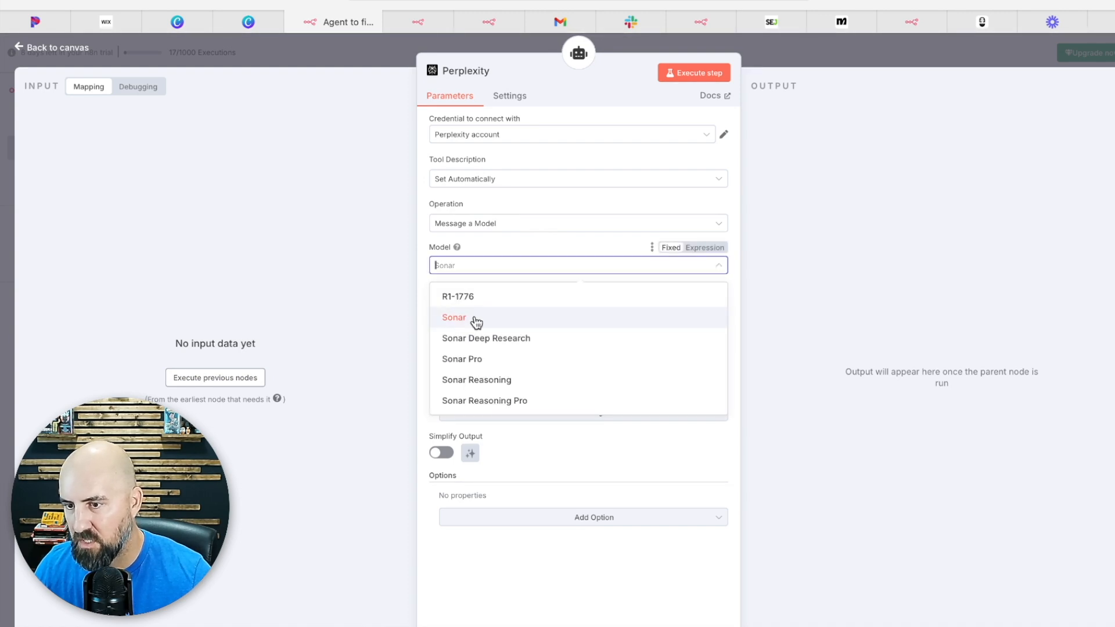
mouse_move(476, 380)
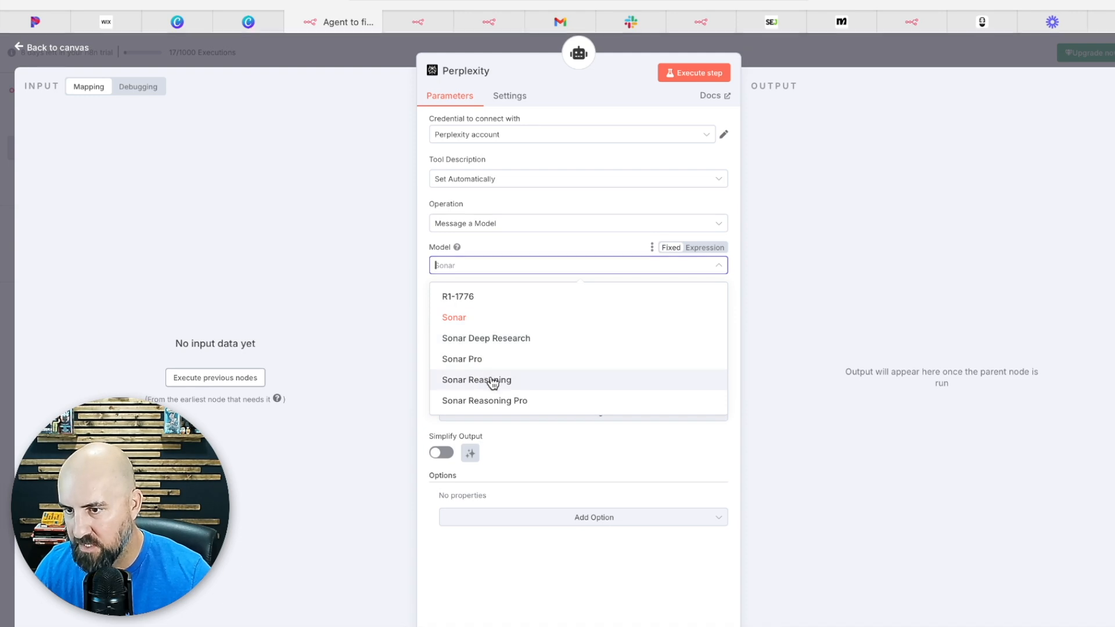
click(454, 317)
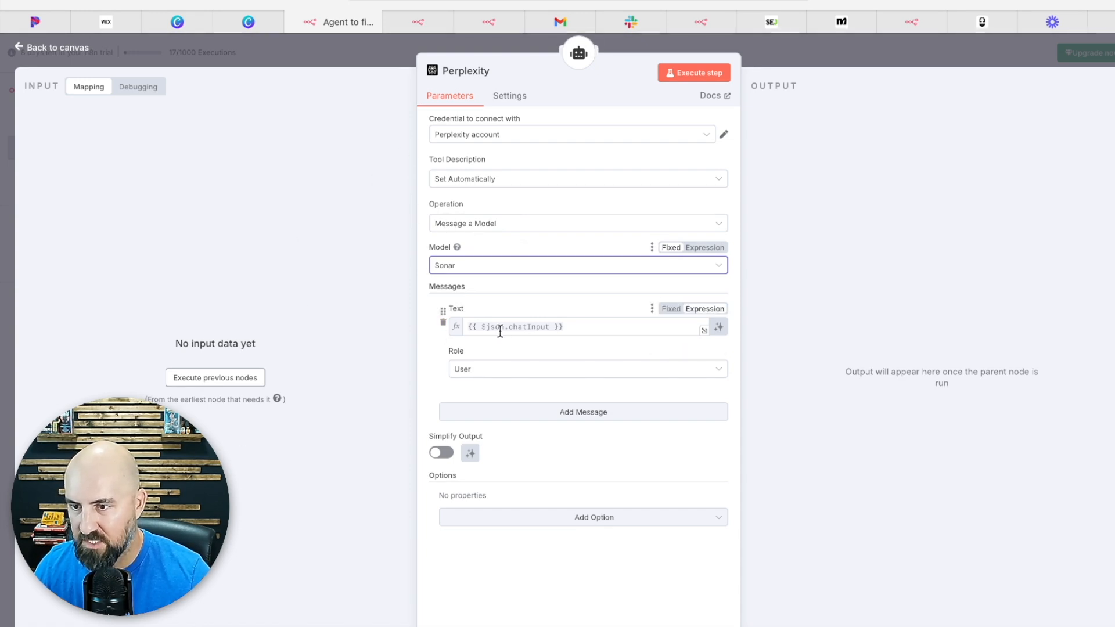
click(512, 326)
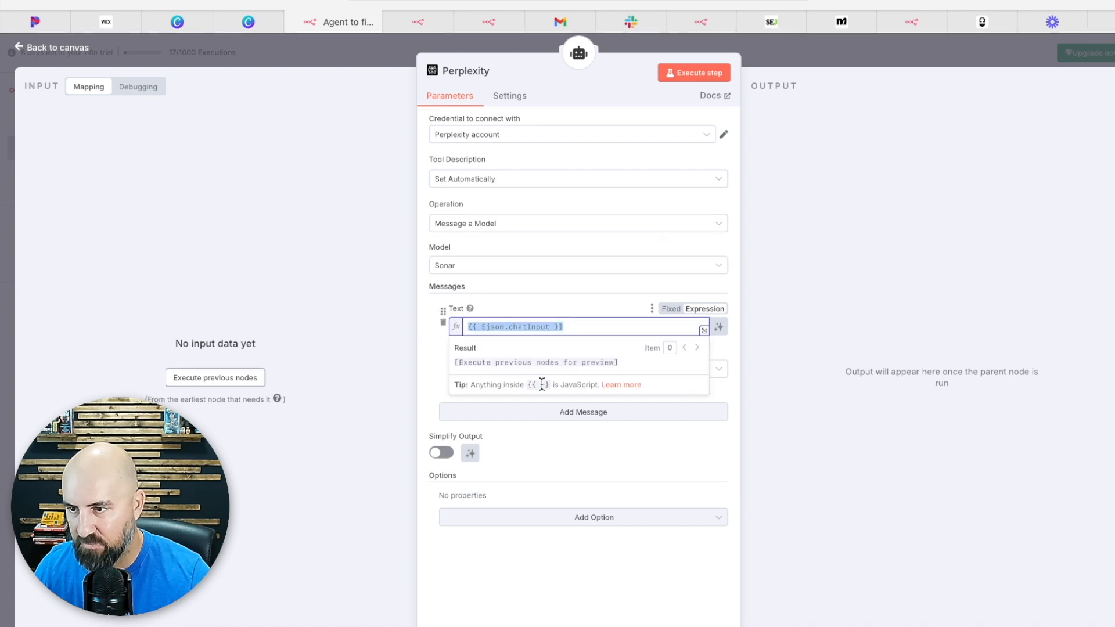
mouse_move(848, 63)
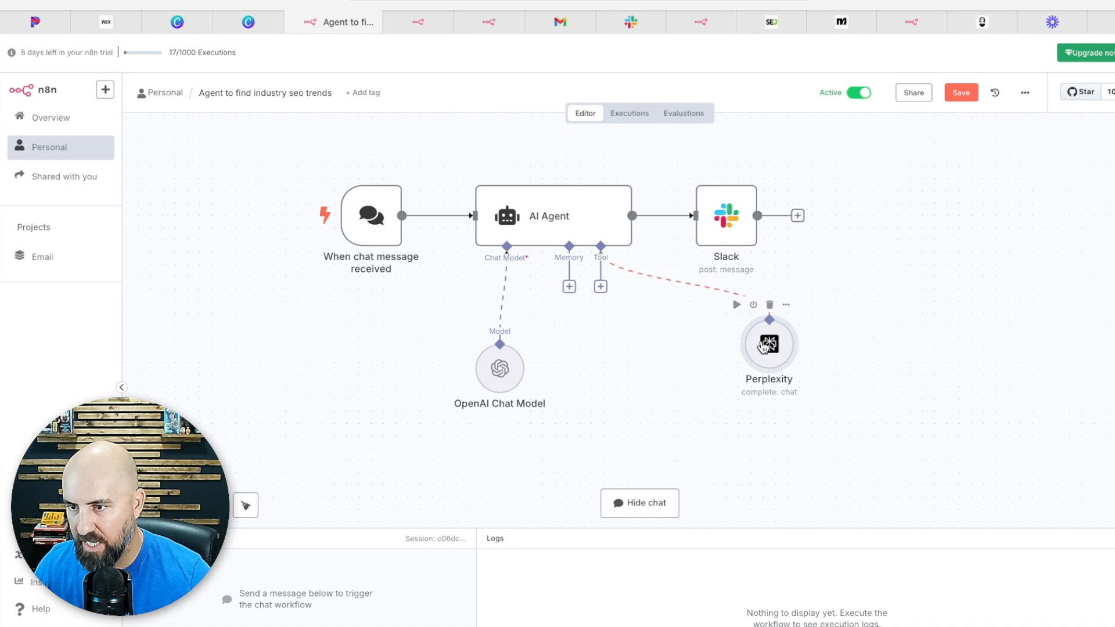
double_click(769, 346)
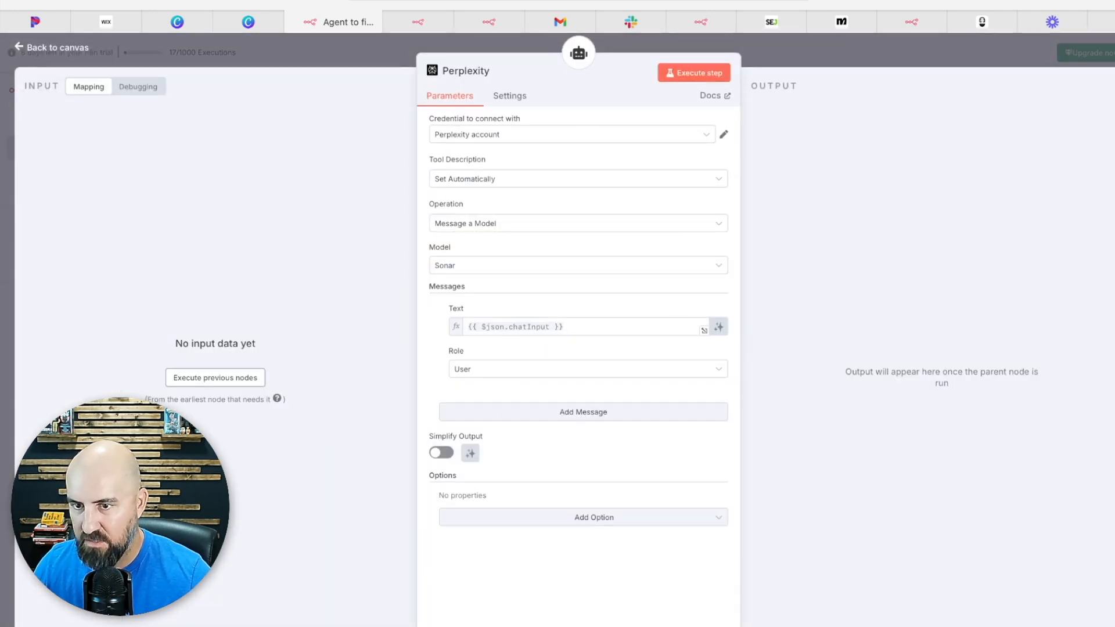
click(580, 326)
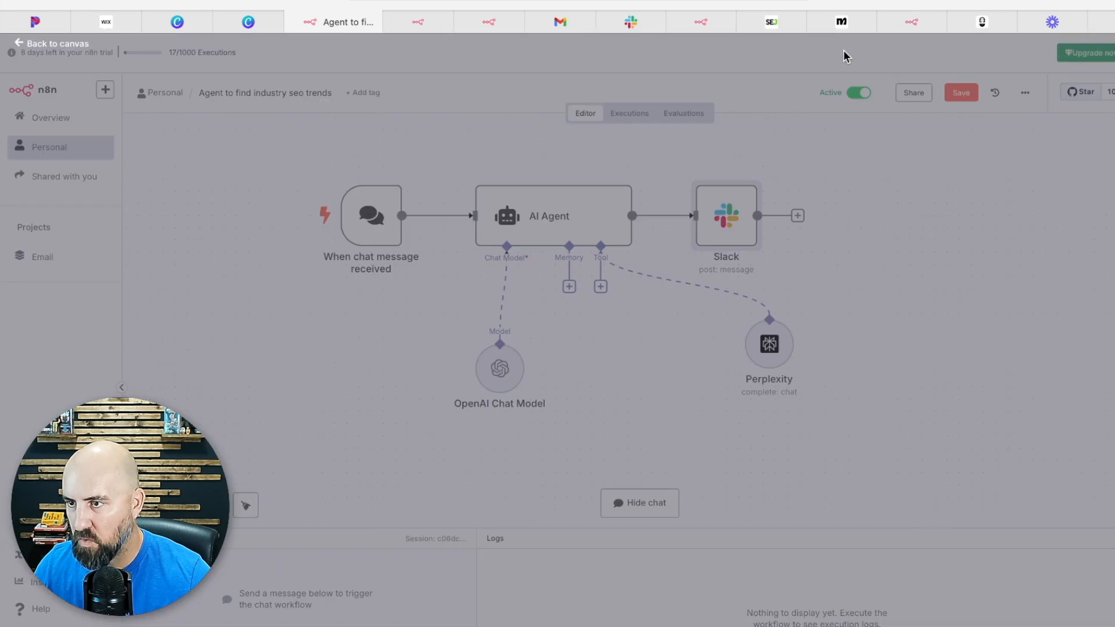
click(654, 216)
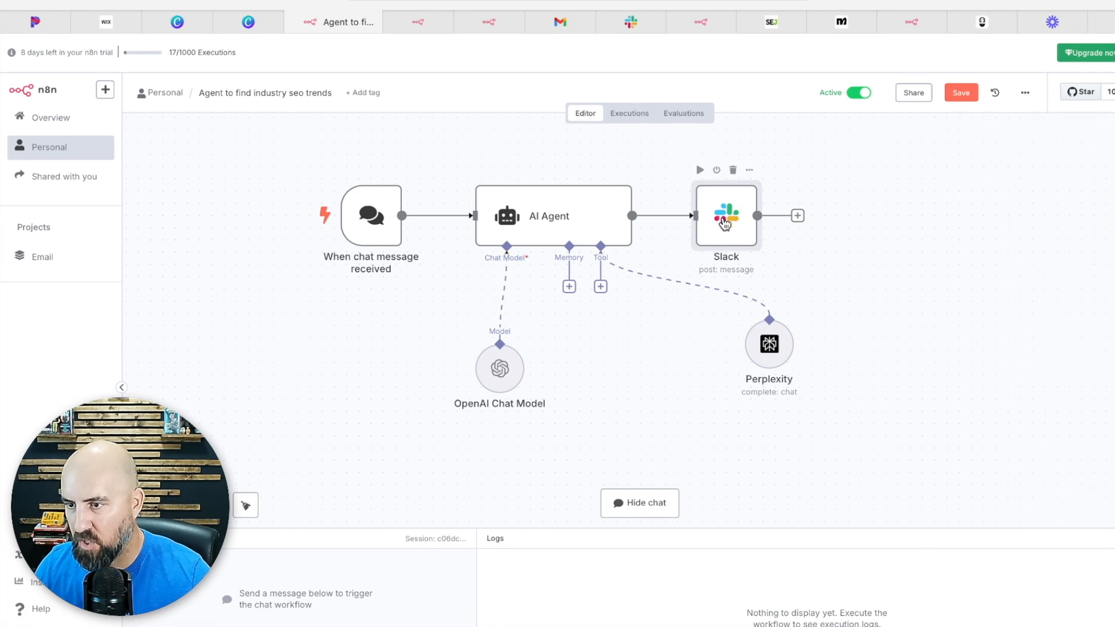
- Search 'slack' in the node panel and choose the Send a message action
double_click(724, 216)
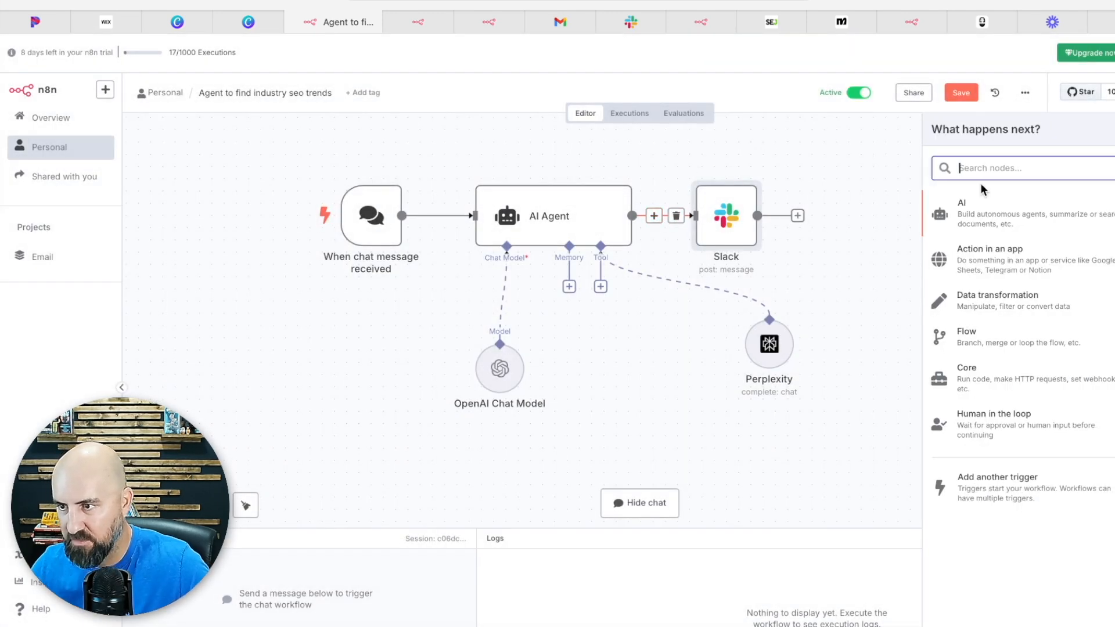
text(slack)
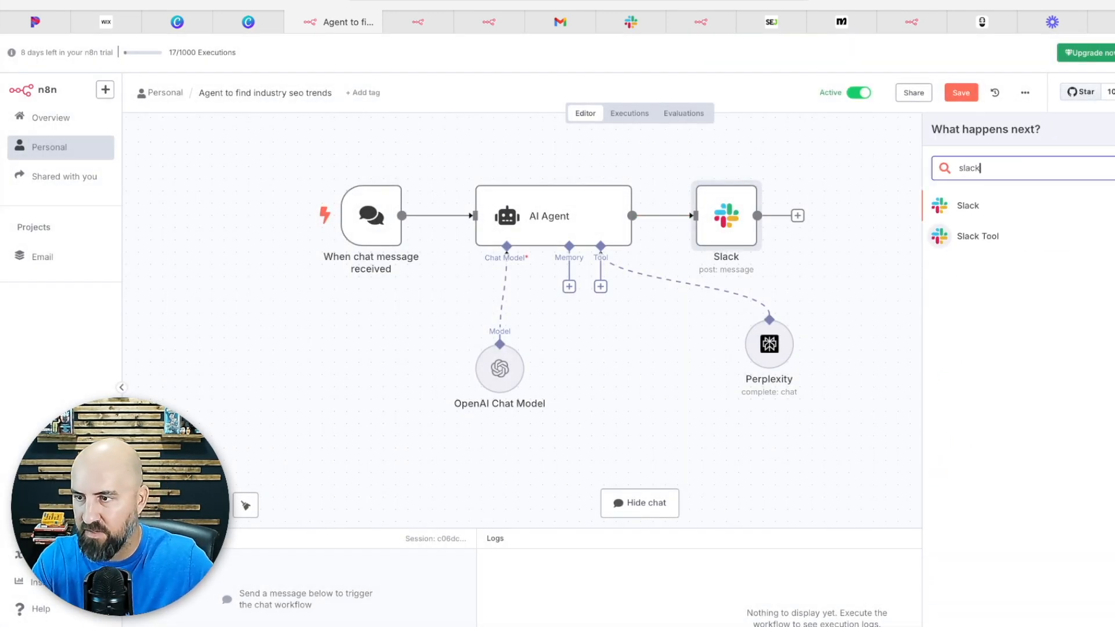
click(967, 206)
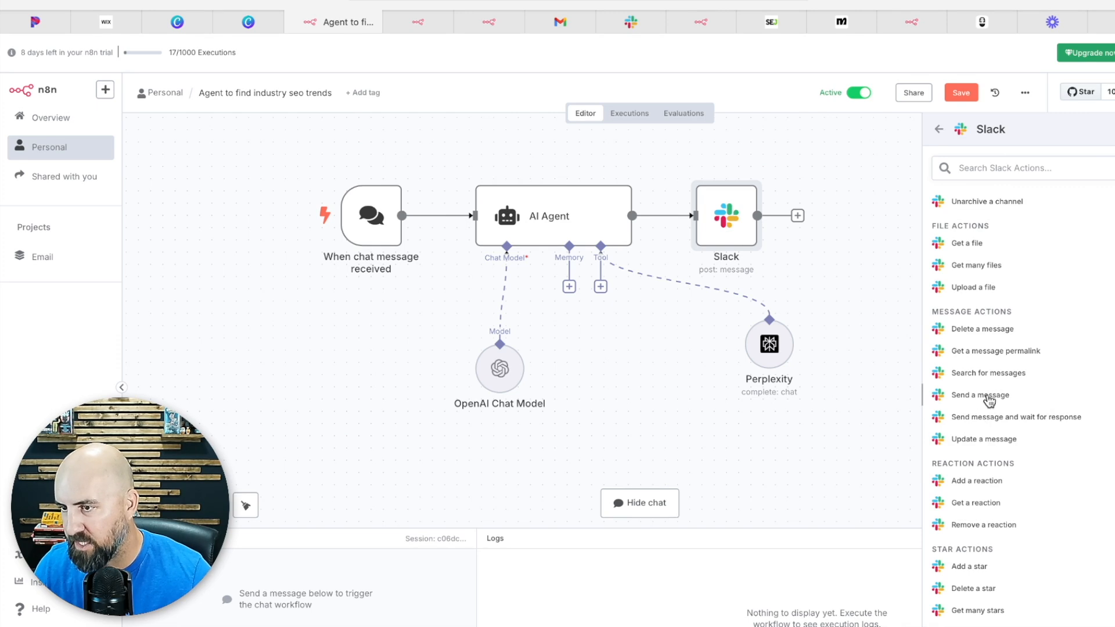
click(977, 395)
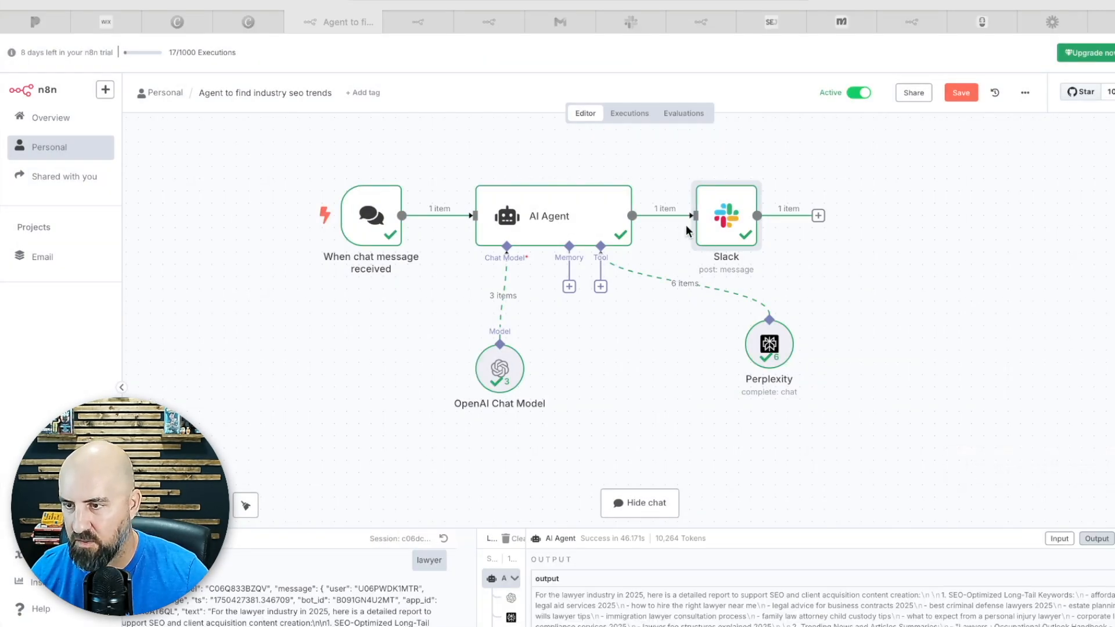
- Set the Slack message text to {{ $json.output }}, check the Perplexity tool, then view the post in Slack
double_click(725, 216)
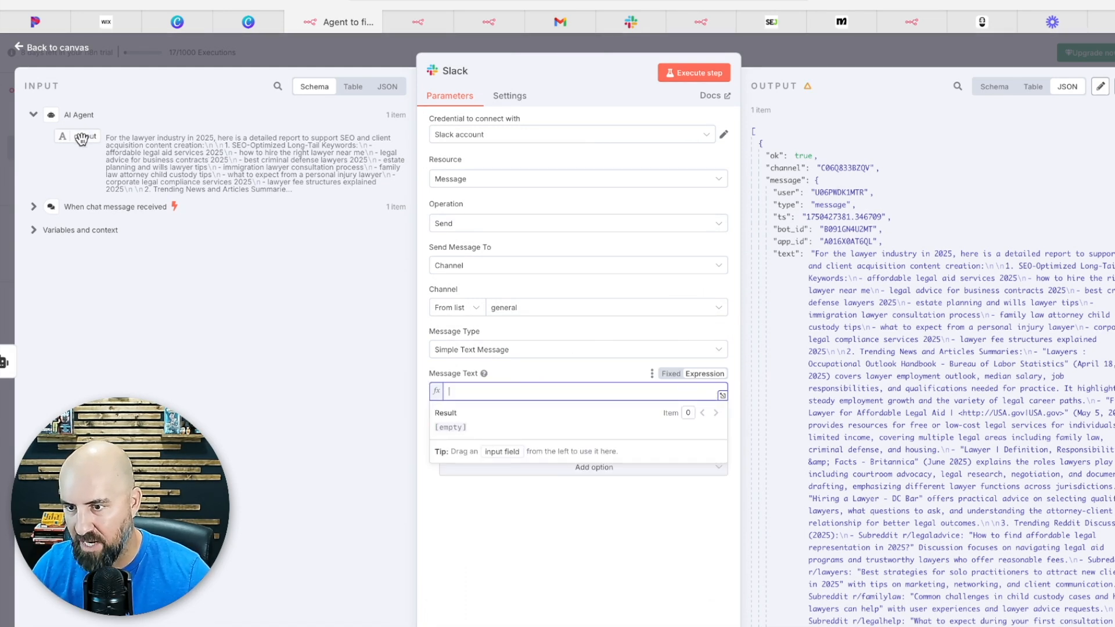
text({{ $json.output }})
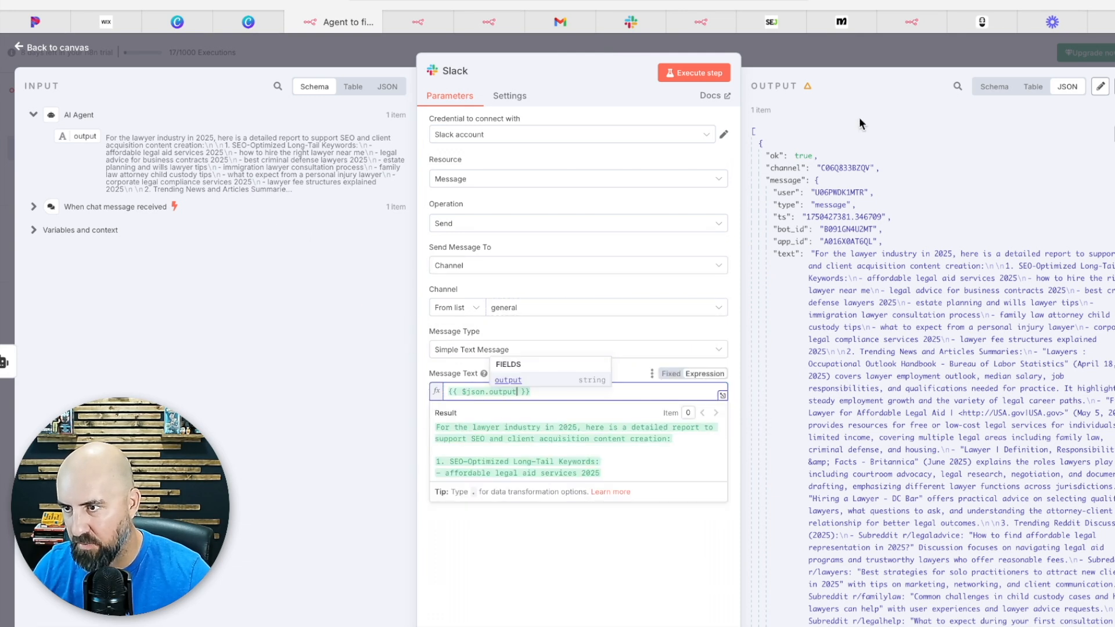
click(57, 46)
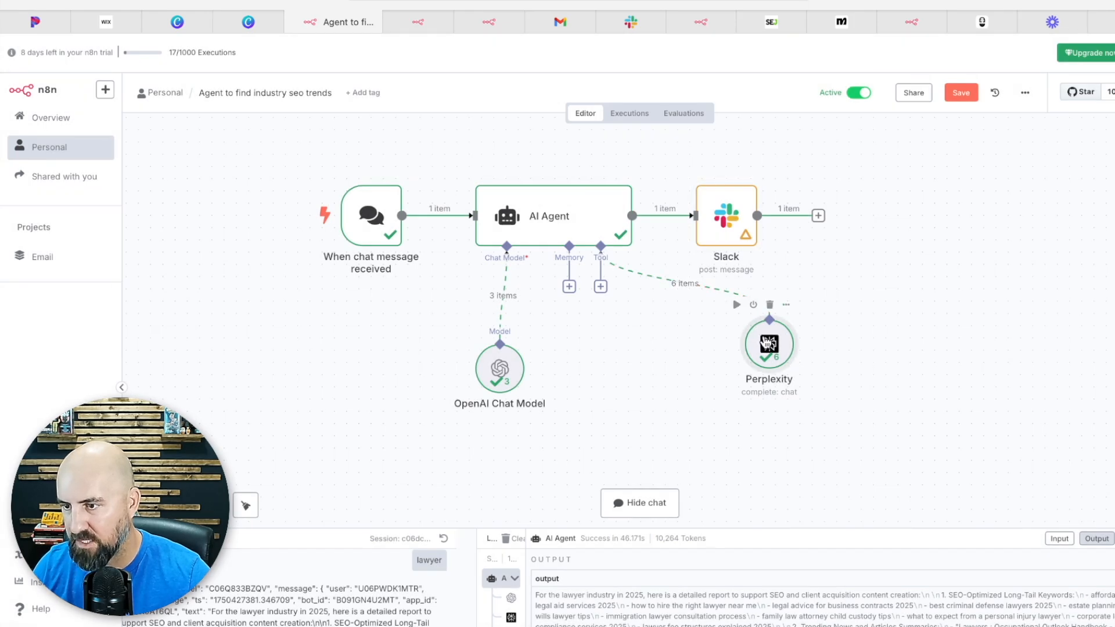
double_click(769, 344)
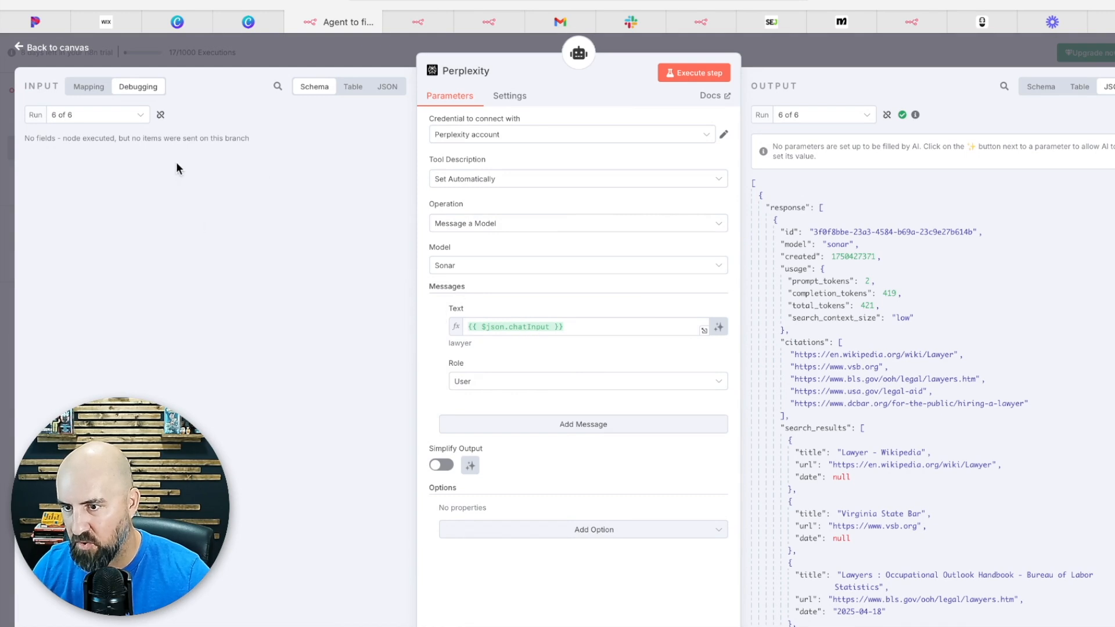
mouse_move(475, 319)
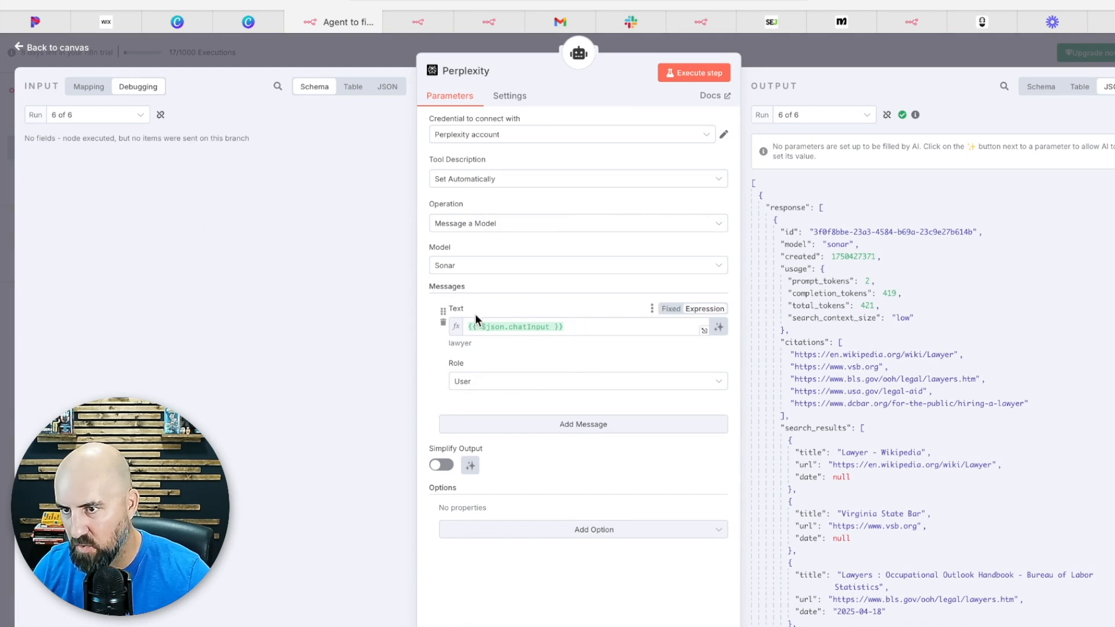
mouse_move(787, 58)
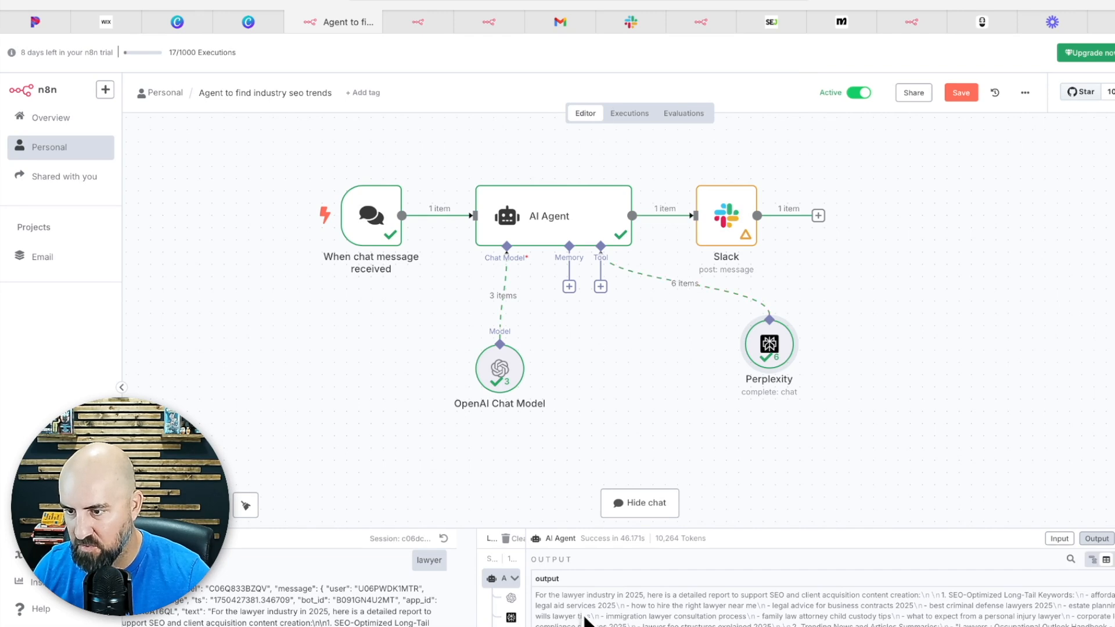
mouse_move(767, 345)
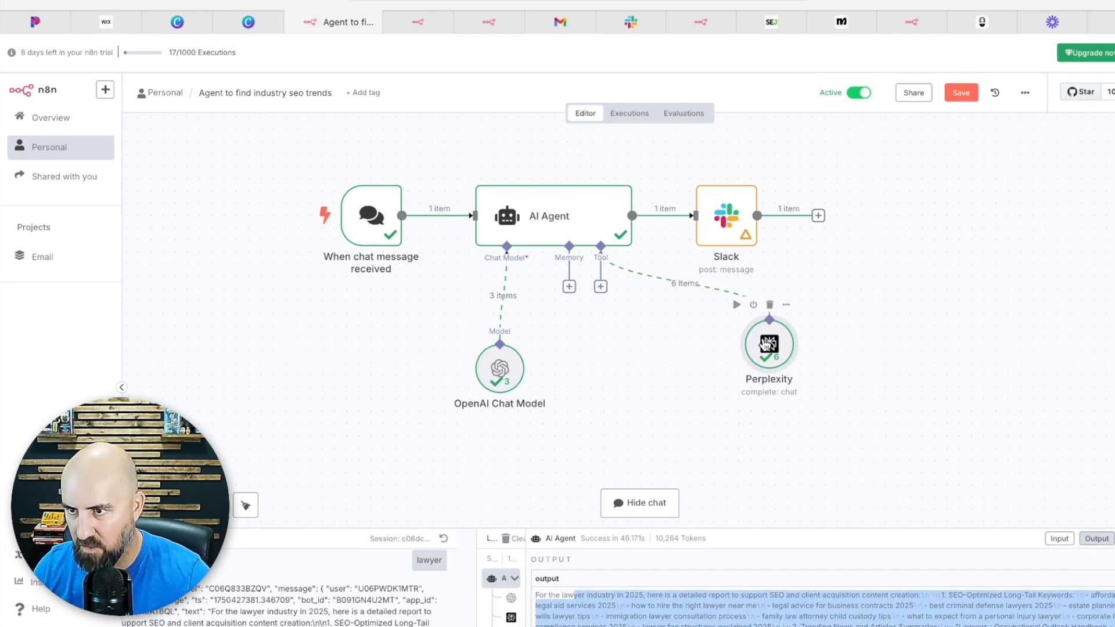
click(624, 21)
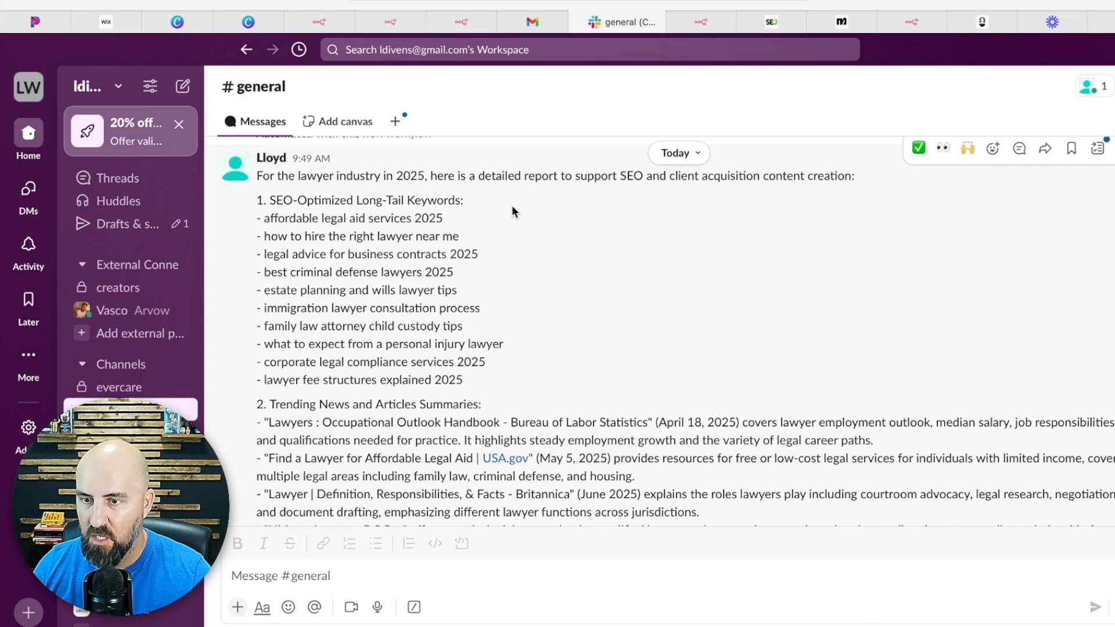
scroll(down, 3)
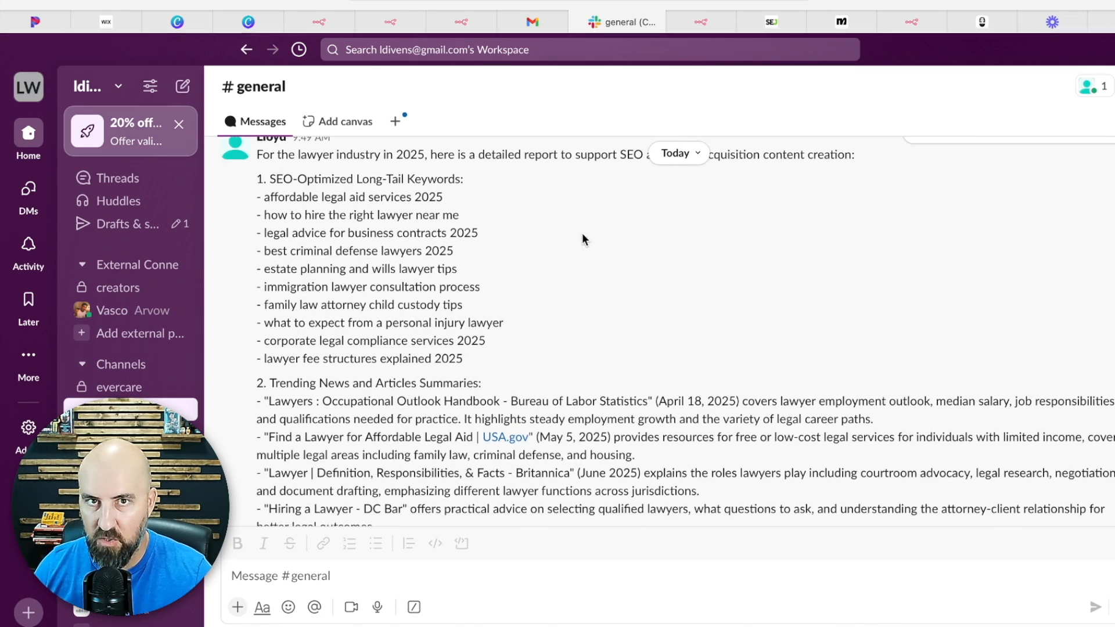
mouse_move(518, 339)
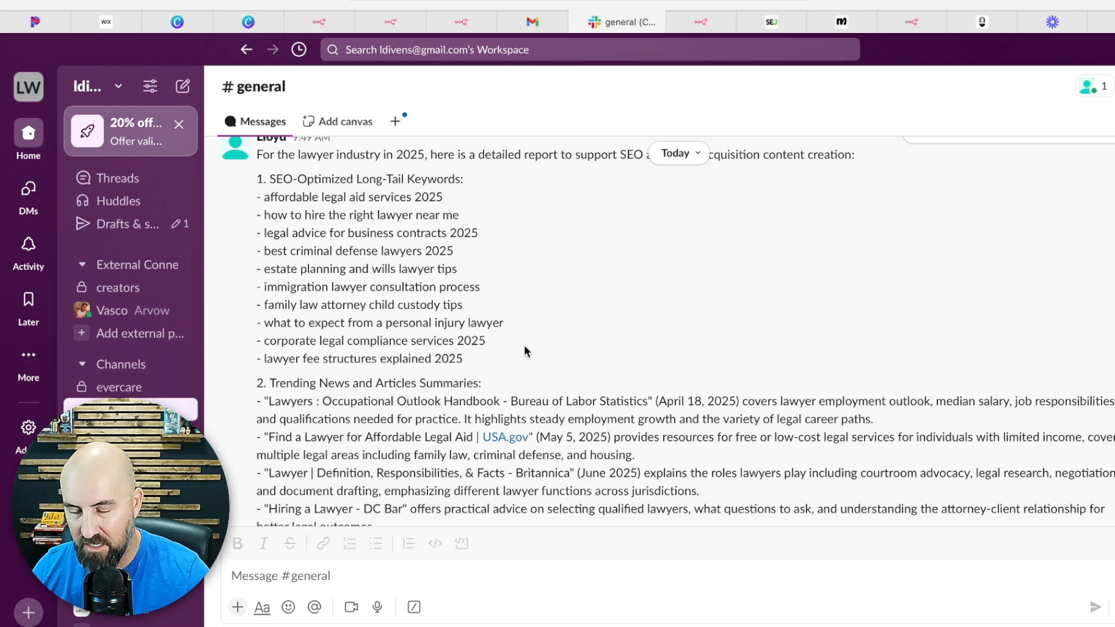
mouse_move(526, 348)
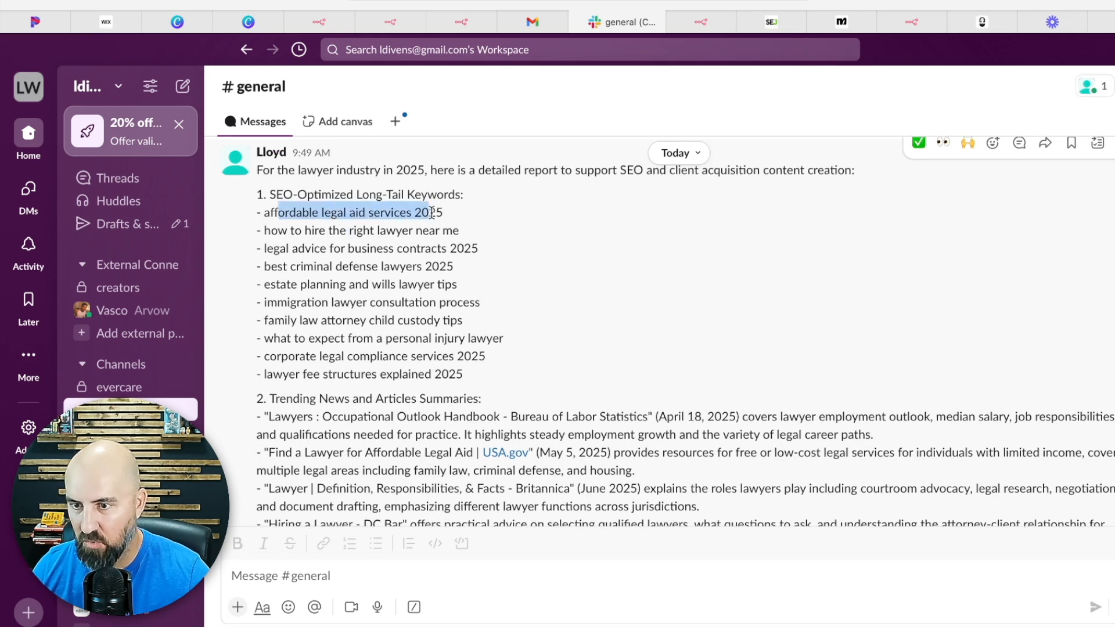
scroll(down, 3)
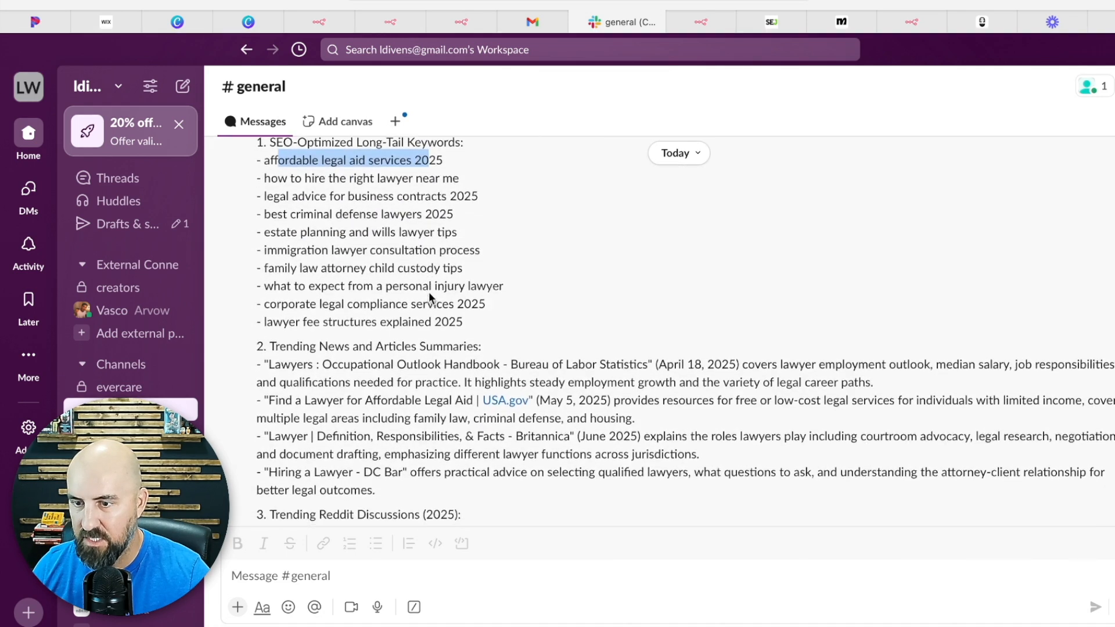
scroll(down, 3)
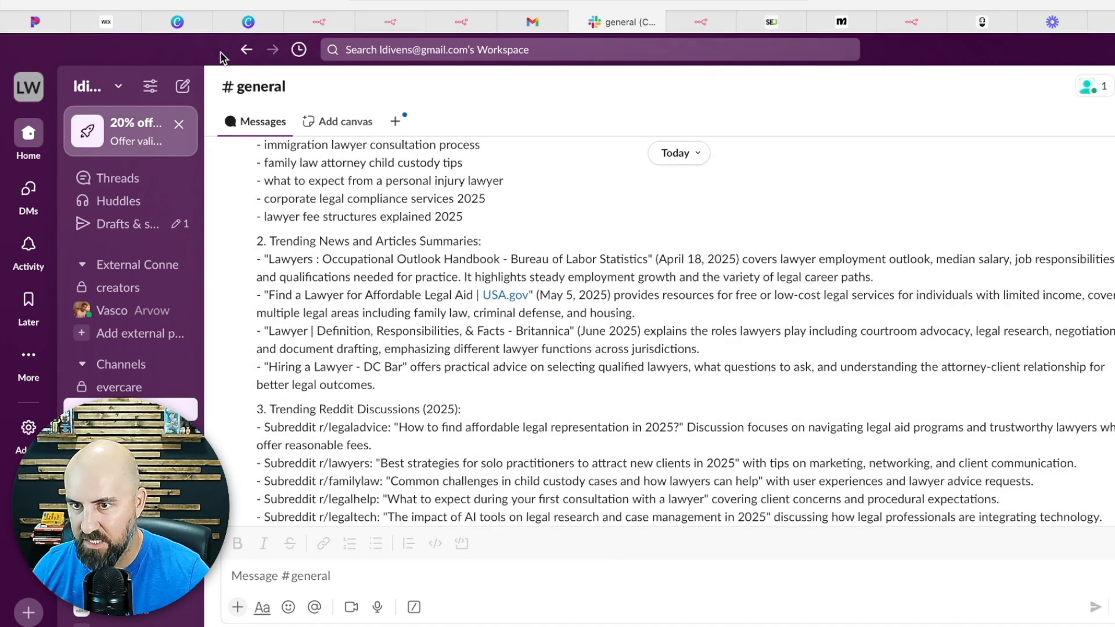
- In Arvow, dismiss the Add SEO Keywords dialog and view the Default Campaign's five inputs
click(982, 21)
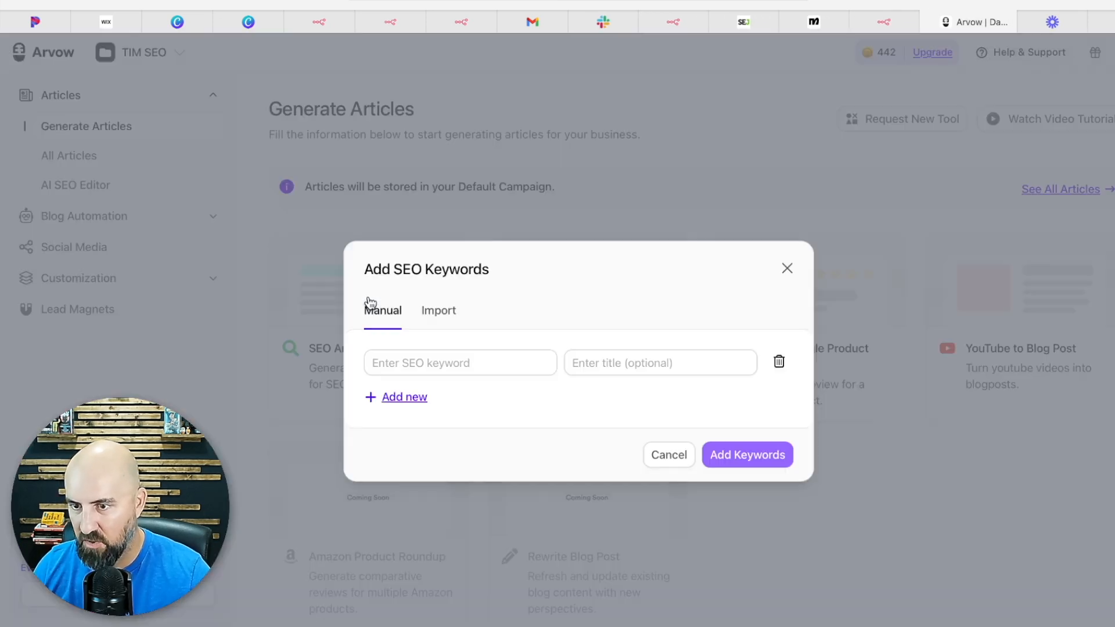
click(460, 363)
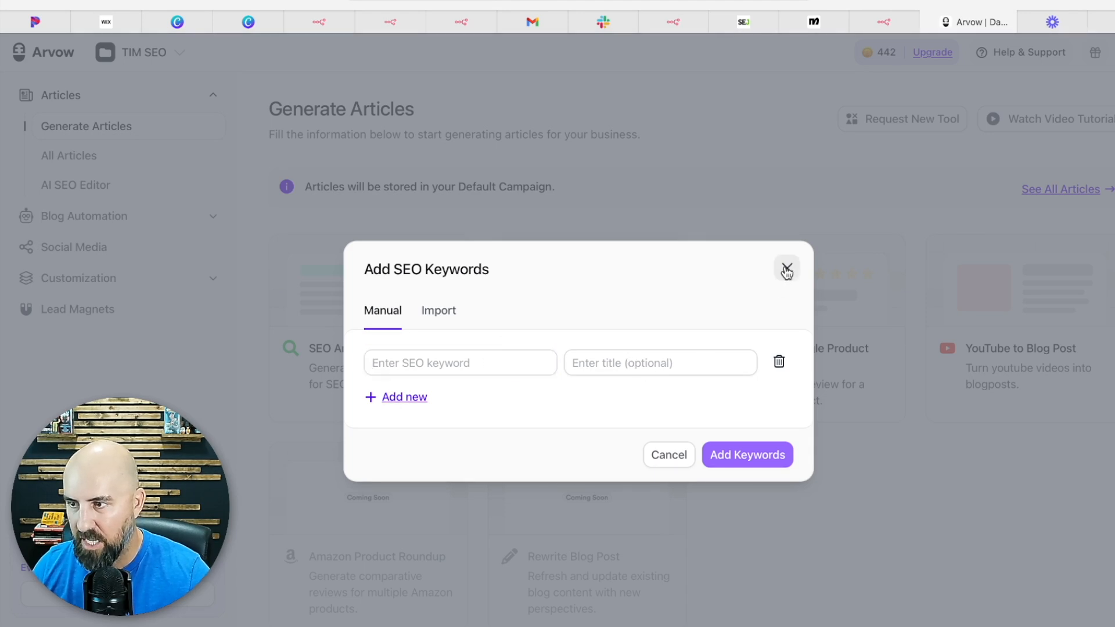
click(786, 269)
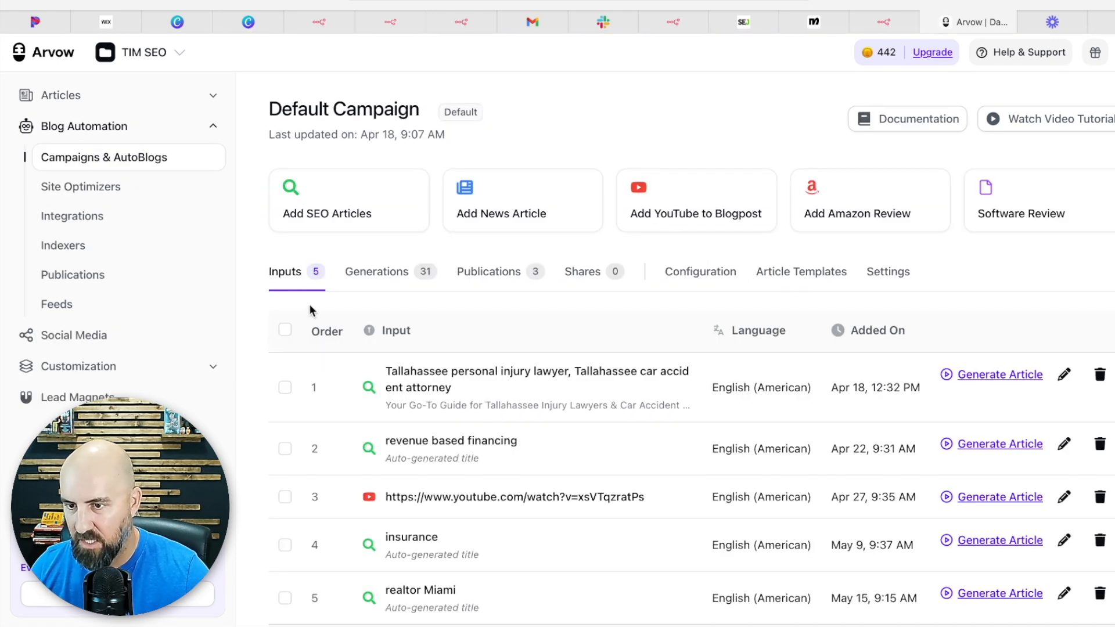
scroll(down, 3)
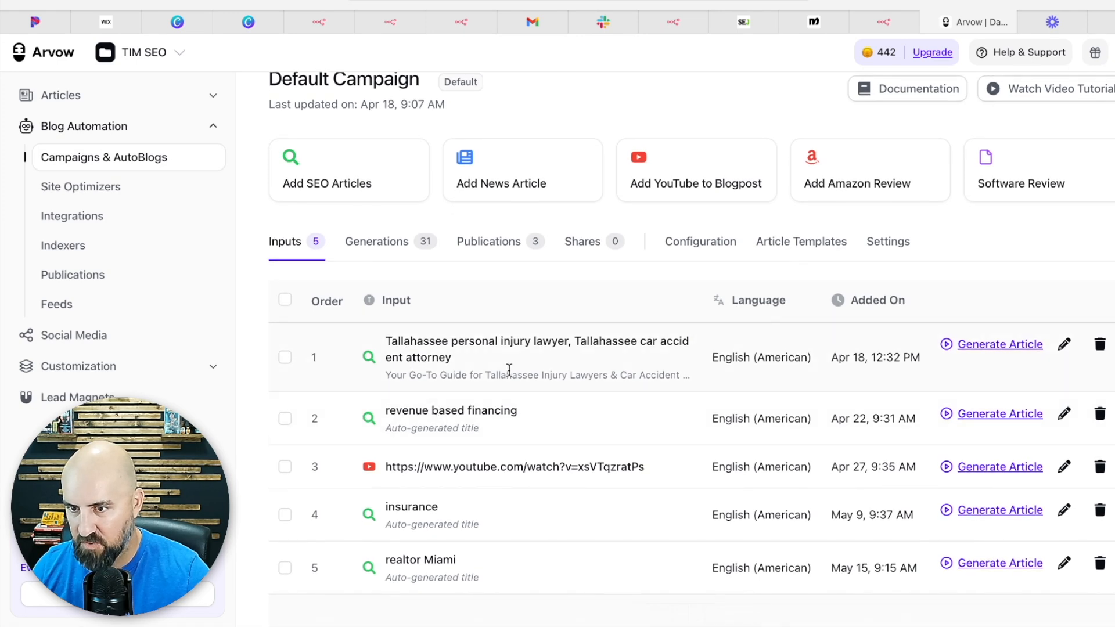
scroll(down, 3)
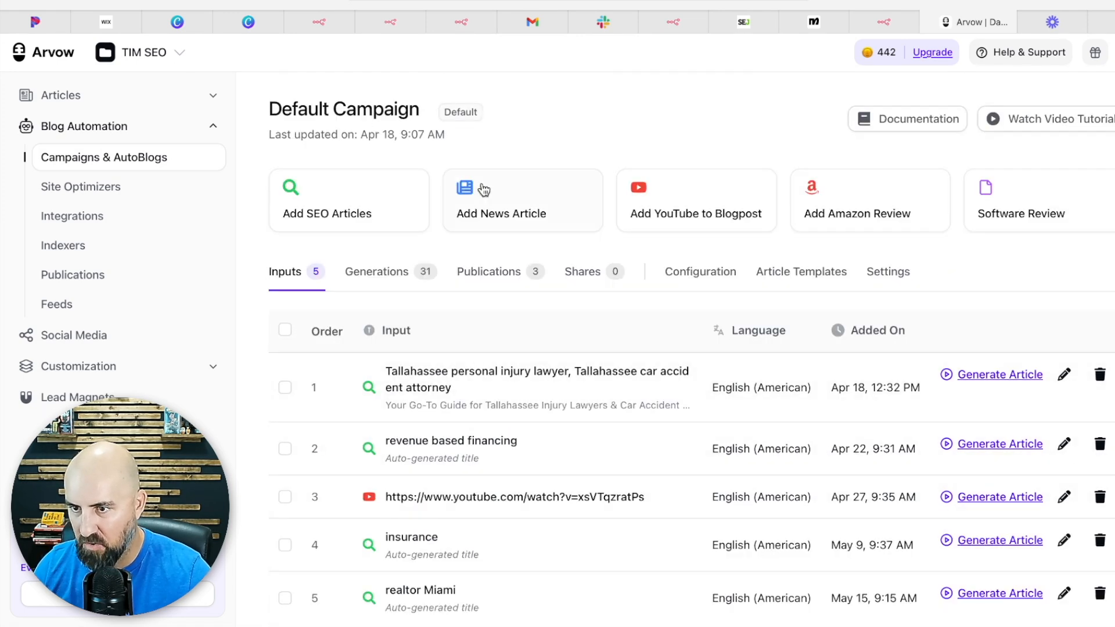
- Show the Default Campaign's Generations and open the 'Best Dentist in Chicago' article preview
click(376, 272)
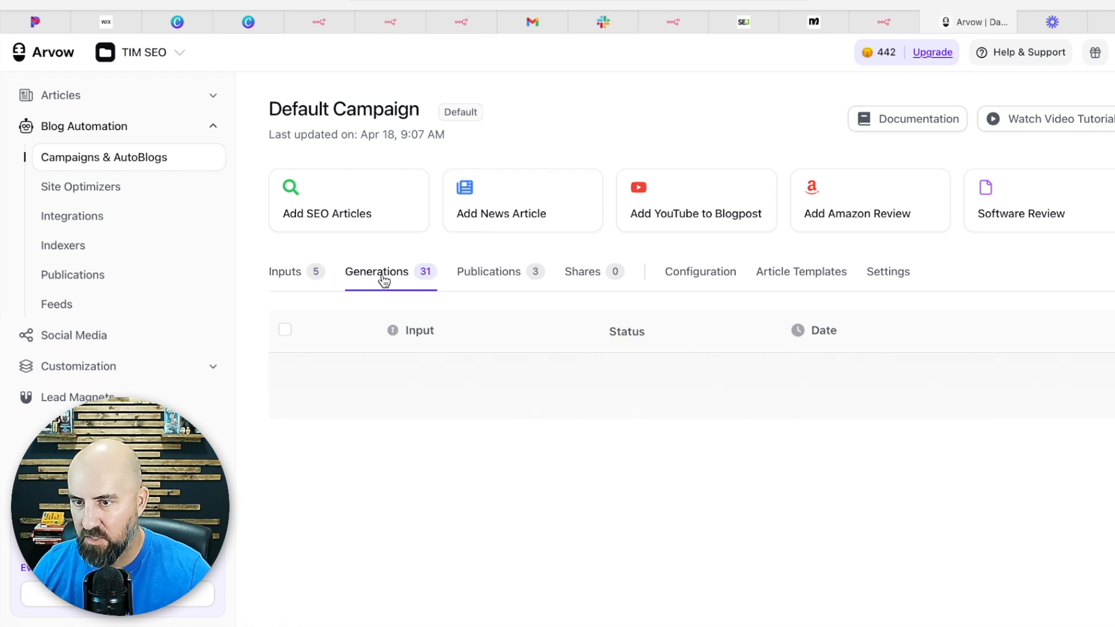
click(376, 272)
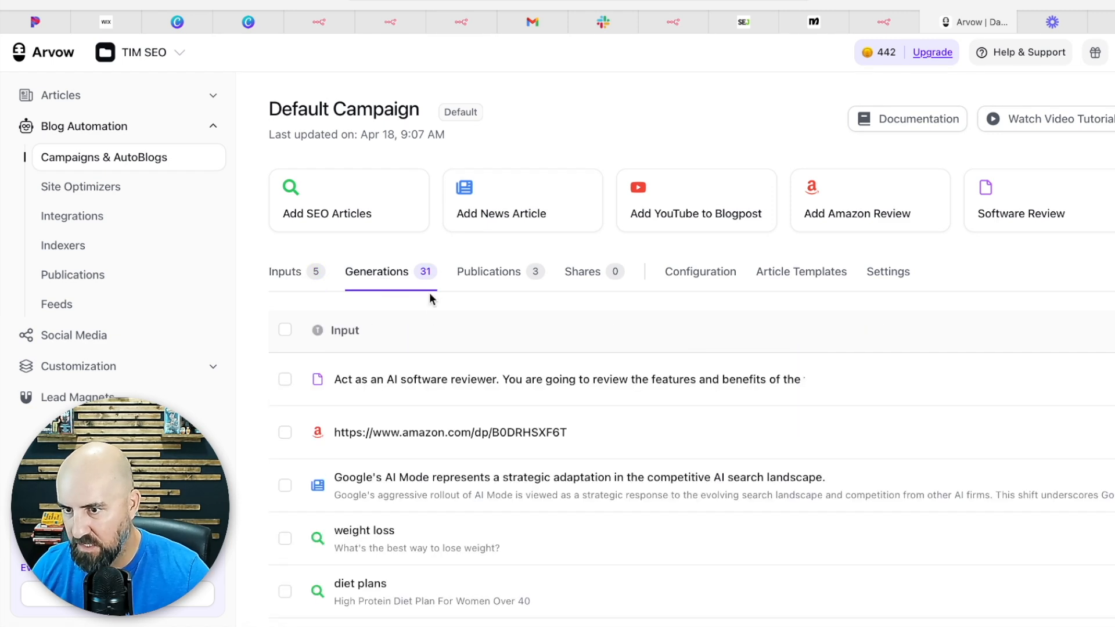
scroll(down, 3)
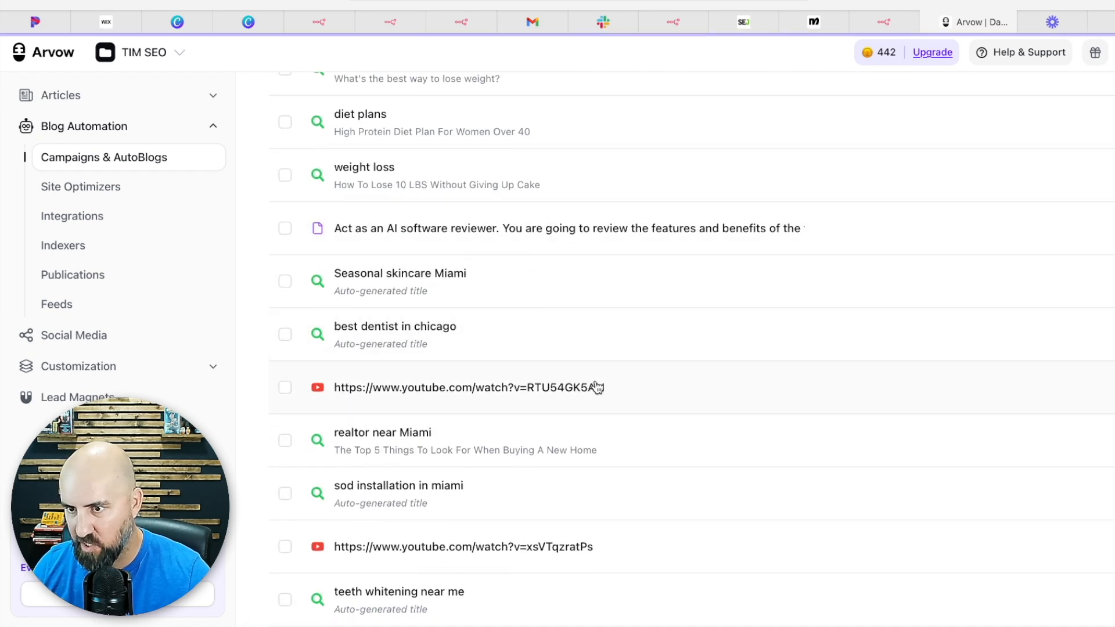
click(394, 326)
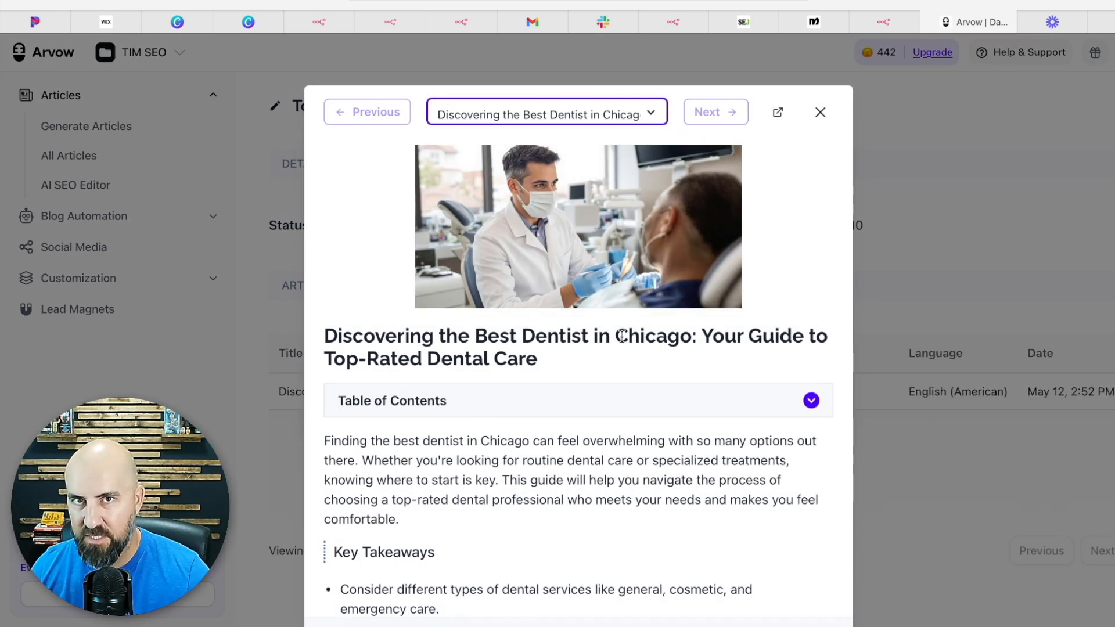
- Scroll through the Chicago dentist article preview, then close it back to the guide page
scroll(down, 3)
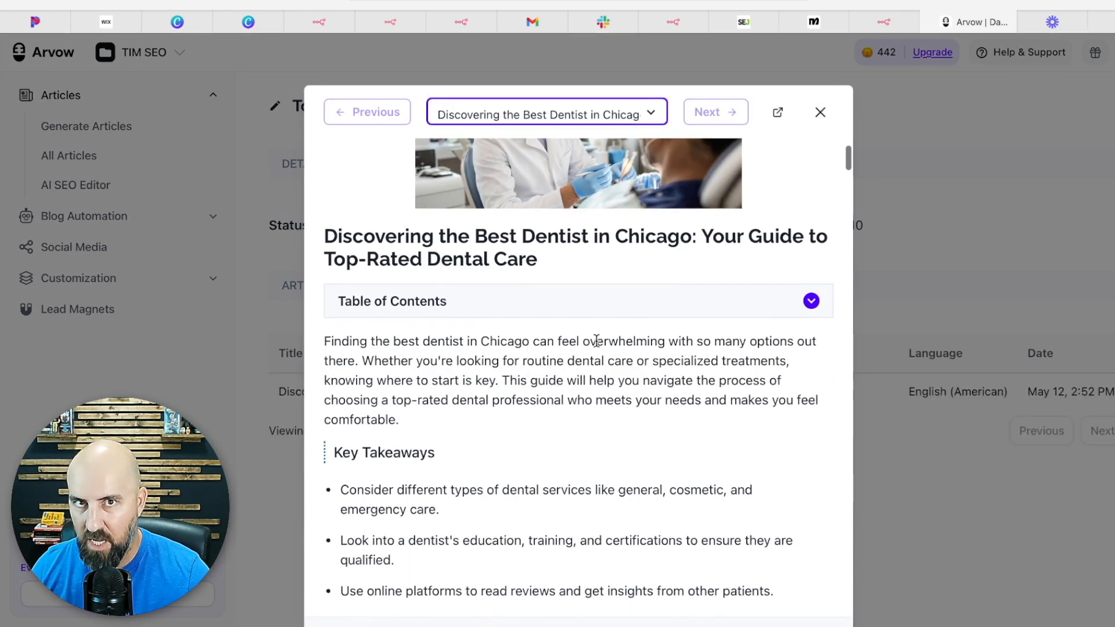
scroll(down, 3)
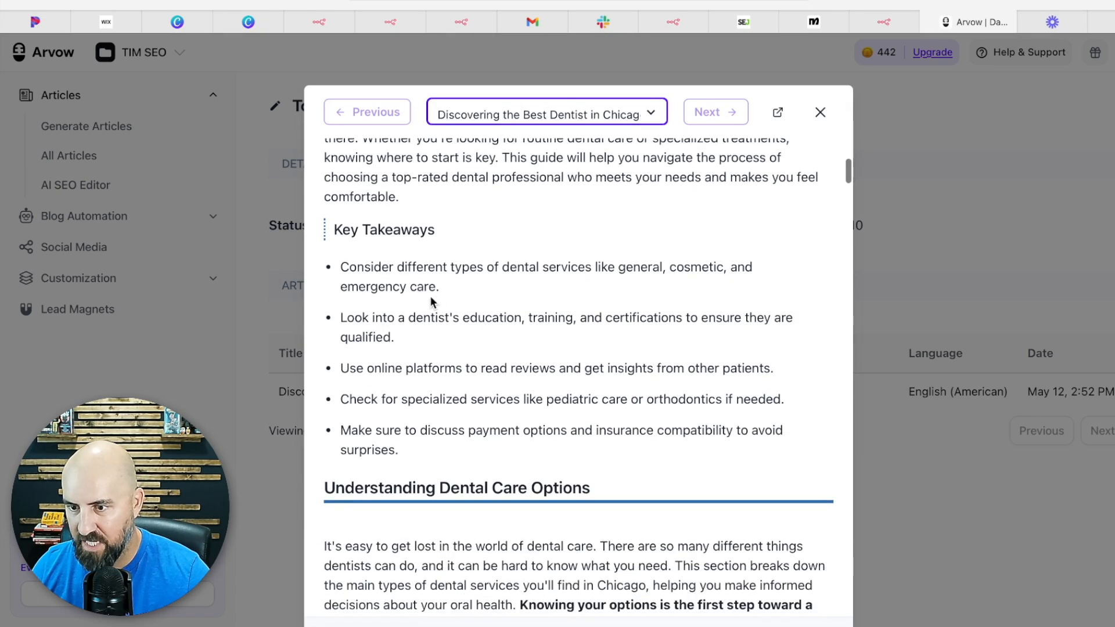
scroll(down, 3)
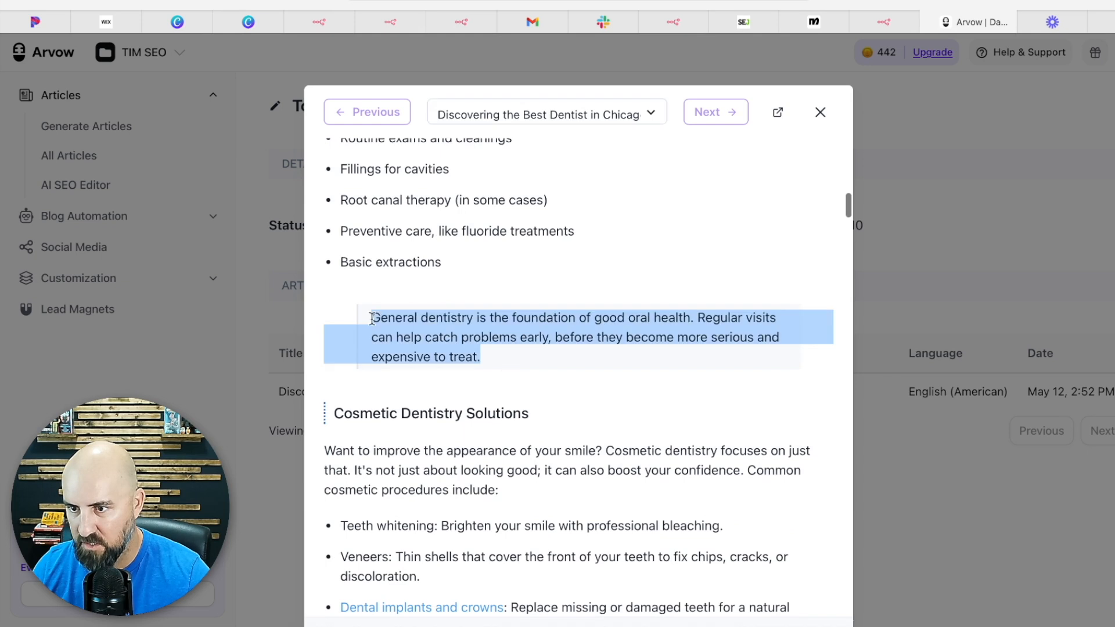
scroll(down, 3)
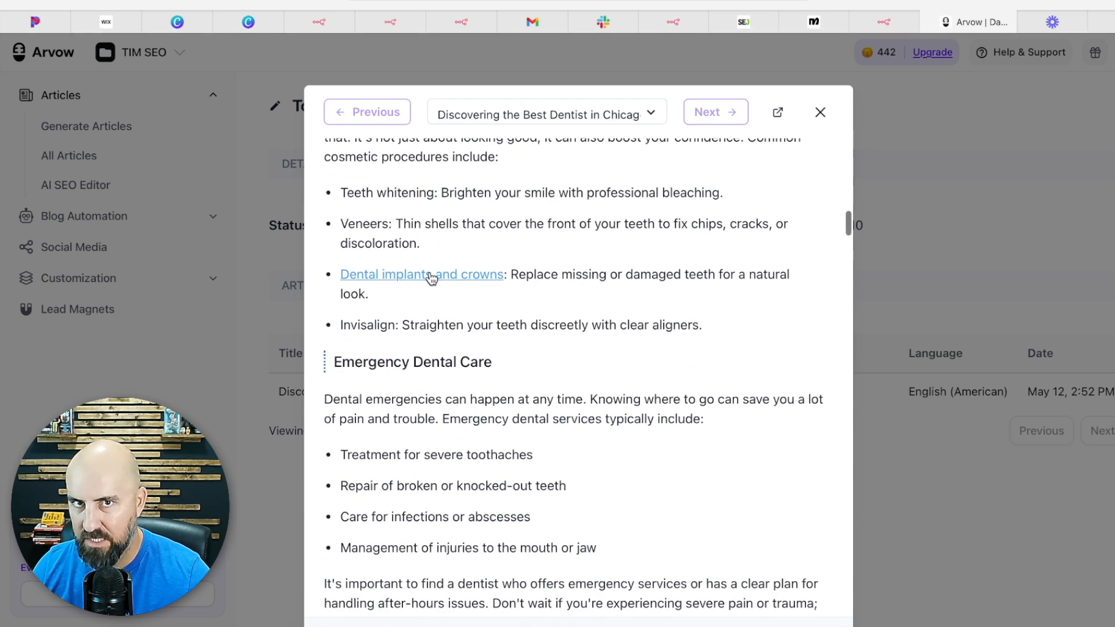
scroll(down, 3)
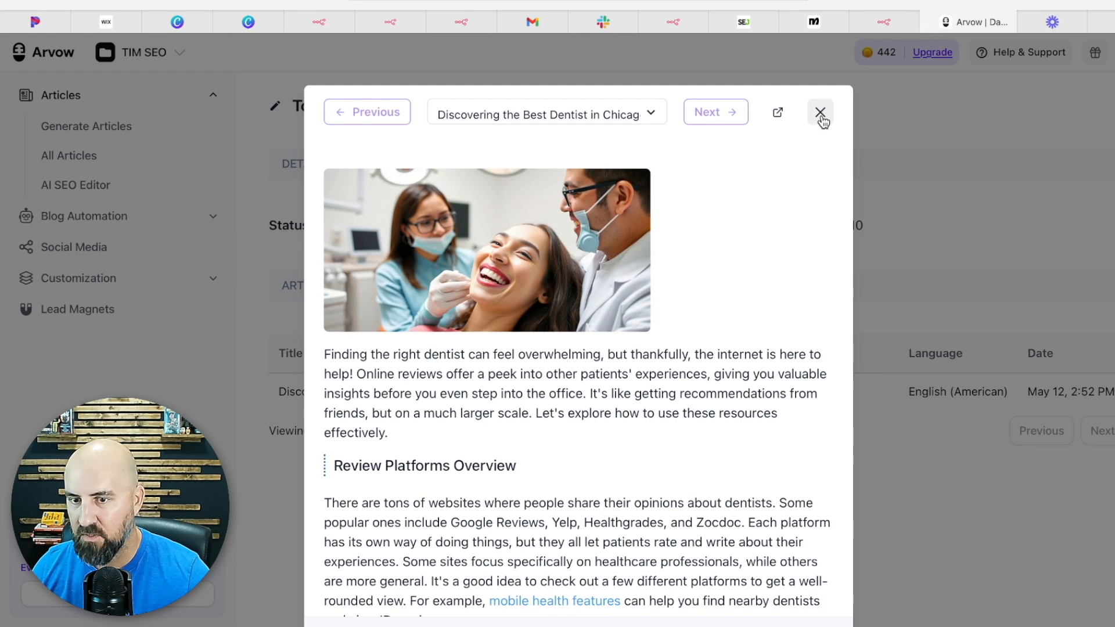
click(819, 112)
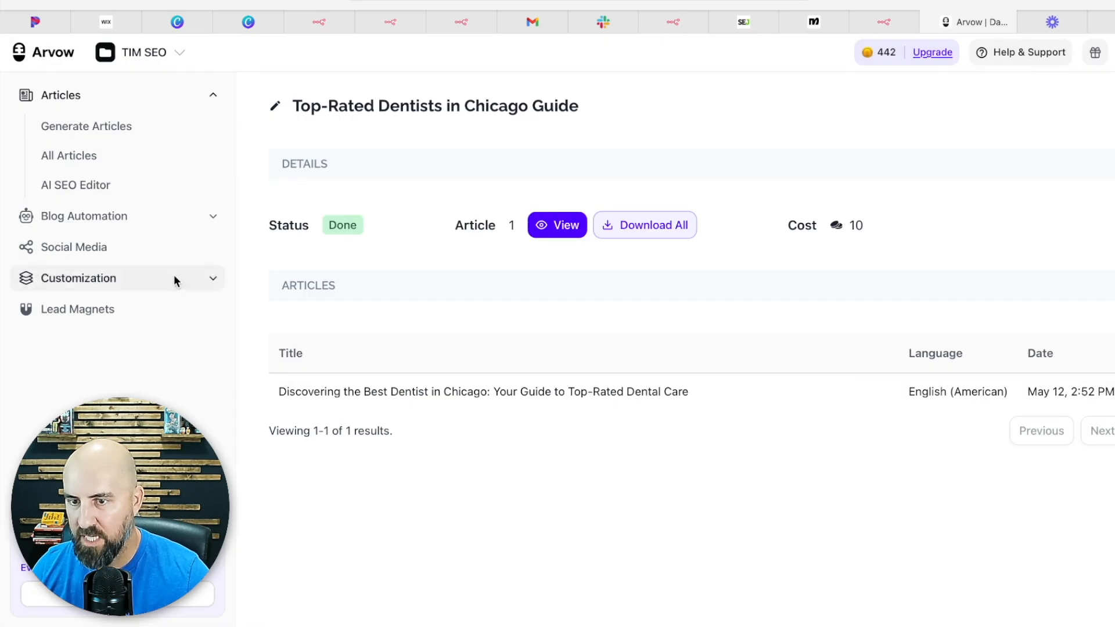
- Open My Knowledge Base's Add Asset form and keep the asset type as Plain Text
click(78, 277)
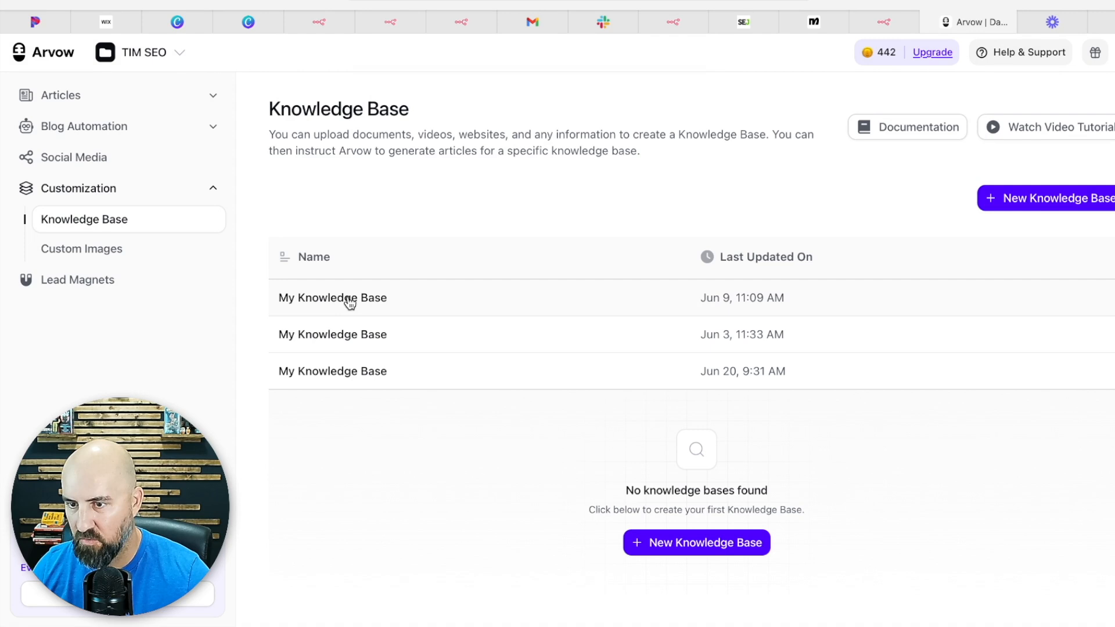
click(332, 297)
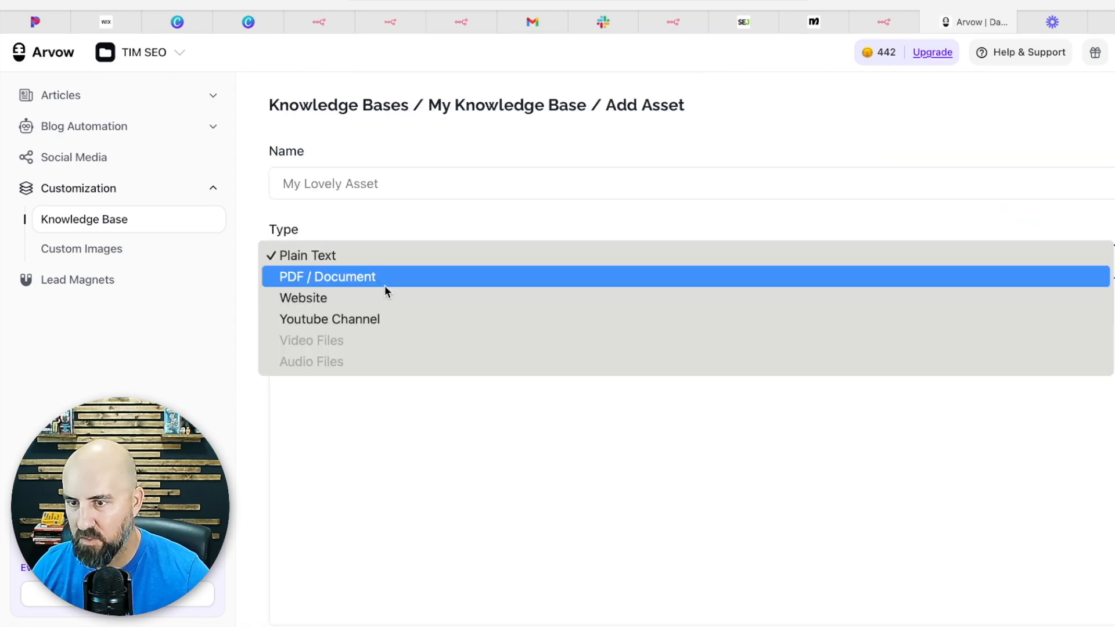
mouse_move(359, 283)
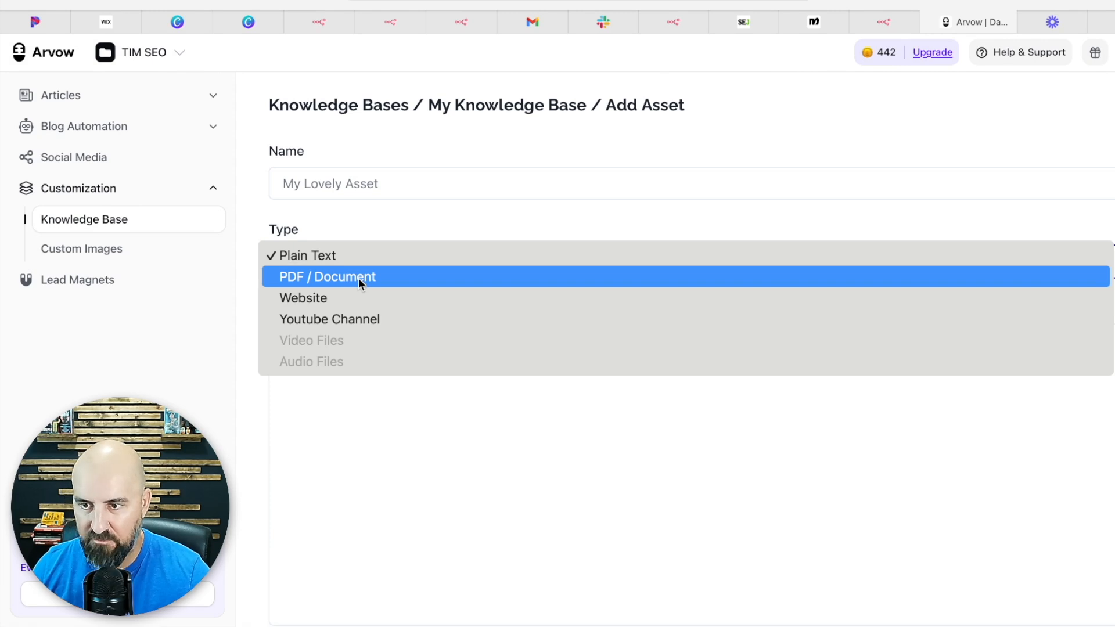
mouse_move(368, 298)
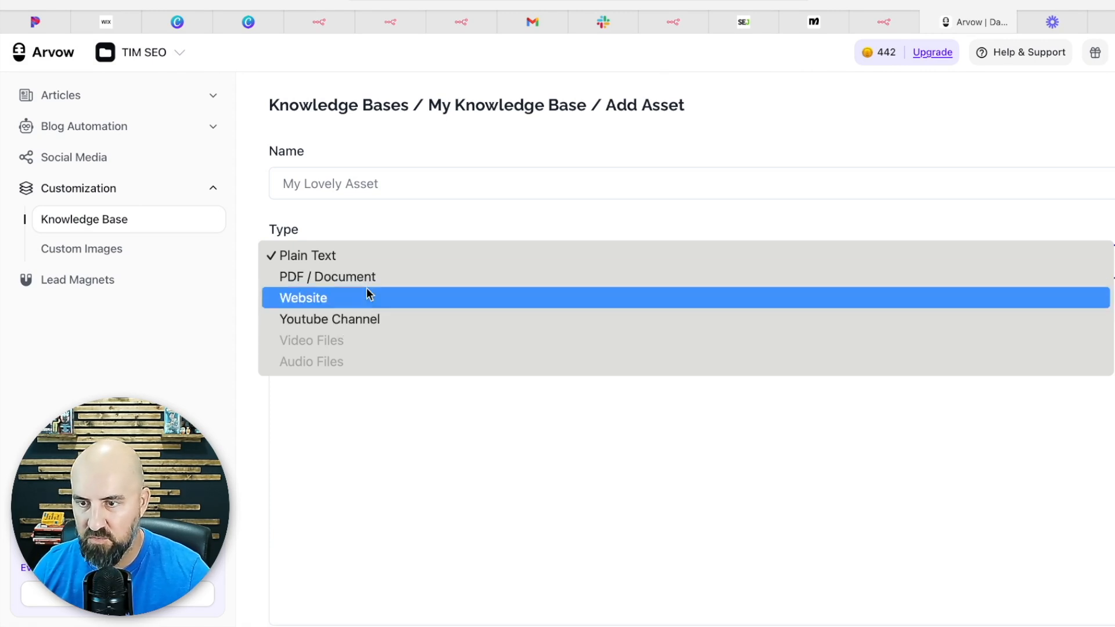
click(308, 255)
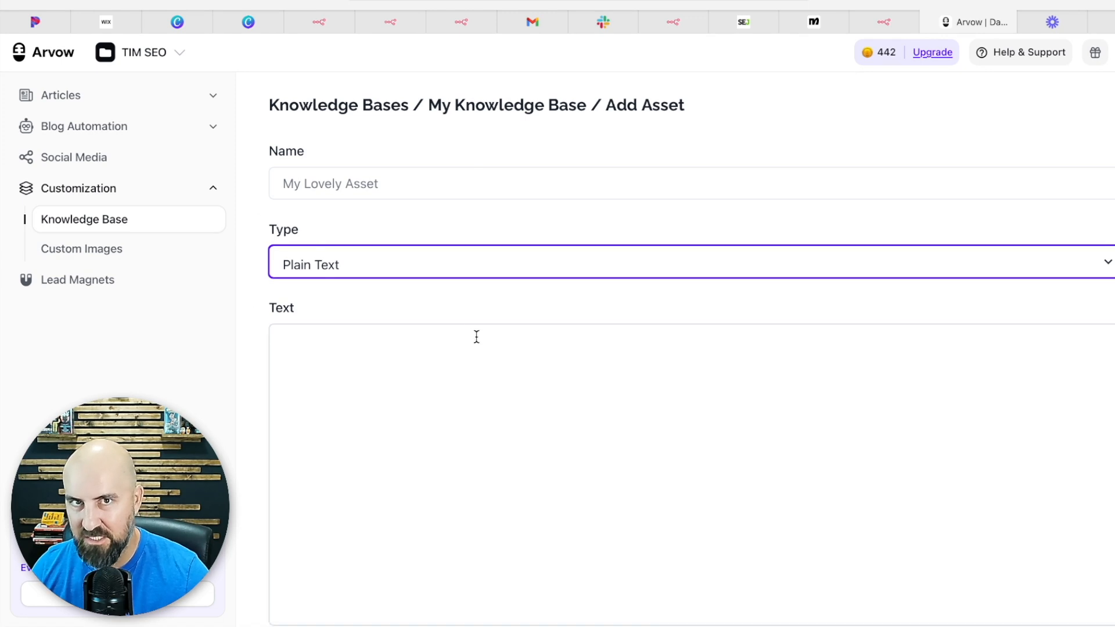
mouse_move(468, 321)
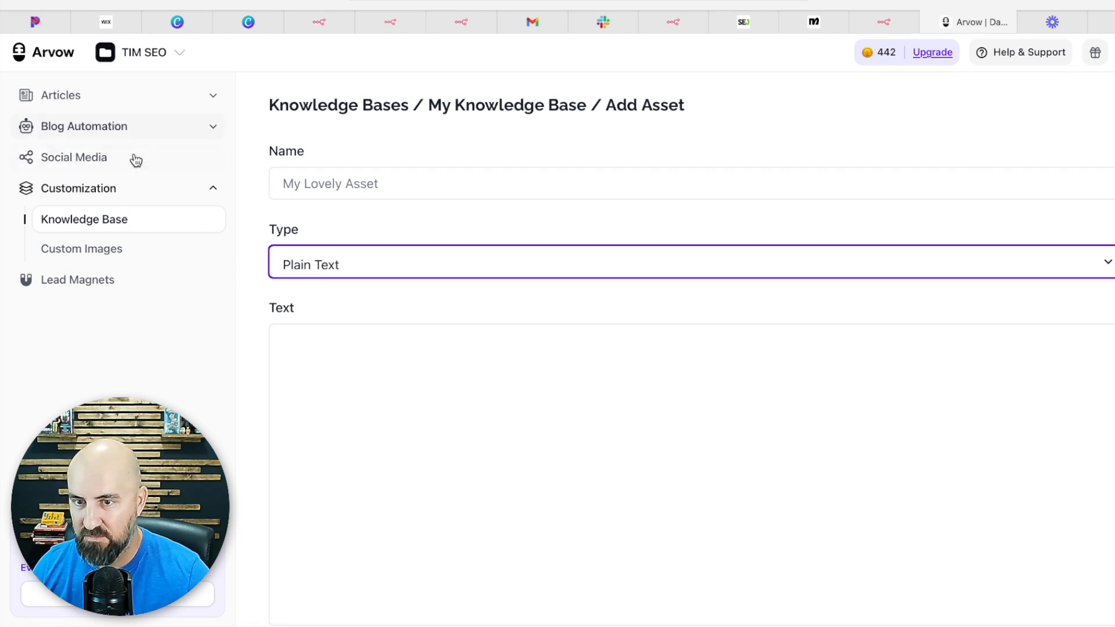
- Go to Blog Automation Feeds listing My Keyword Feed, review Create Feed types, and dismiss the dialog
click(84, 125)
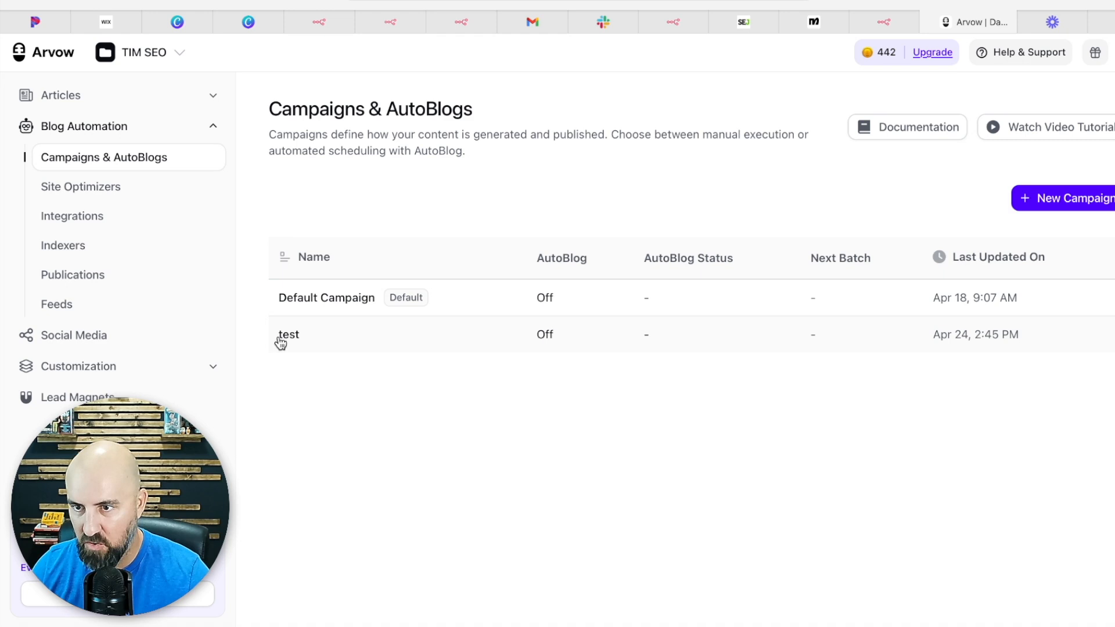
click(56, 304)
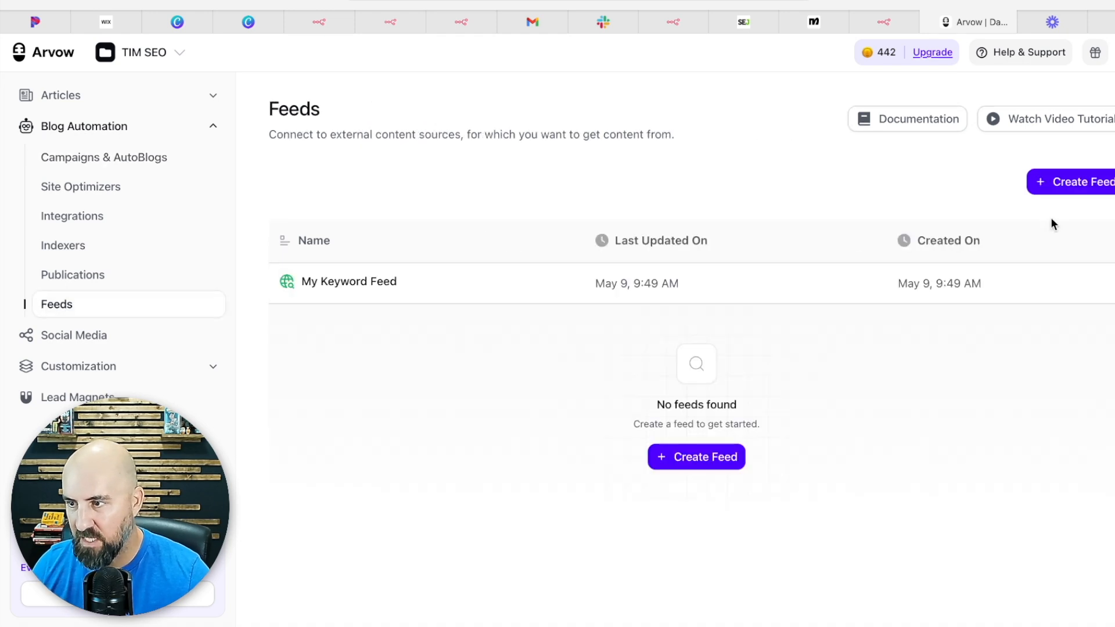
click(695, 456)
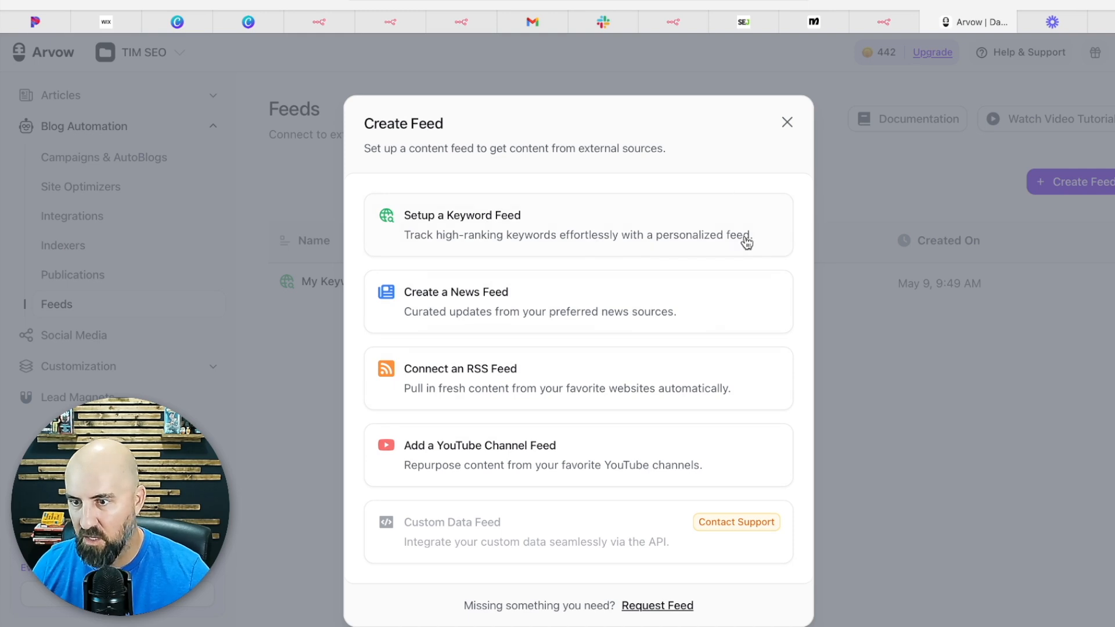
mouse_move(495, 439)
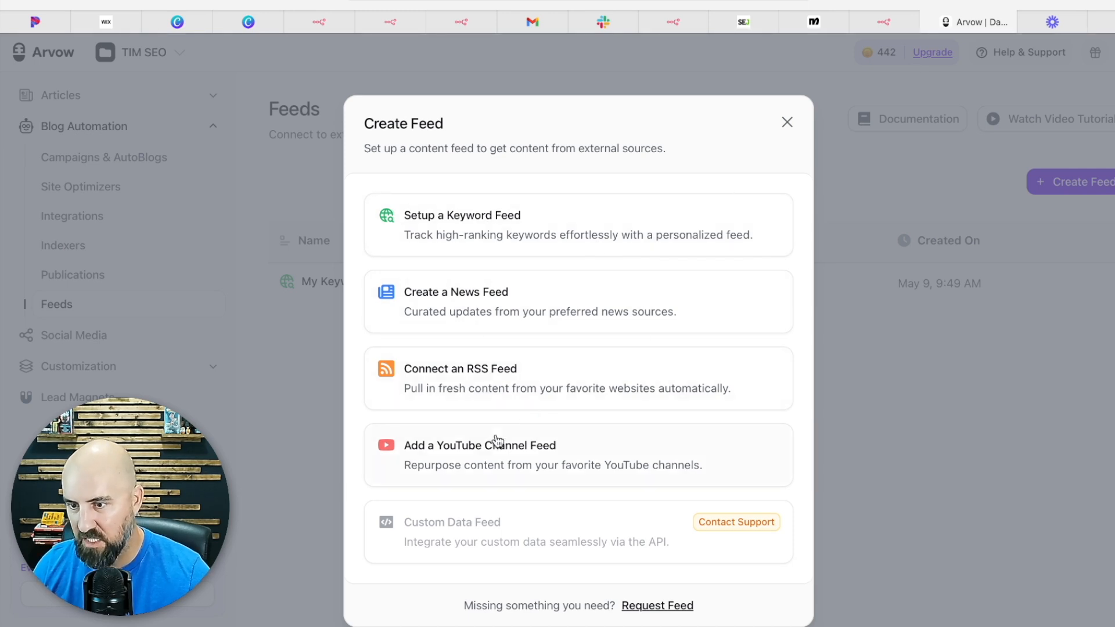
click(786, 122)
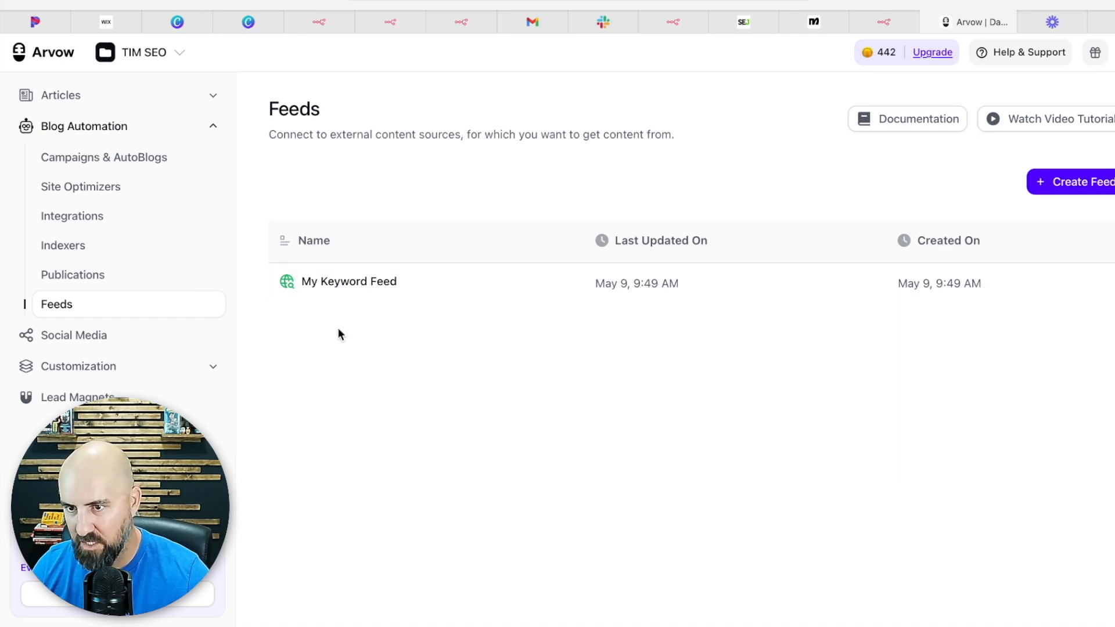
mouse_move(71, 216)
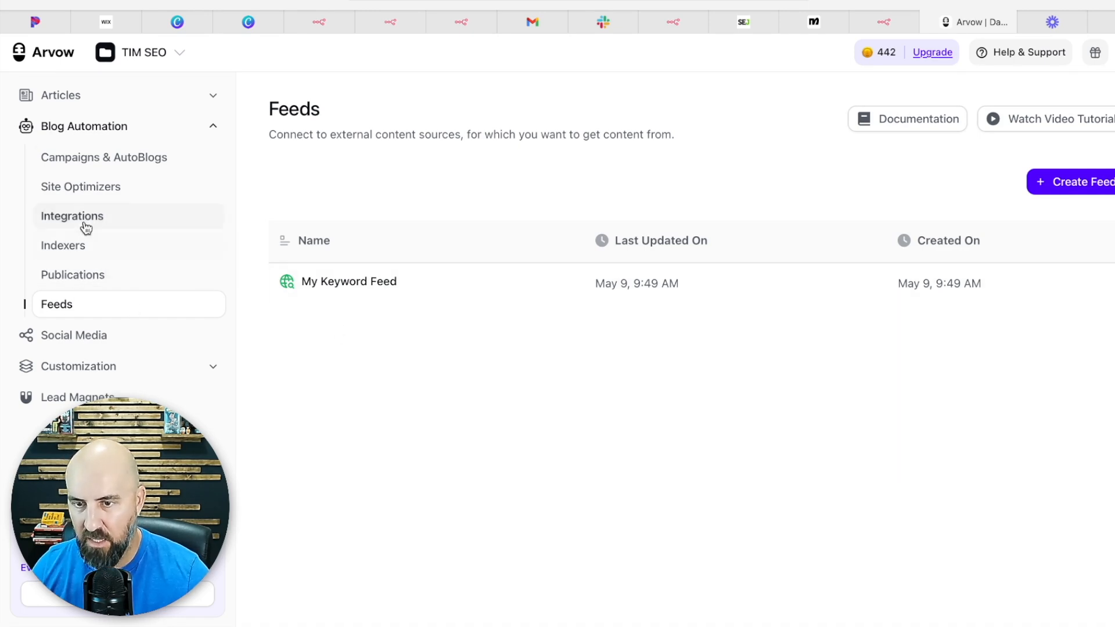
- View the empty Integrations page, dismiss Create Integration, and switch back to the n8n workflow tab
click(72, 216)
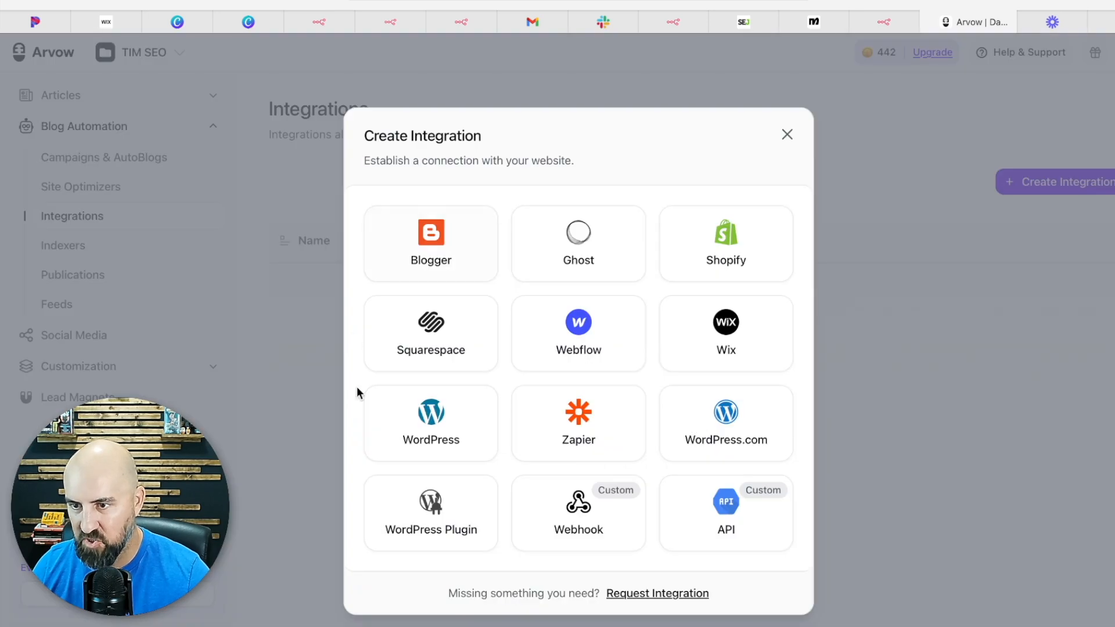
mouse_move(738, 170)
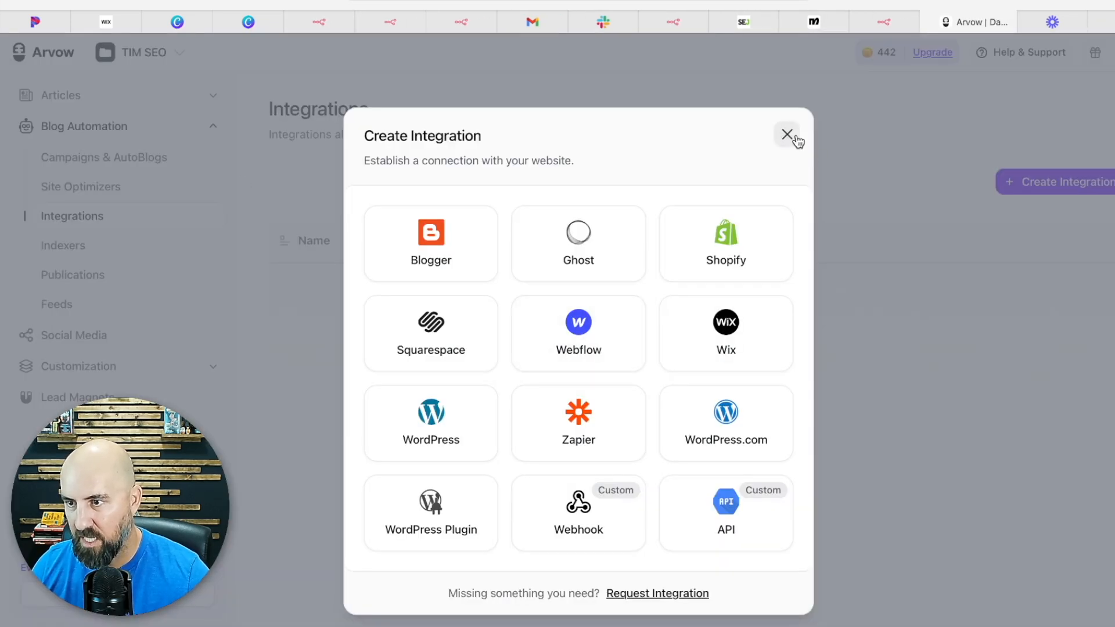
click(787, 134)
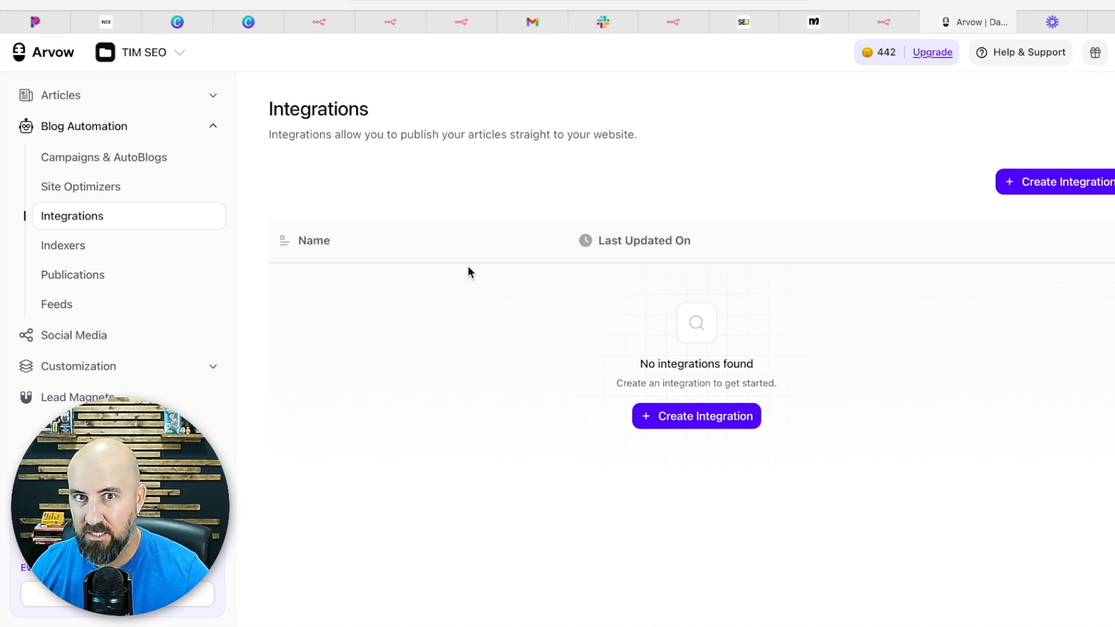
mouse_move(348, 208)
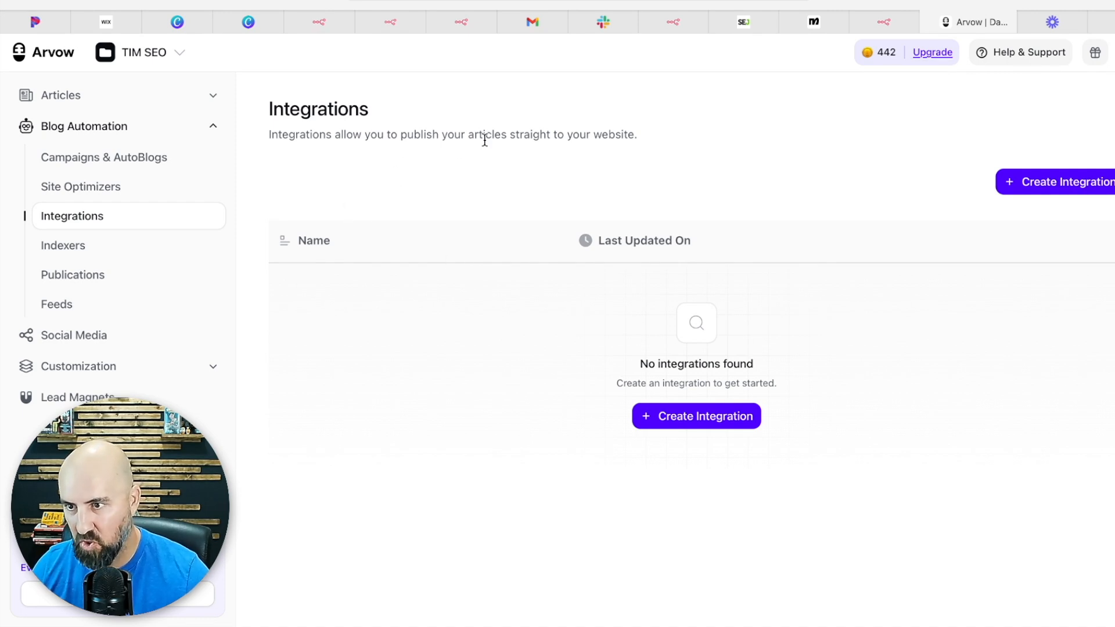
mouse_move(536, 98)
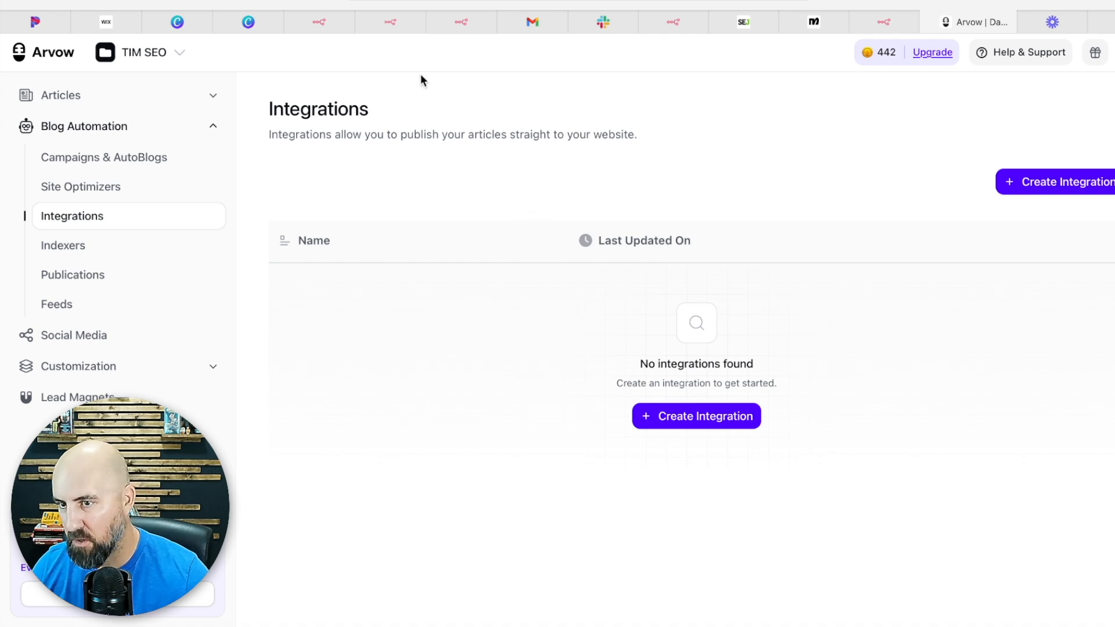
click(334, 21)
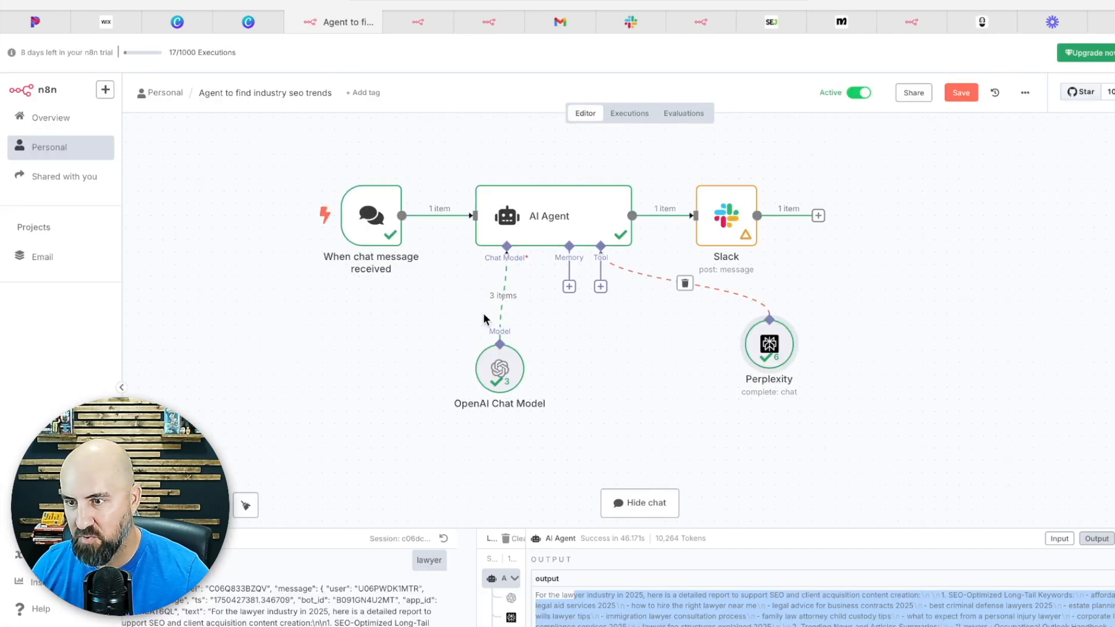